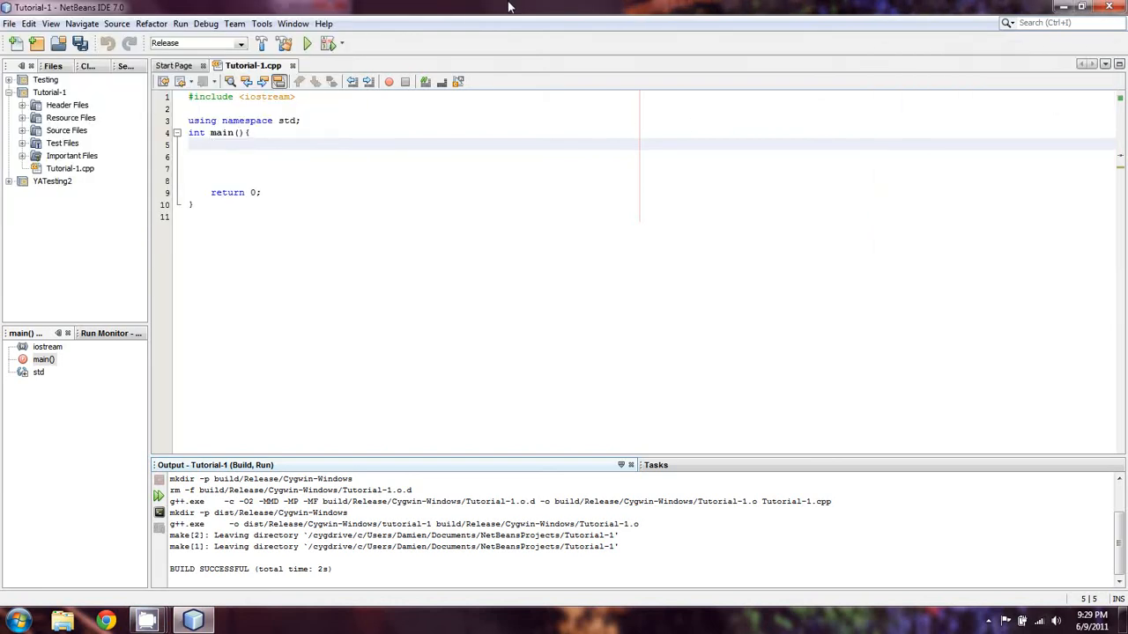
Place the cursor on the first empty line inside main() to start an int declaration.
left_click(212, 144)
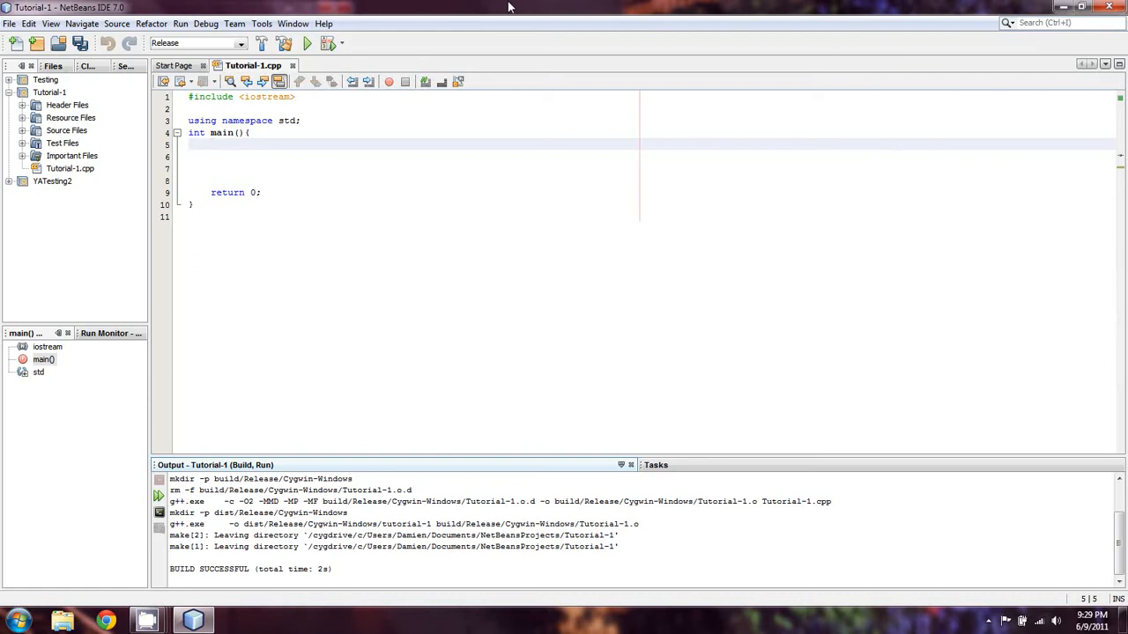
left_click(212, 144)
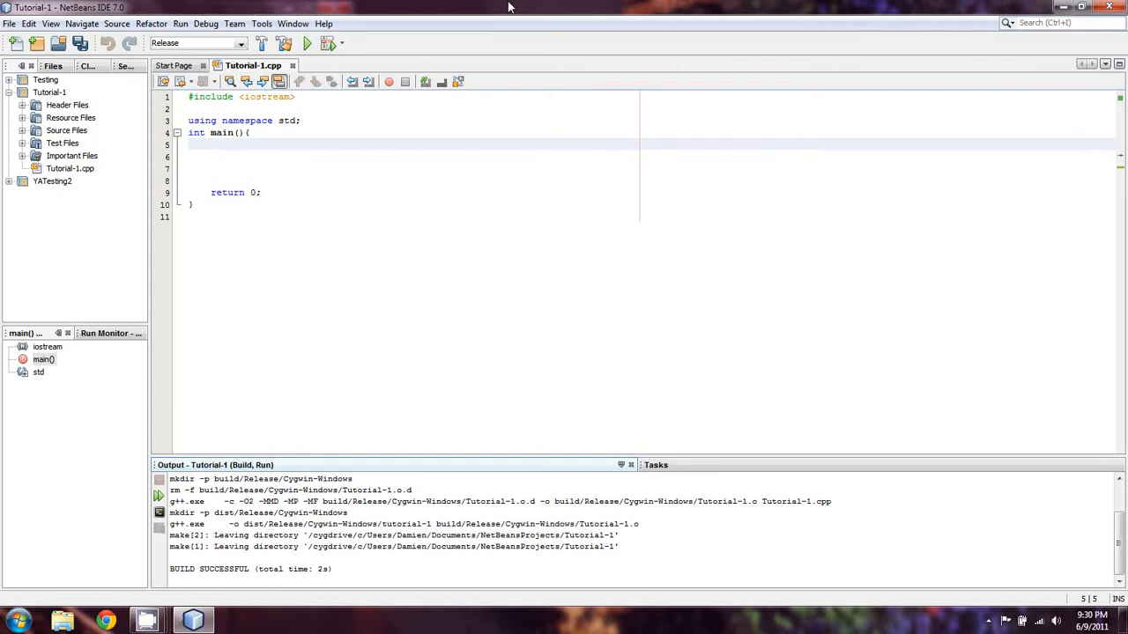
left_click(212, 145)
type("int")
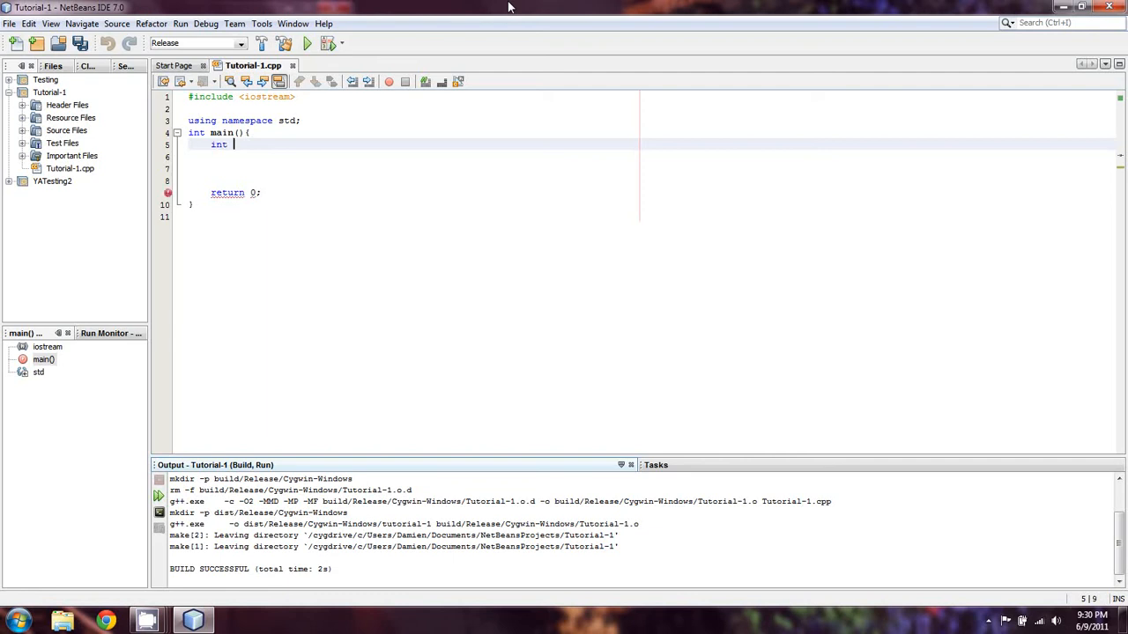
Declare the integer variable iItemNum on line 5.
type("iI")
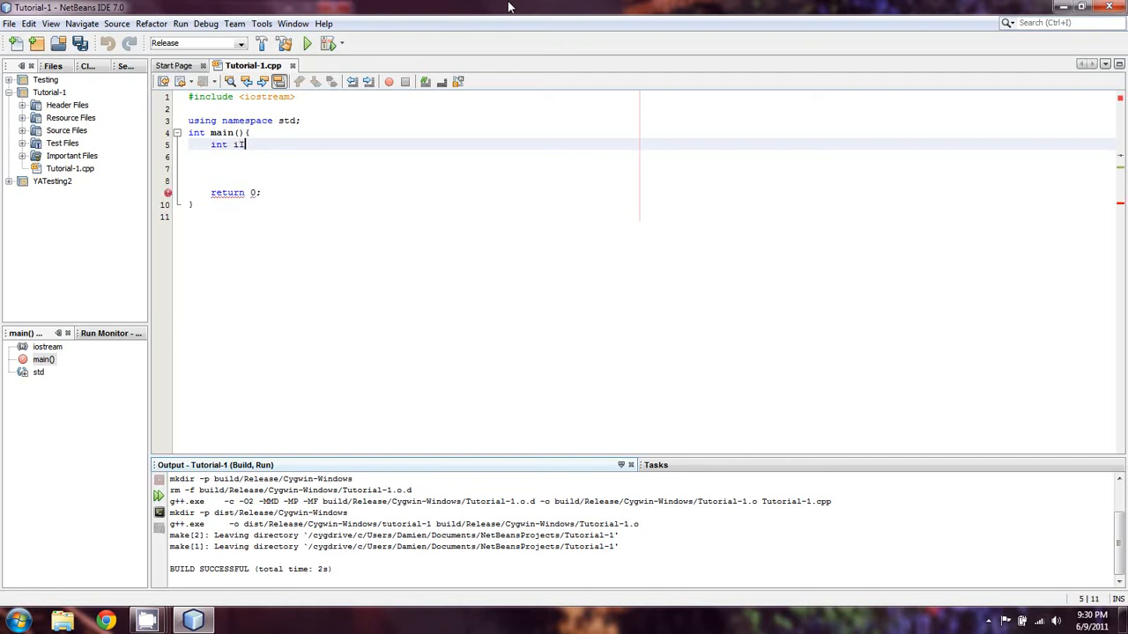
type("temQuan")
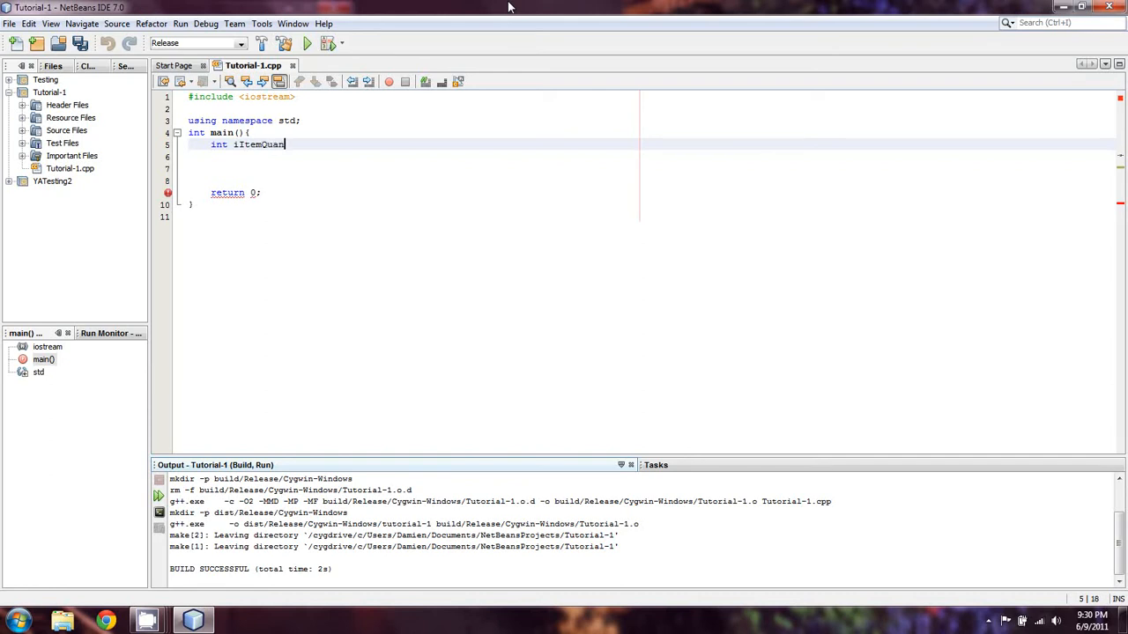
type(";")
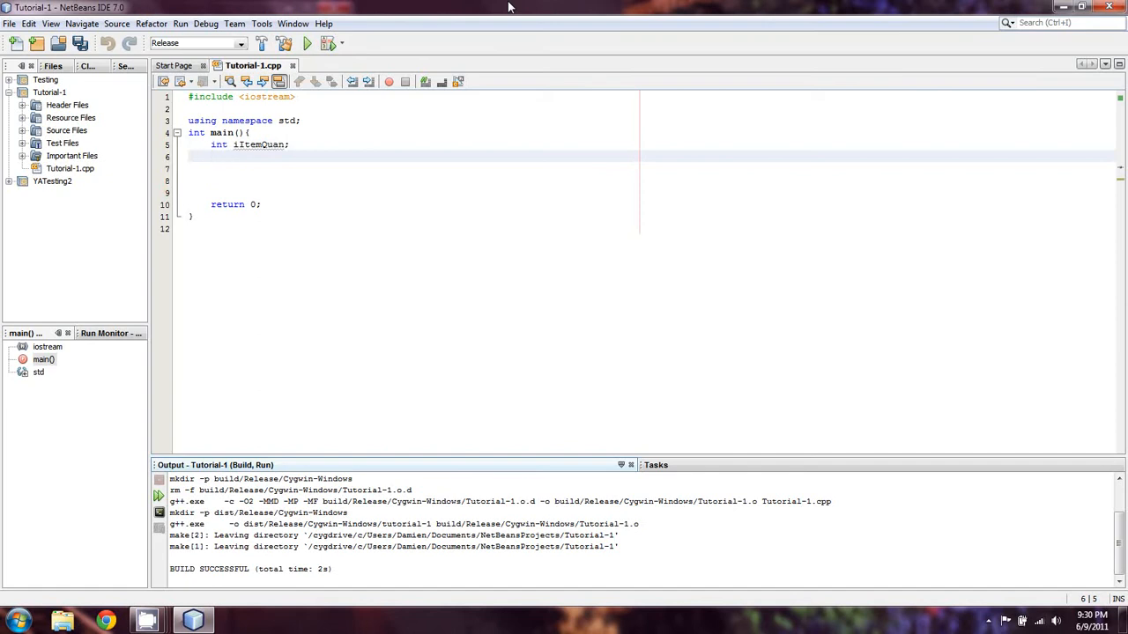
type("11")
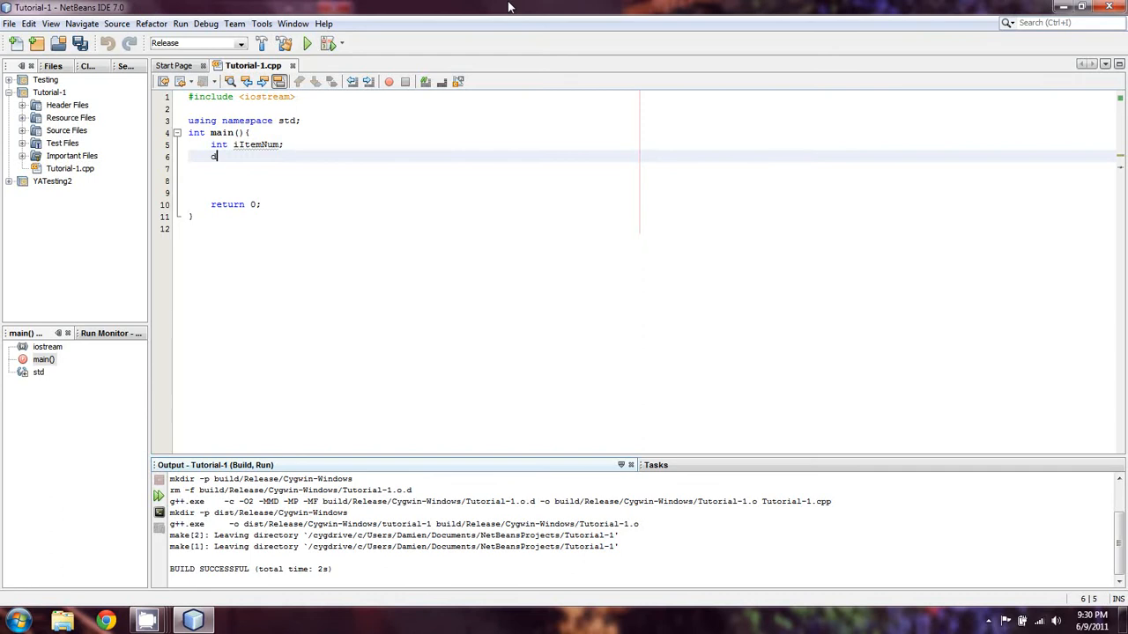
Add 'double itemCost;' on the line below.
type("ouble")
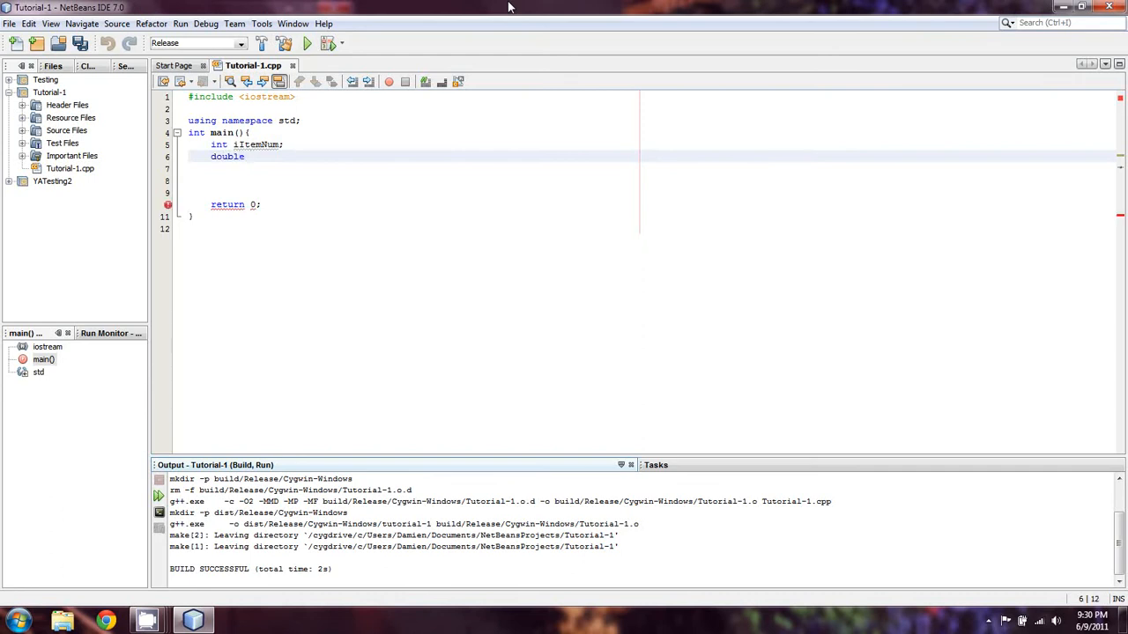
type("itemCost")
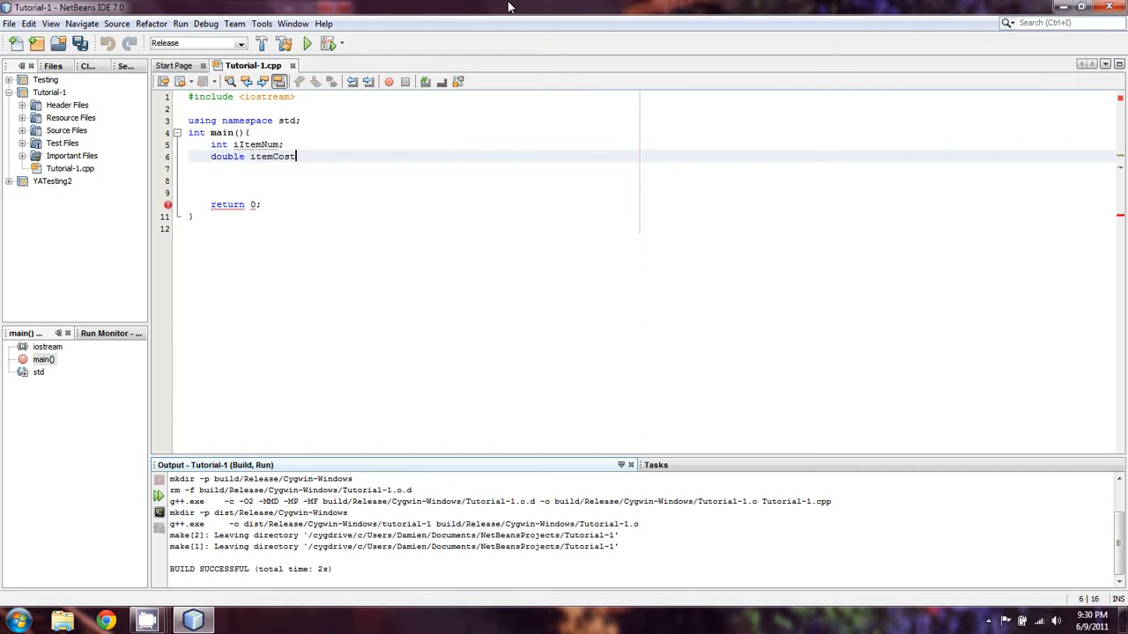
type(";")
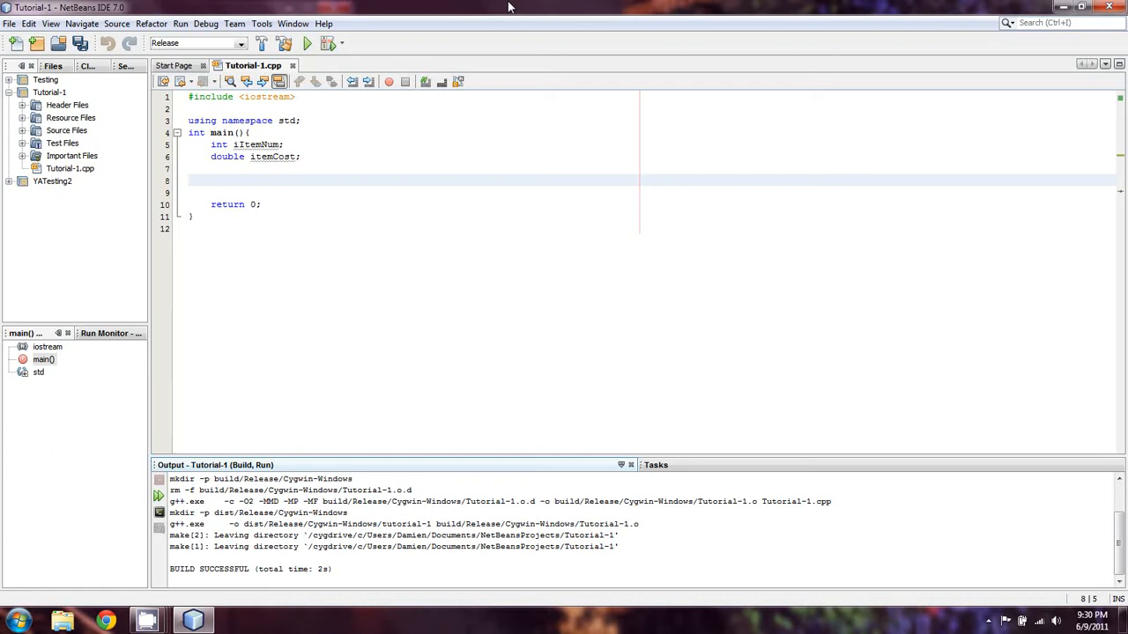
Prompt "How many items" and read the answer into iItemNum with cin.
type("cin")
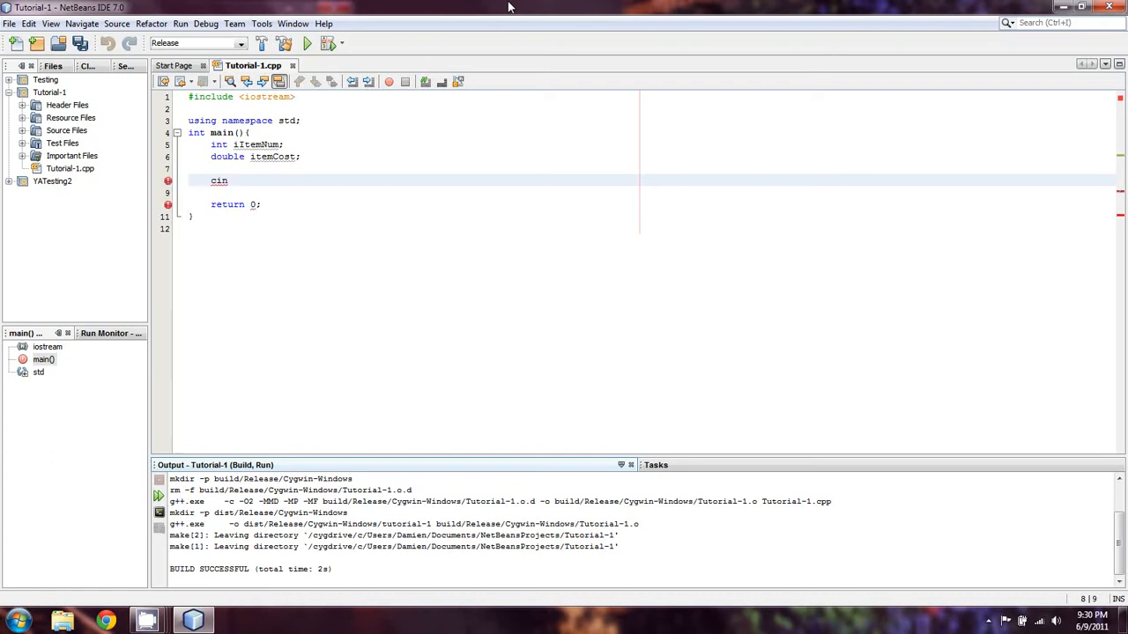
type("cout <<\"")
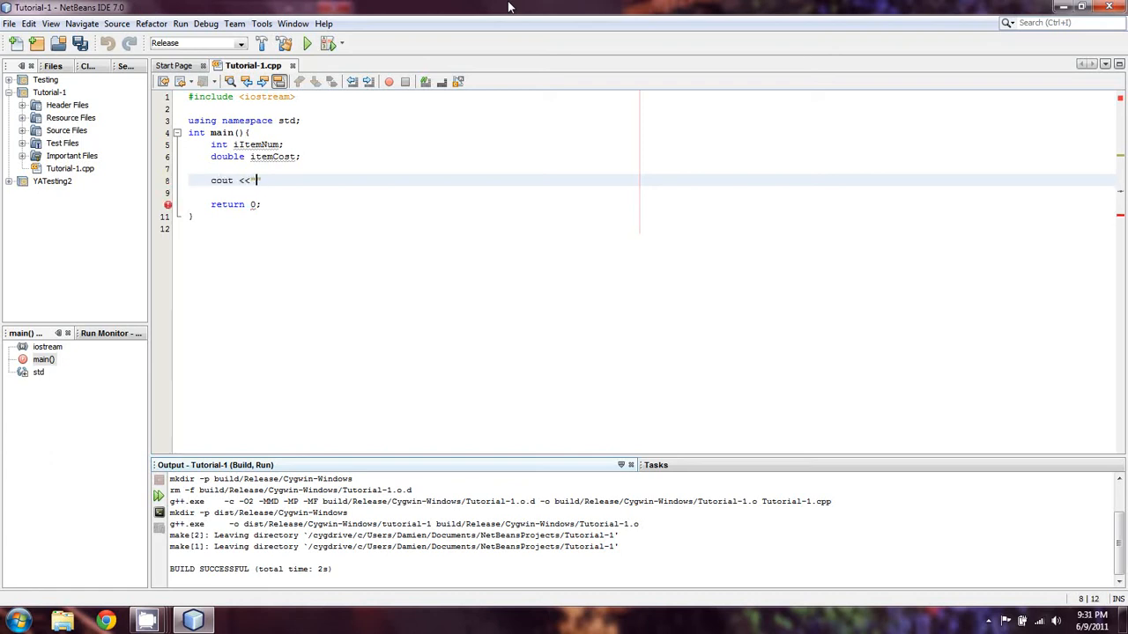
type("How")
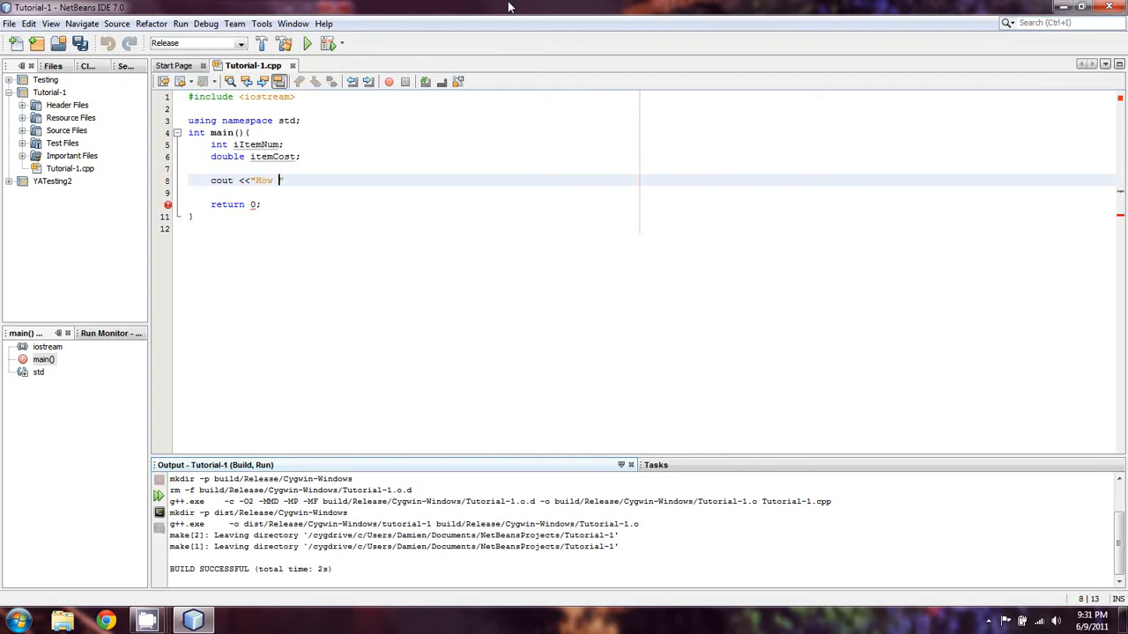
type("many items do you have?")
type("cin")
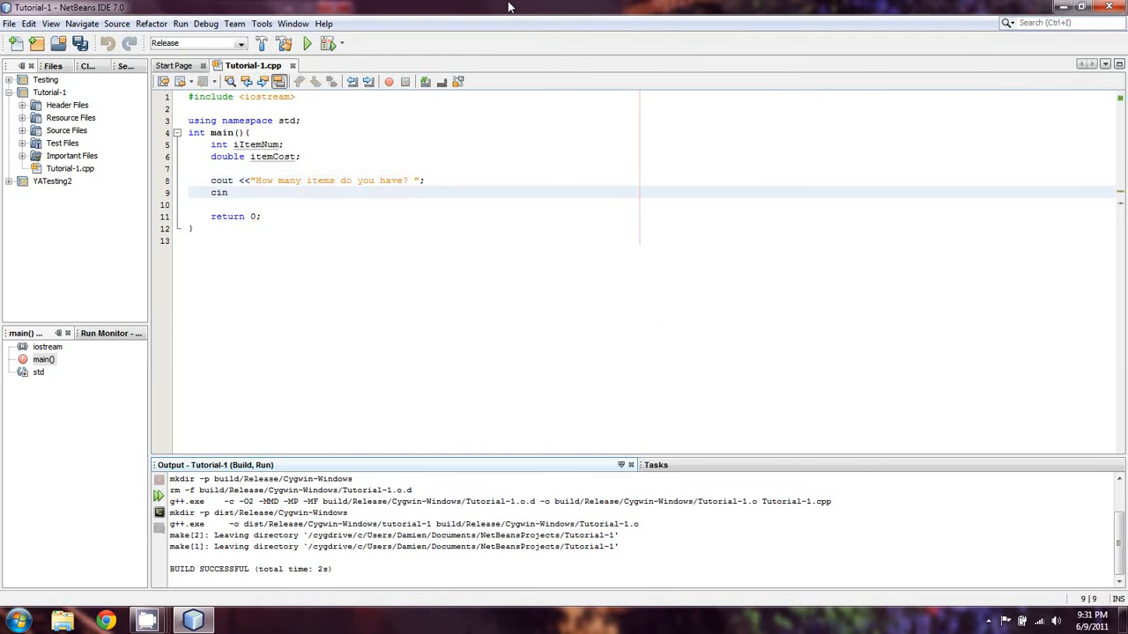
type(">> iI")
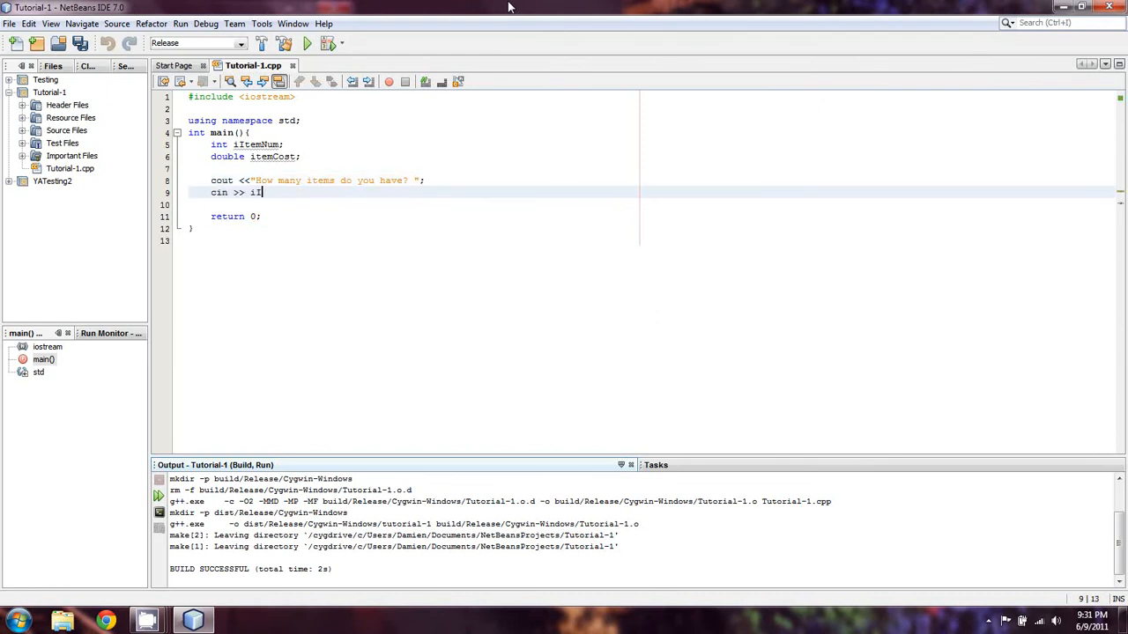
type("temNum;")
type("cout")
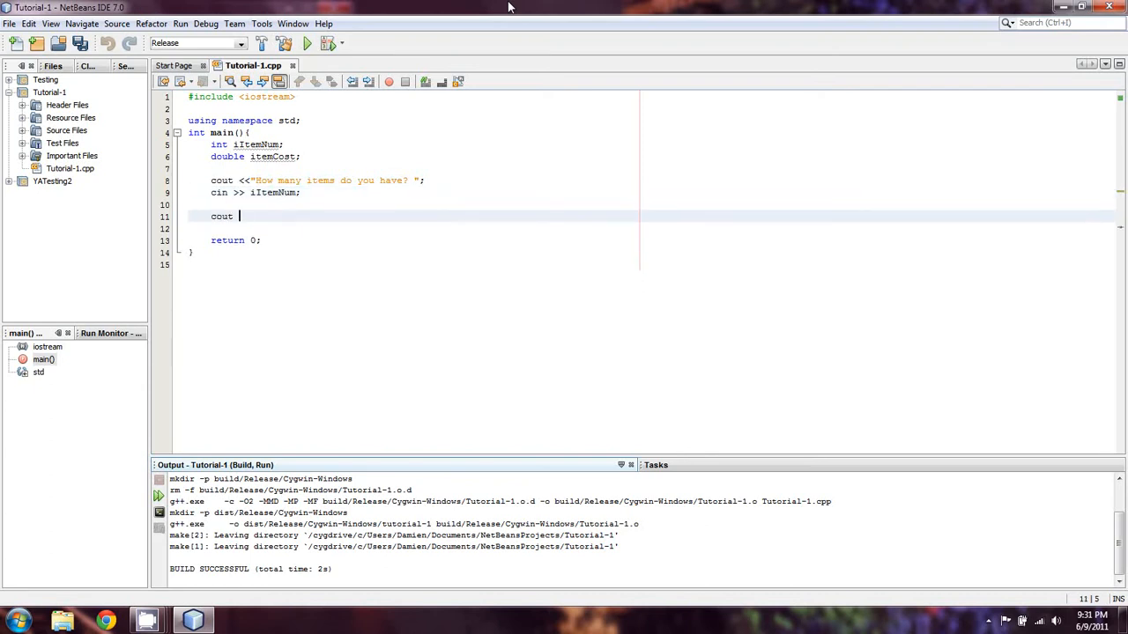
Prompt for each item's cost, read it into dItemCost, and rename itemCost to dItemCost.
type("<< \"")
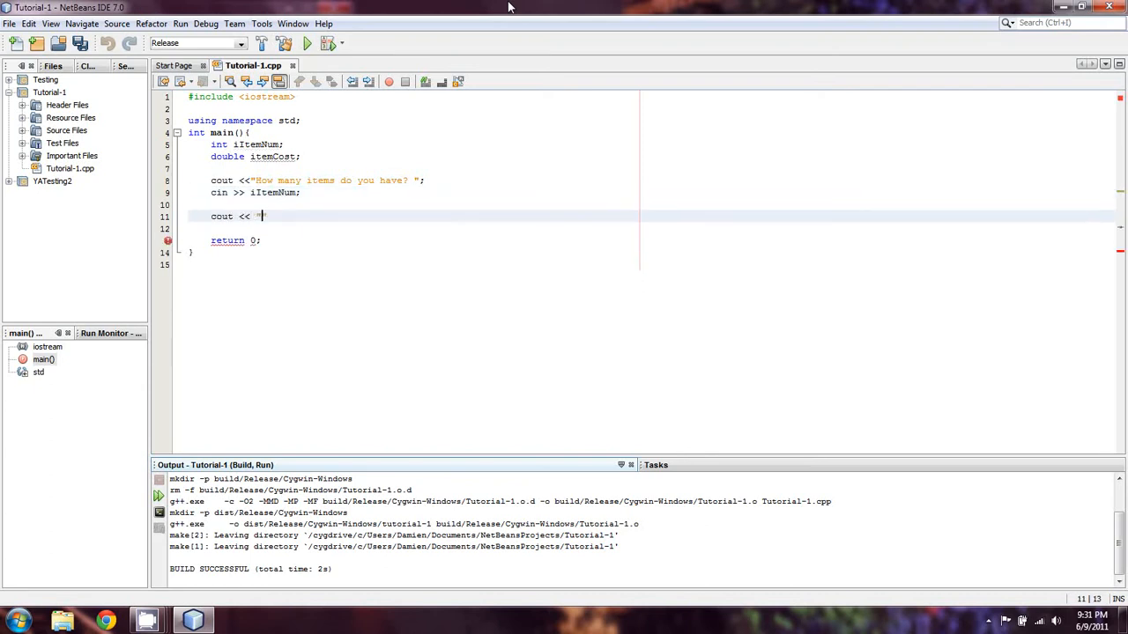
type("\\n\"")
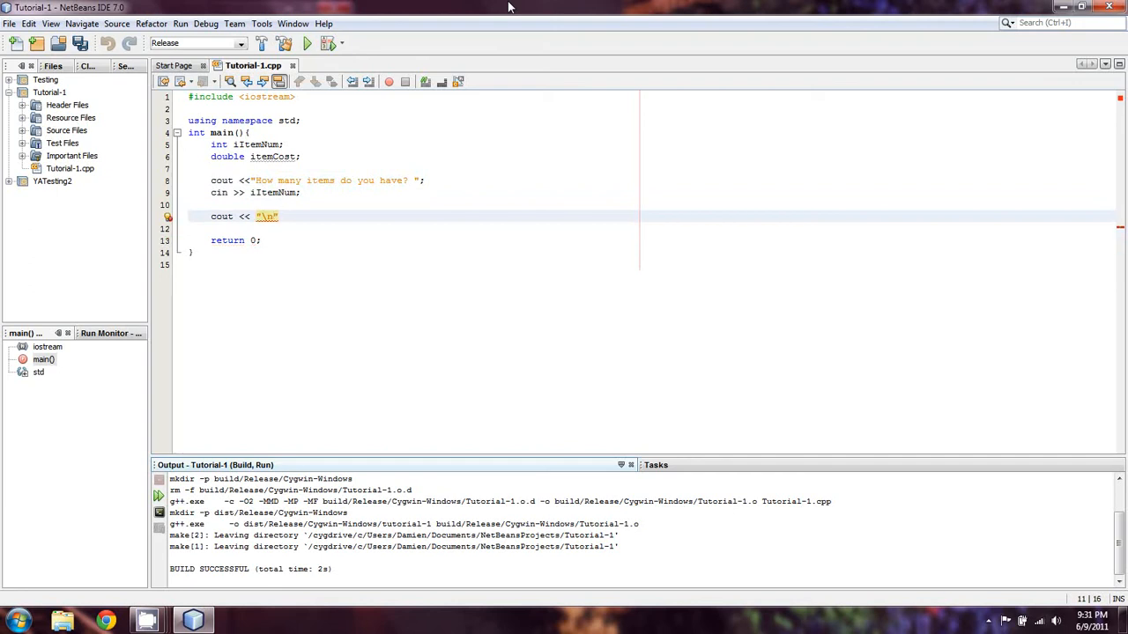
type("How much does ea")
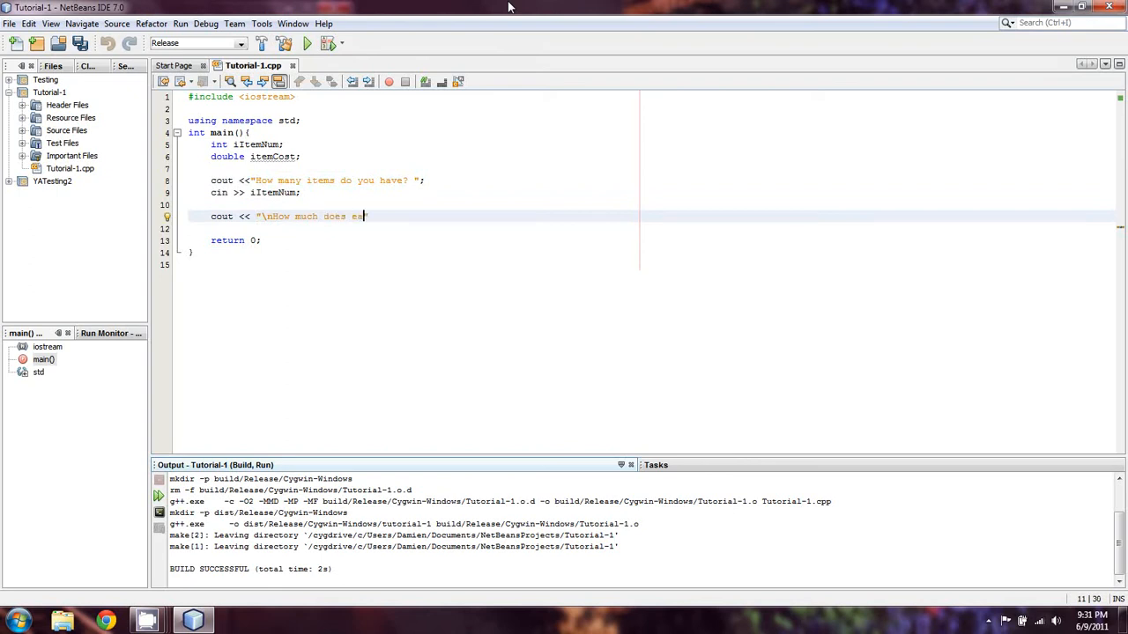
type("ch item cost?")
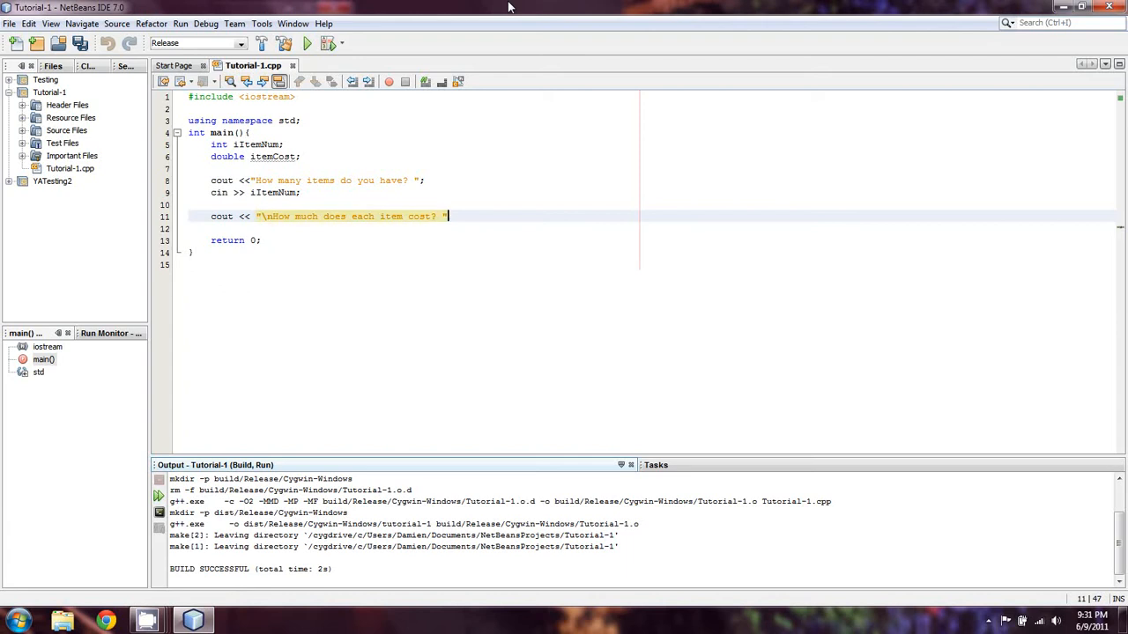
type(";")
left_click(413, 228)
type("cin >> i")
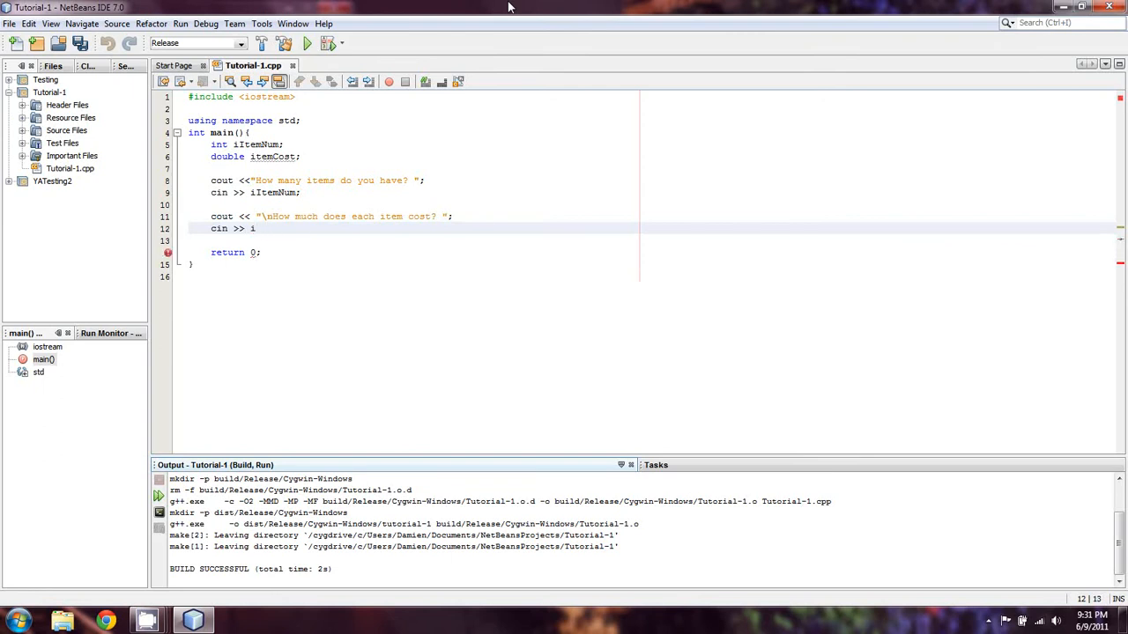
type("temCost")
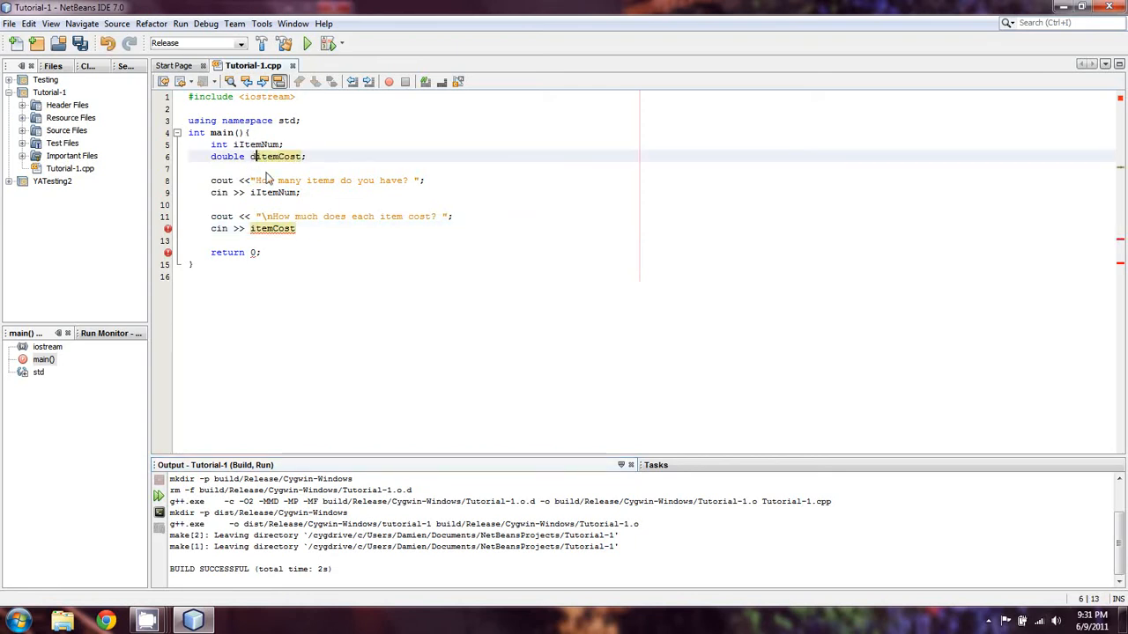
type("dI")
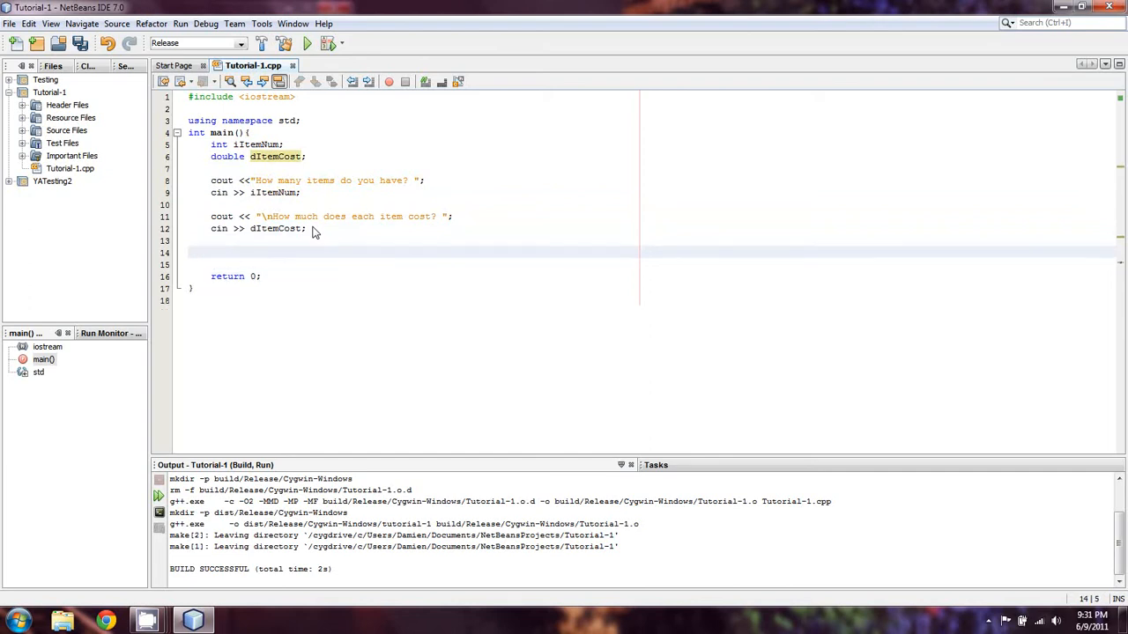
mouse_move(353, 218)
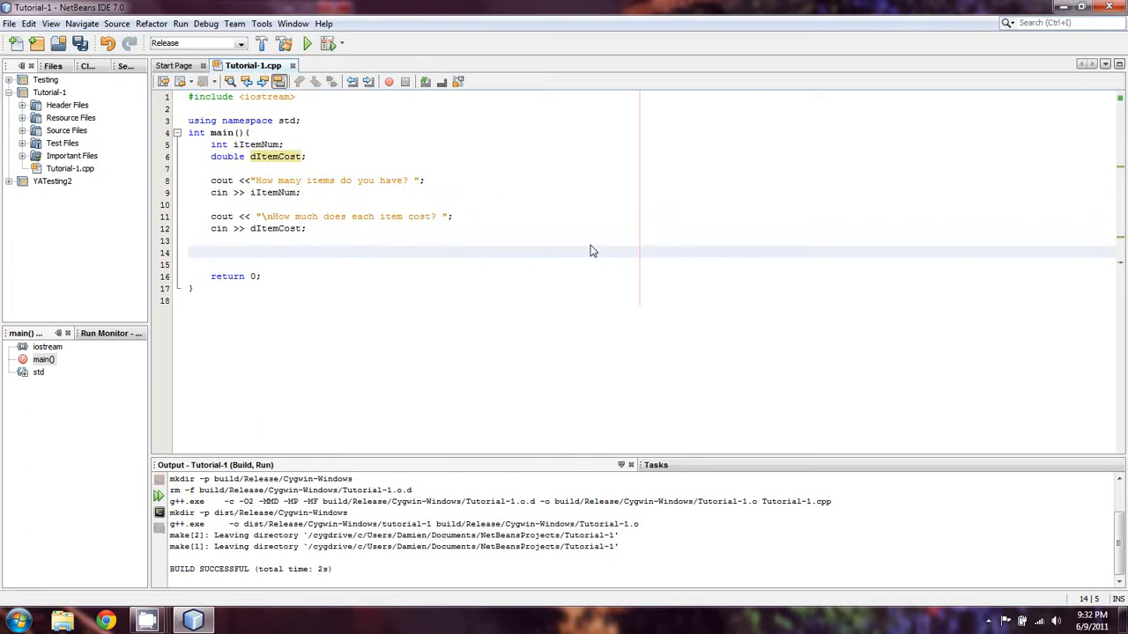
Write the tax comment: 5% on any item below $500.00, 6% on any item above $500.00.
type("//")
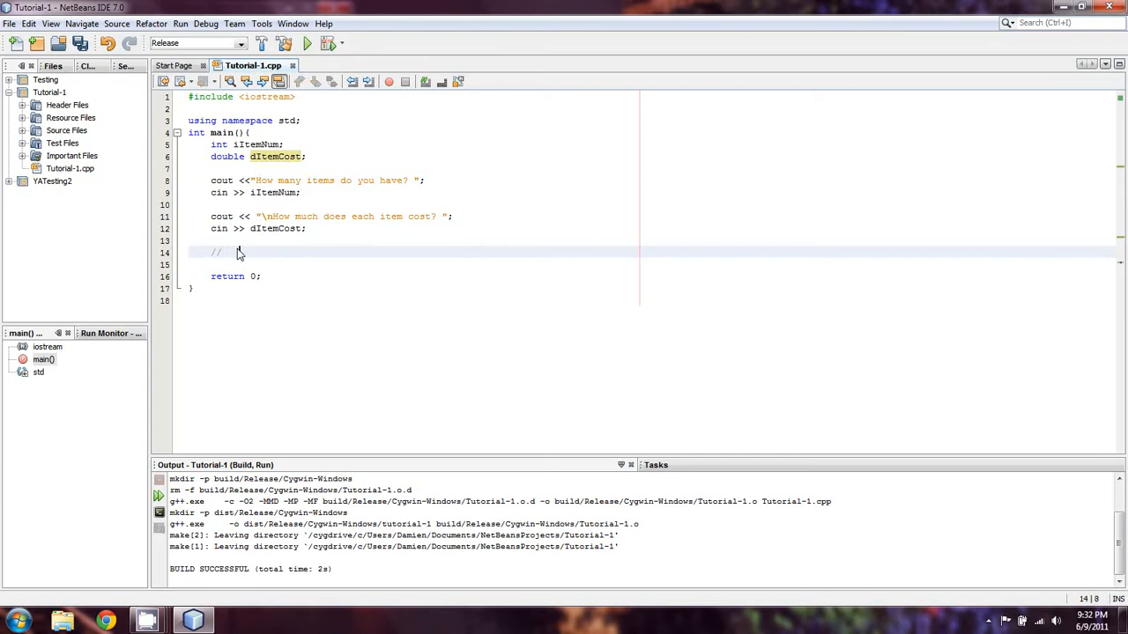
type("s")
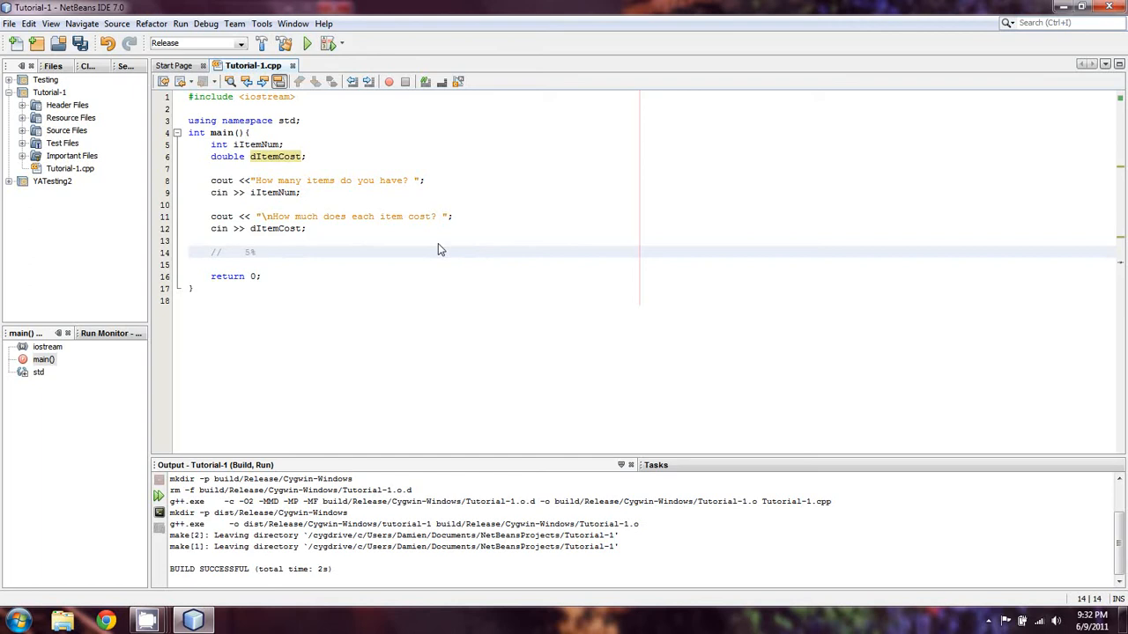
left_click(262, 252)
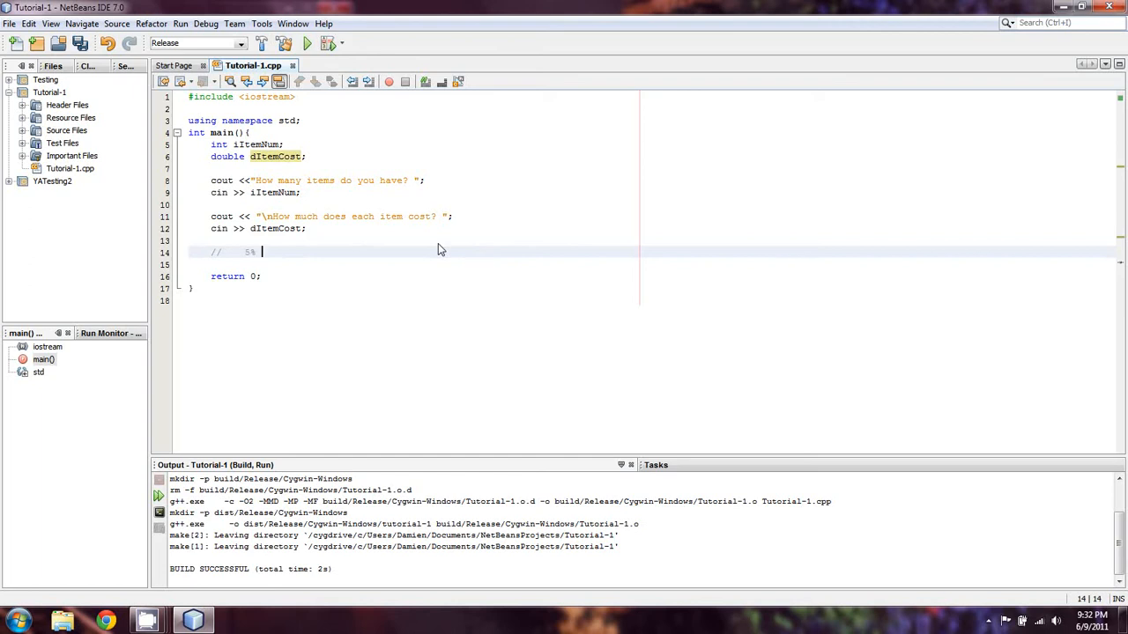
type("on any item below")
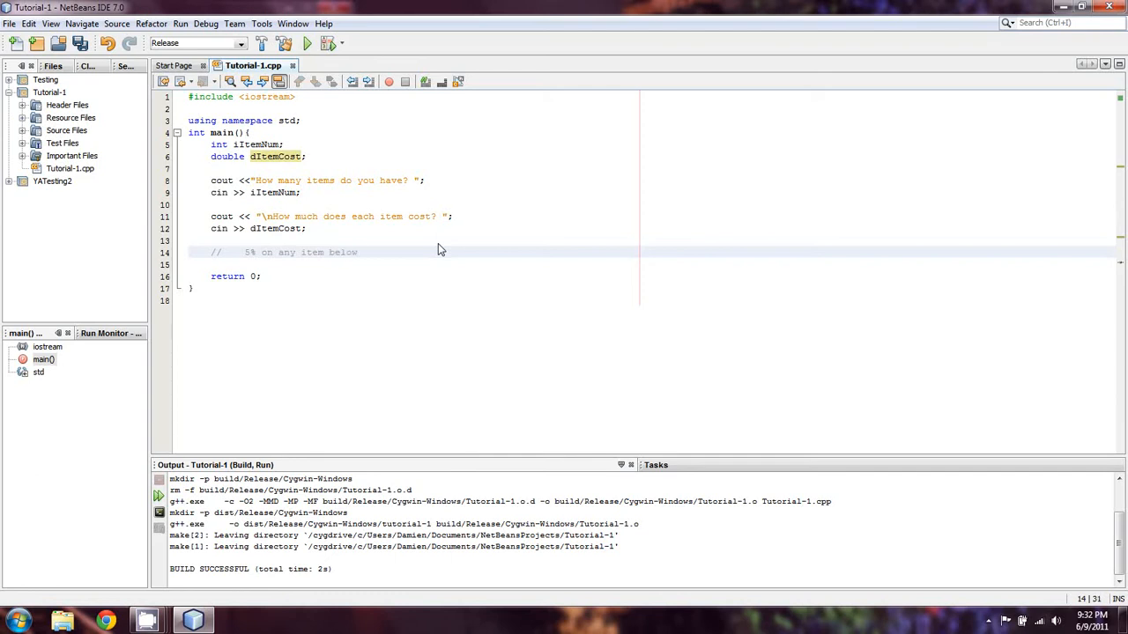
type("500.00")
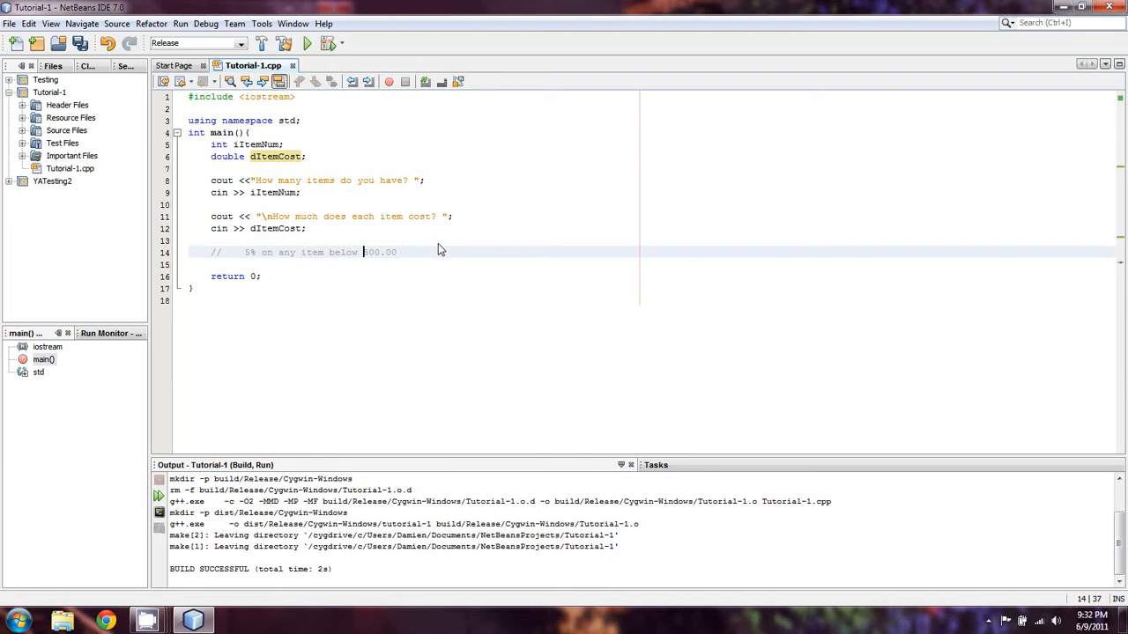
type("$500.00 /")
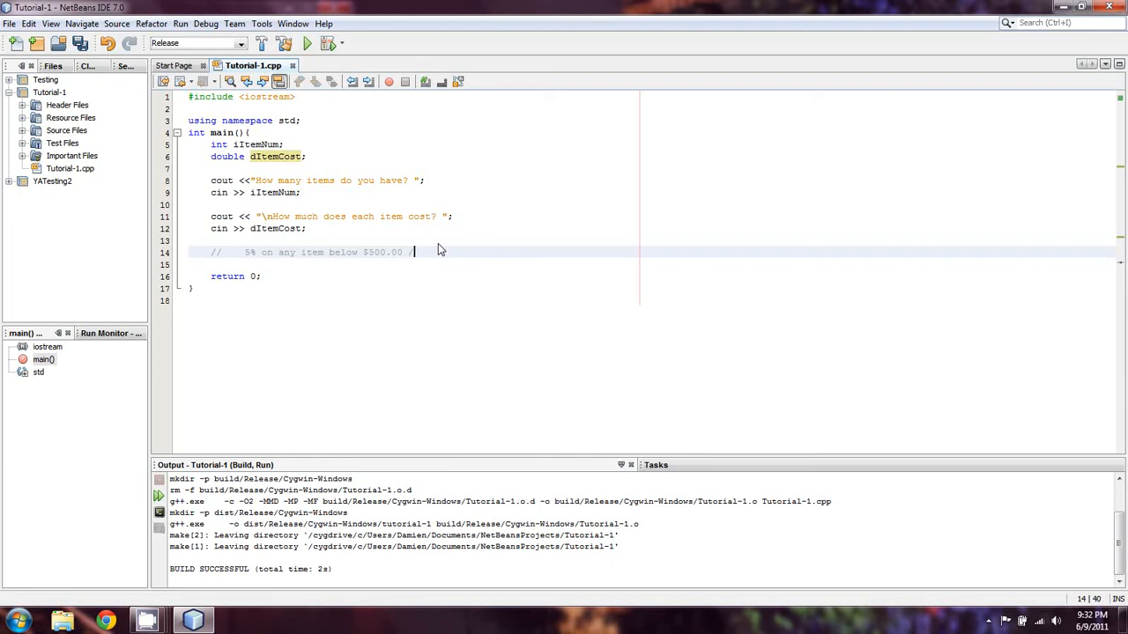
type("any")
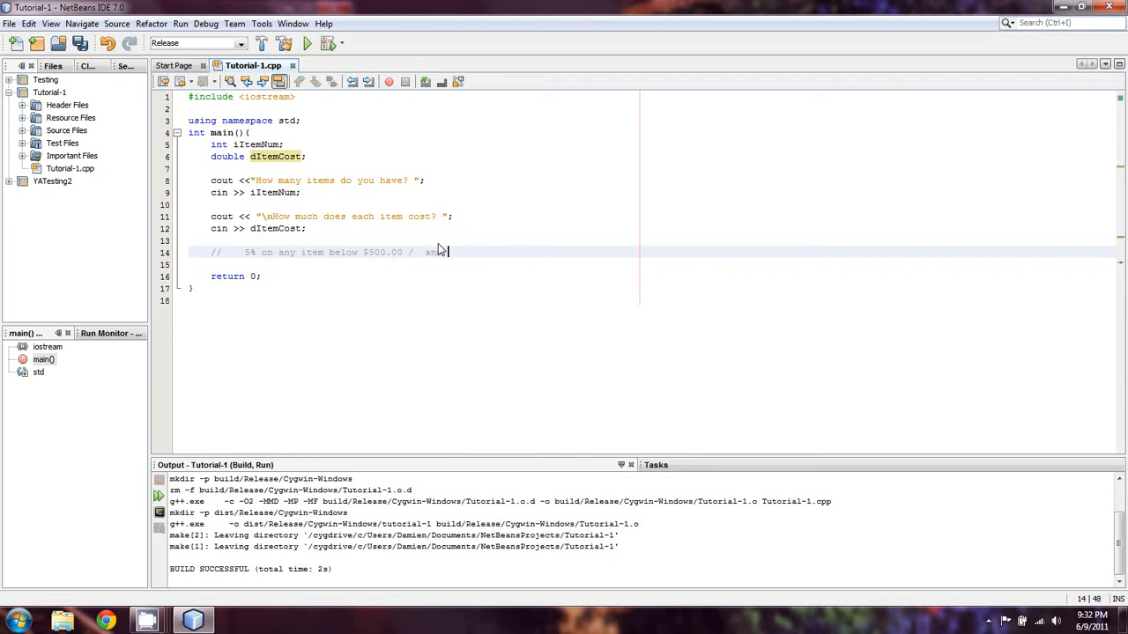
type("6% on any item")
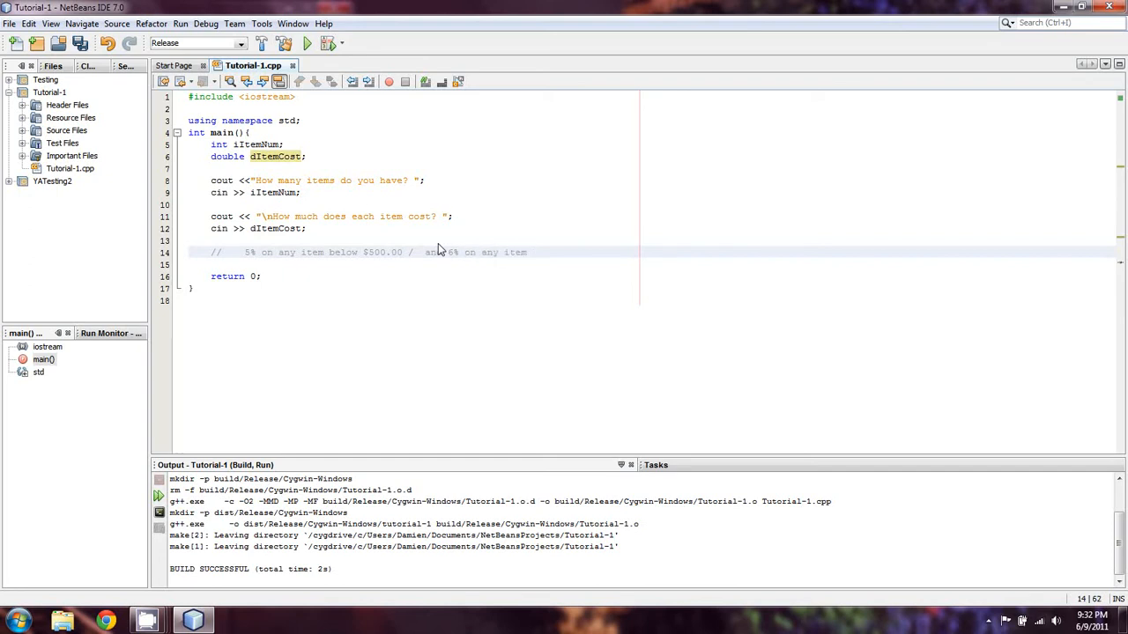
type("above")
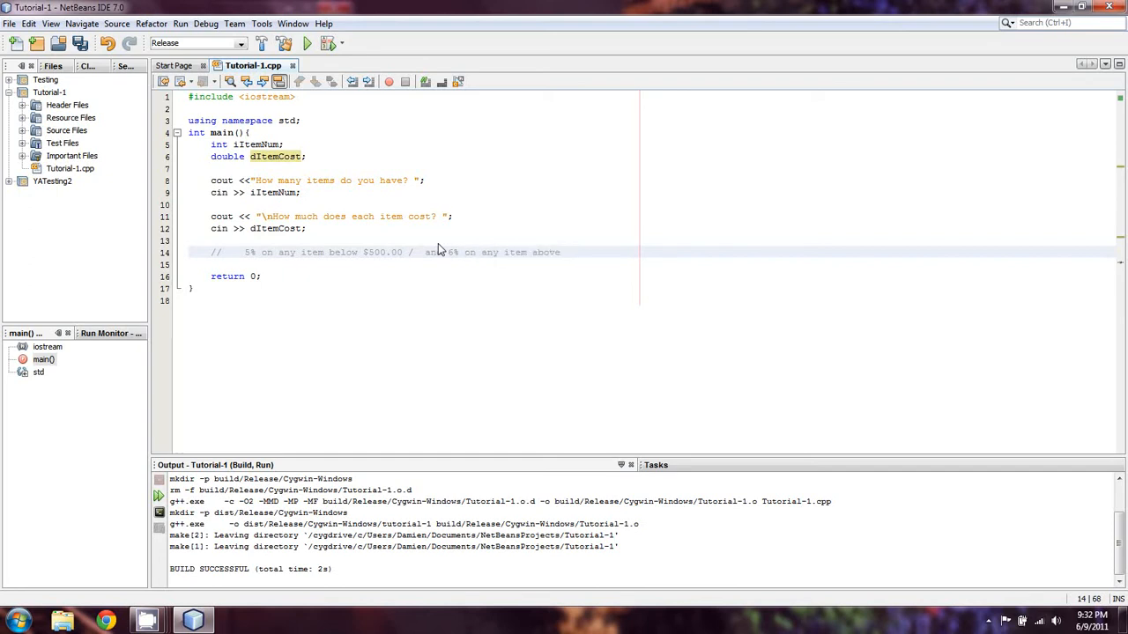
type("500")
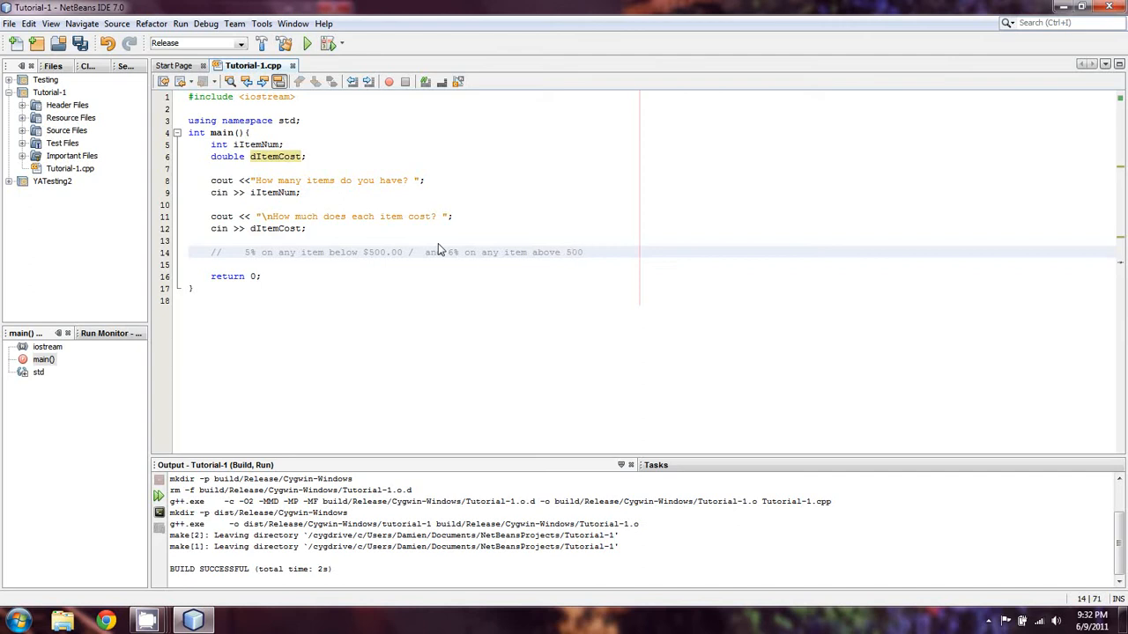
type(".00")
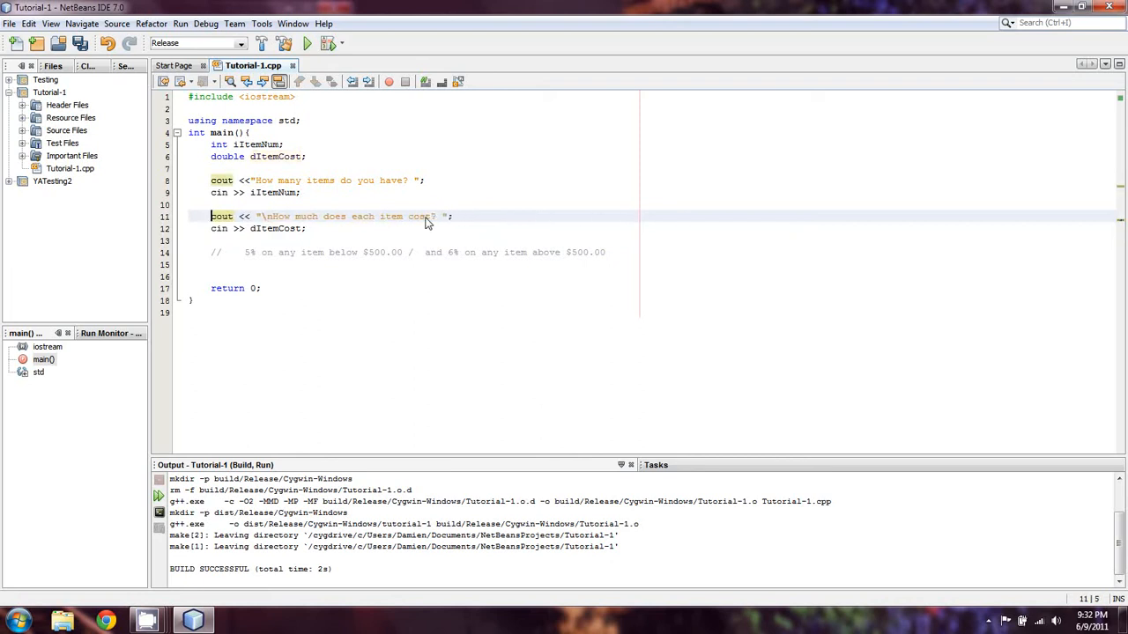
mouse_move(457, 238)
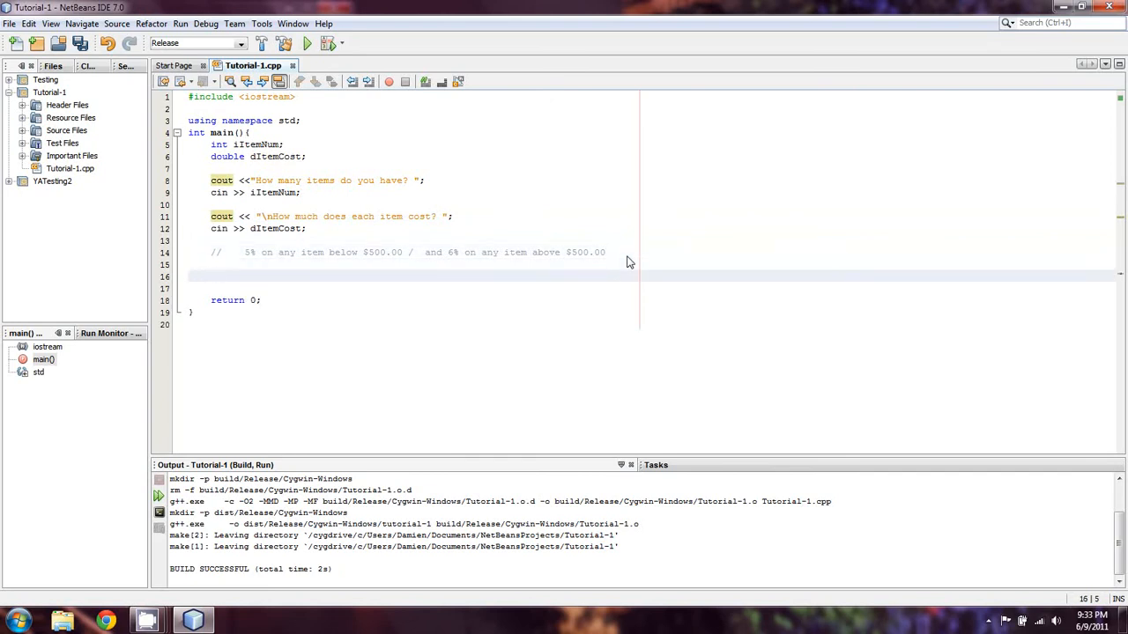
Below the comment, add 'if (dItemCost < 500.00){' with an empty braced body.
key("enter")
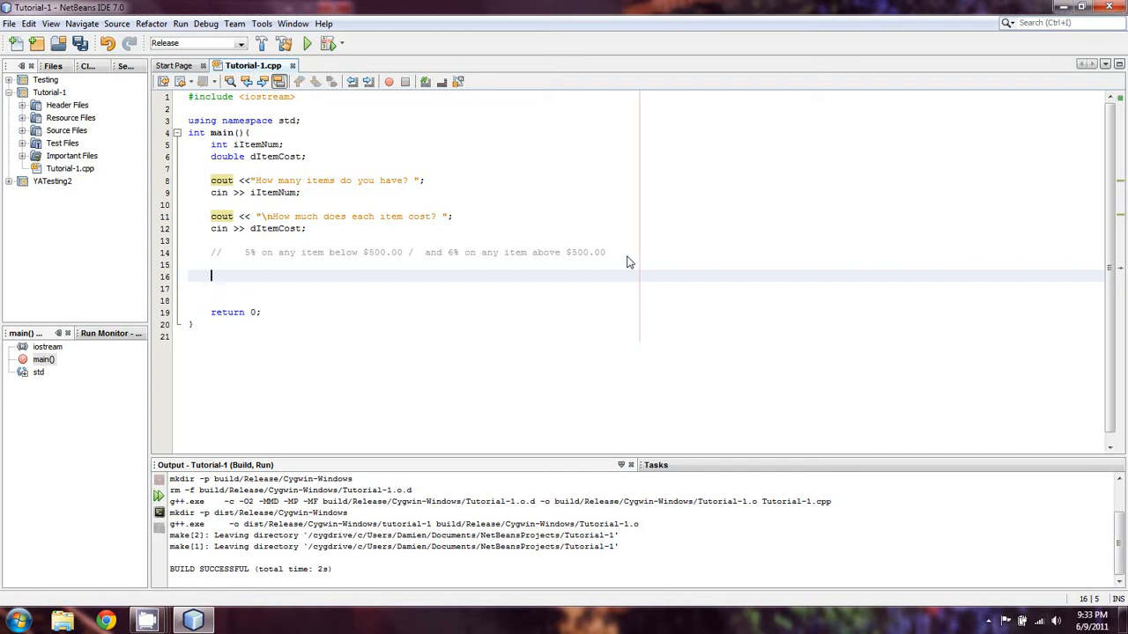
mouse_move(419, 276)
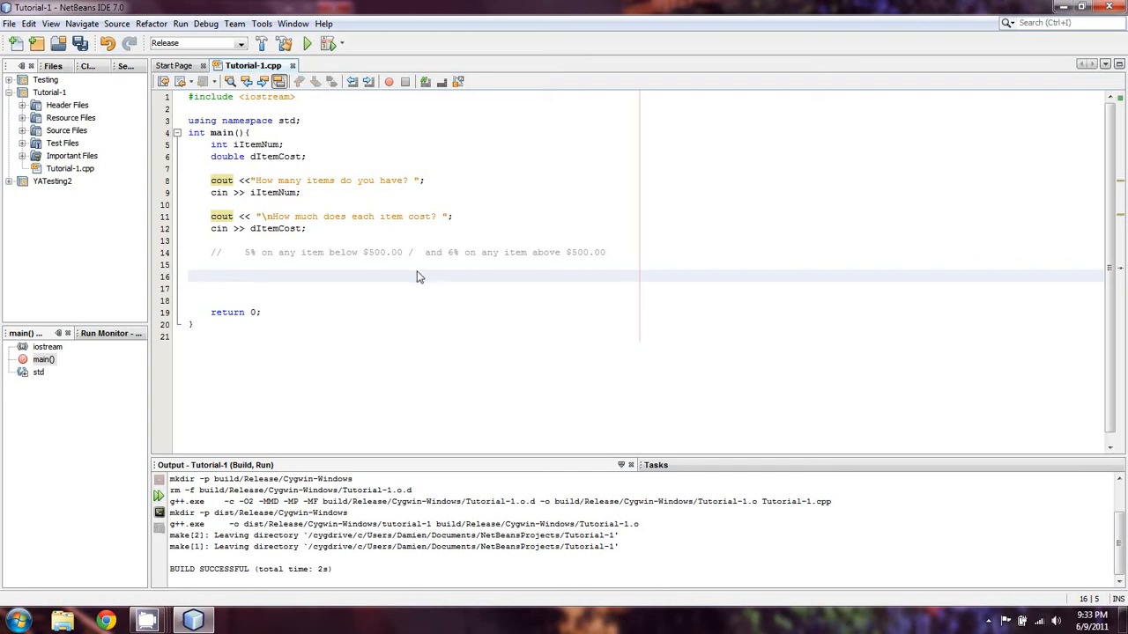
type("if")
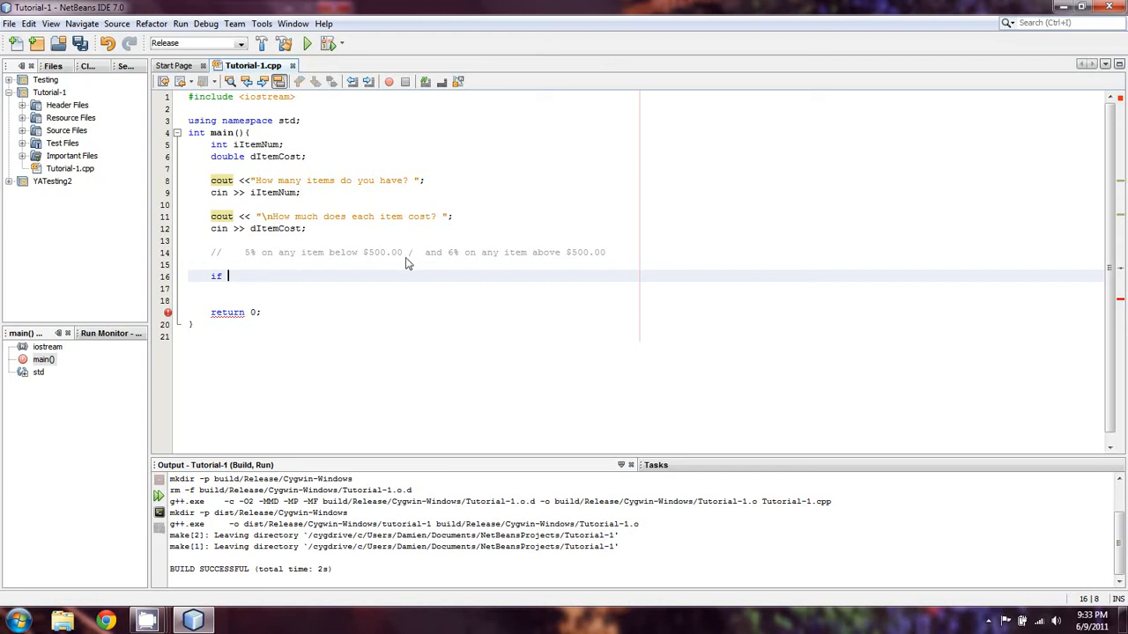
type("()")
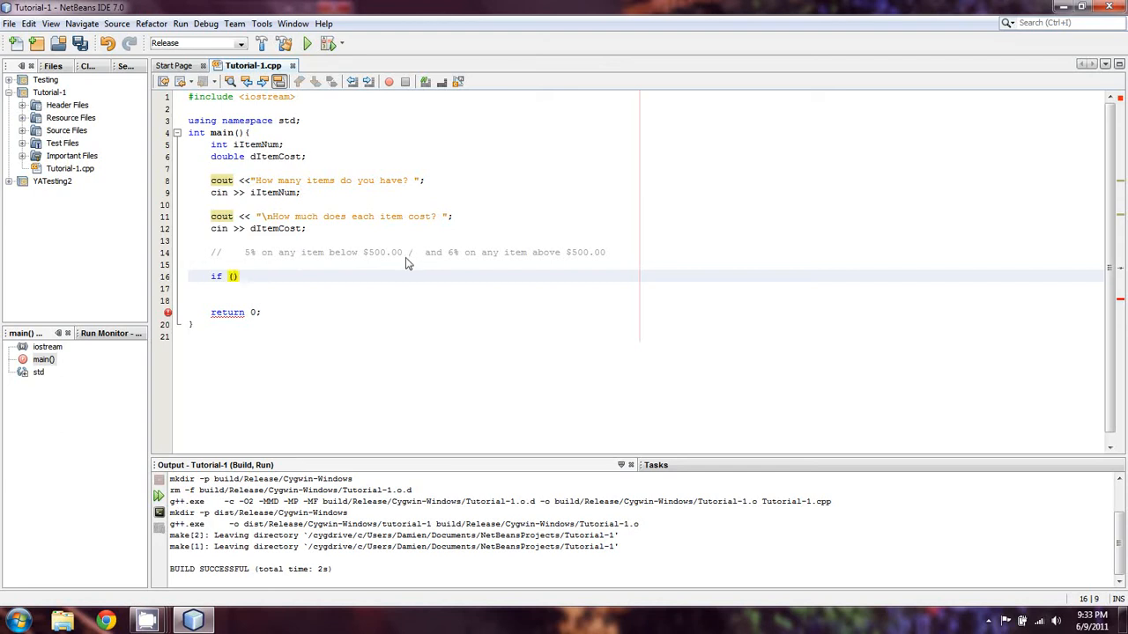
type("dItem")
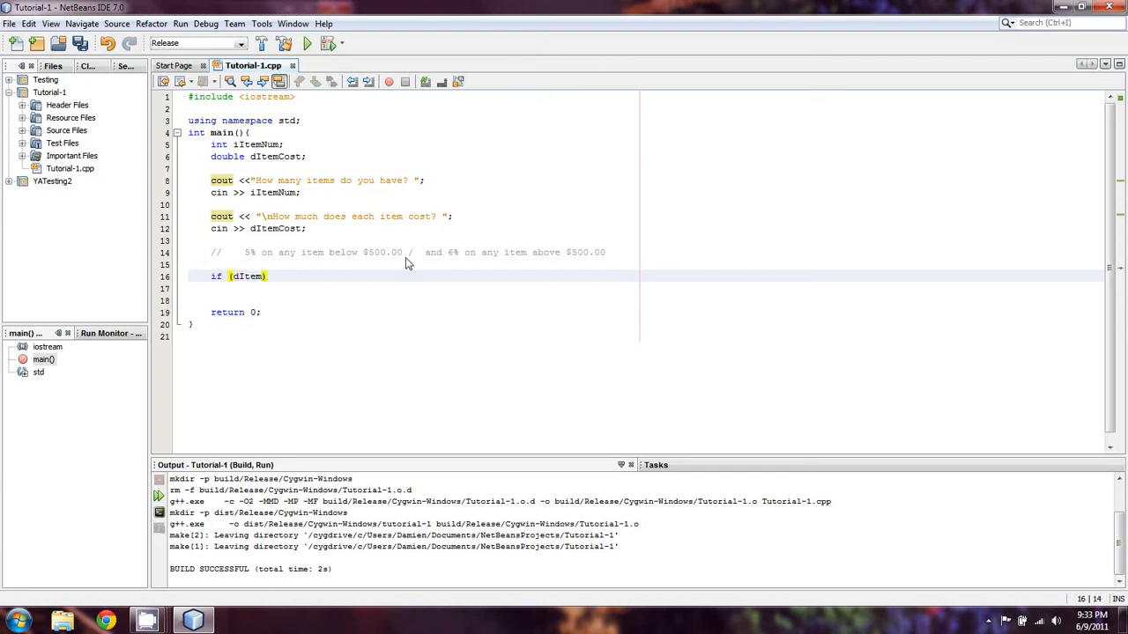
type("Cost")
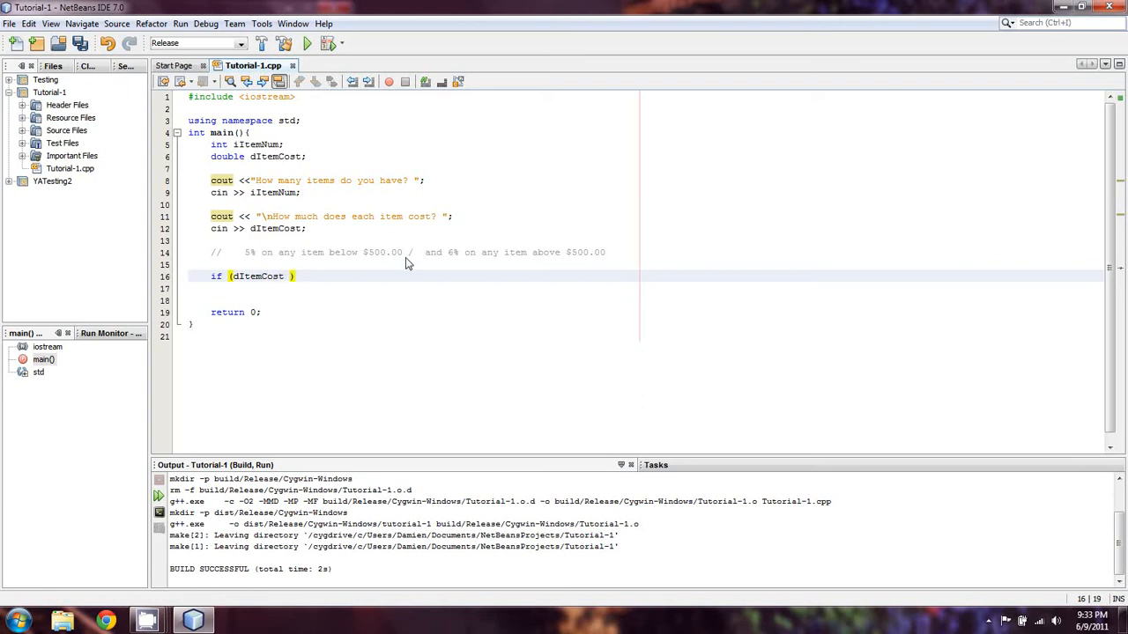
type("<")
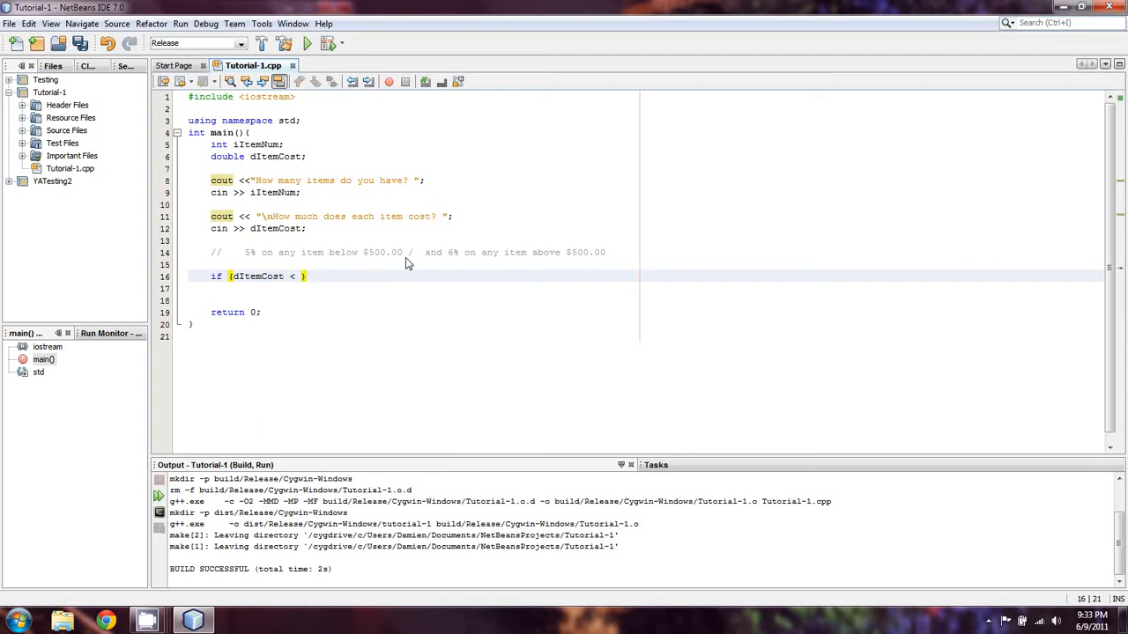
type("500.00)")
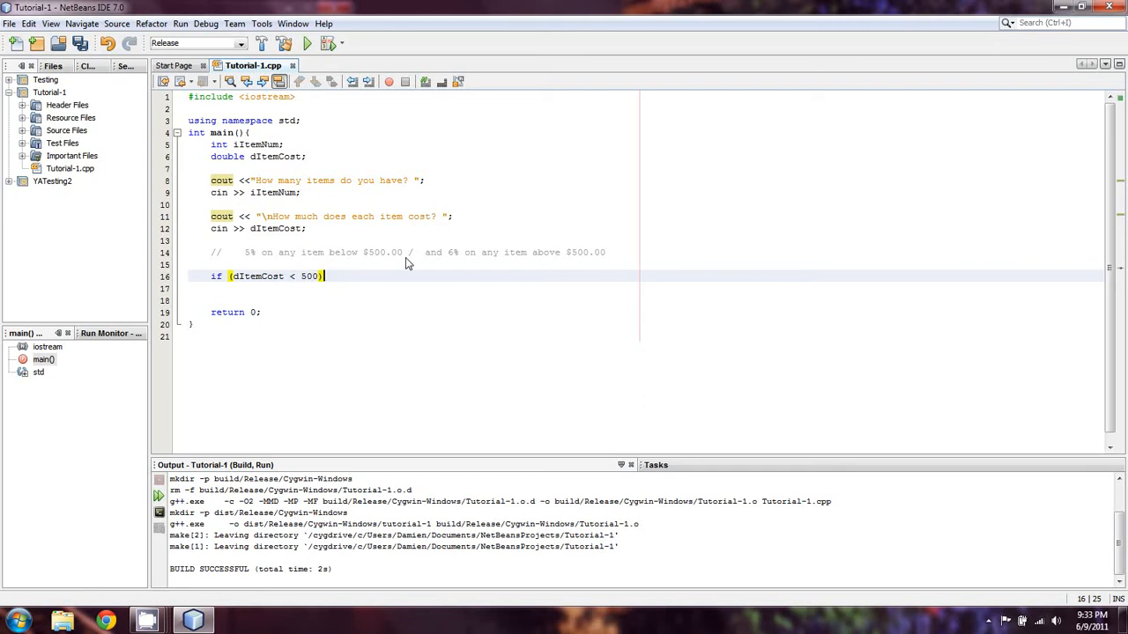
type("{")
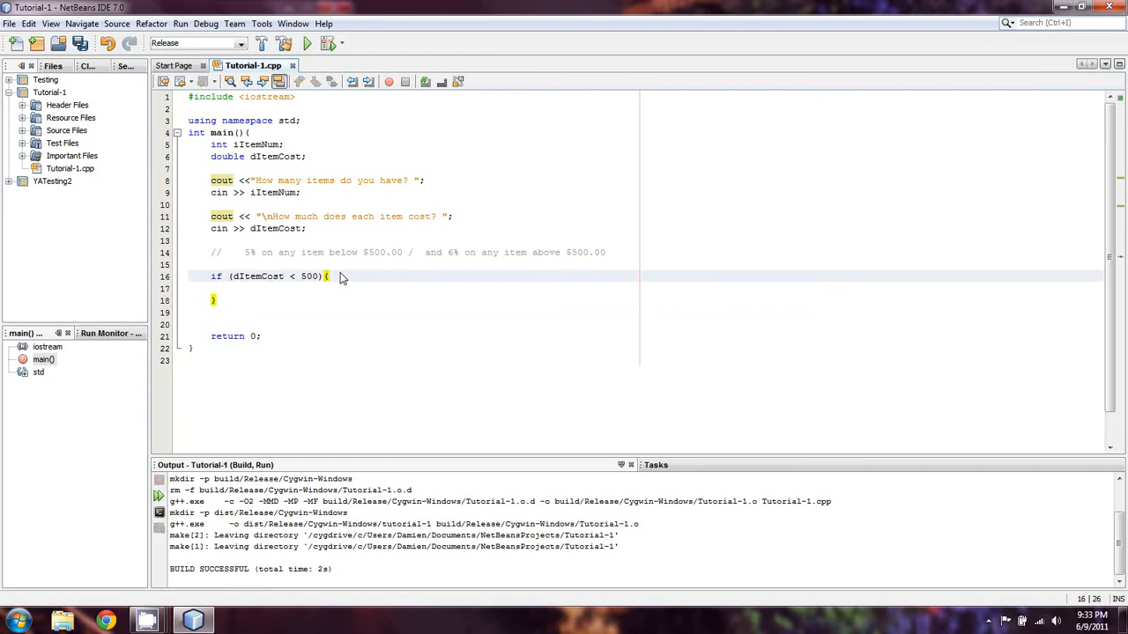
mouse_move(269, 290)
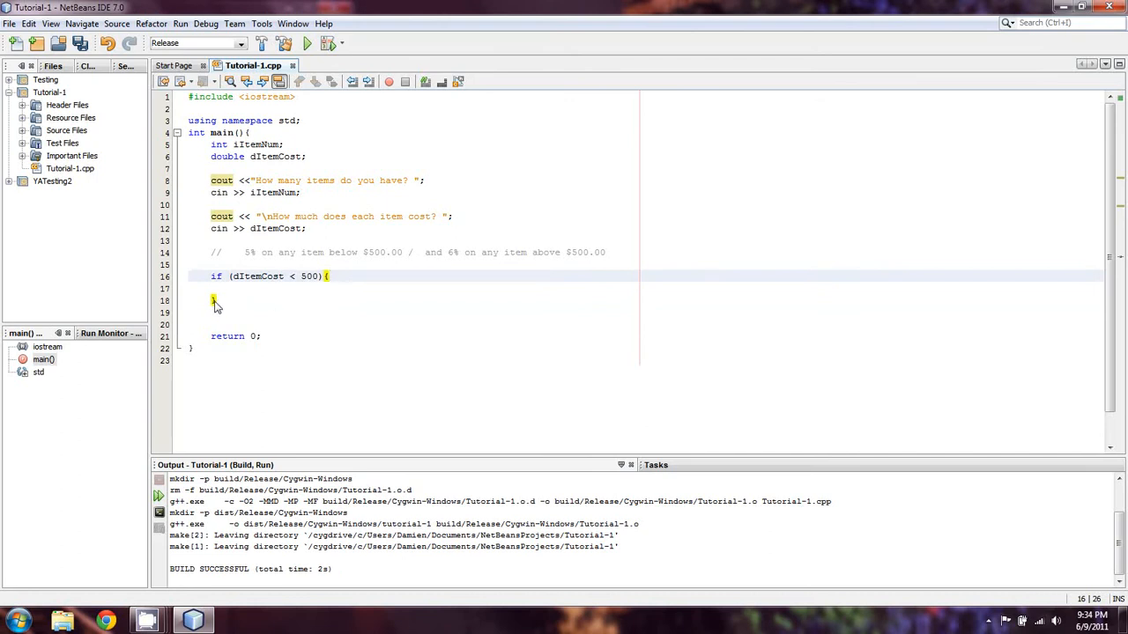
mouse_move(211, 304)
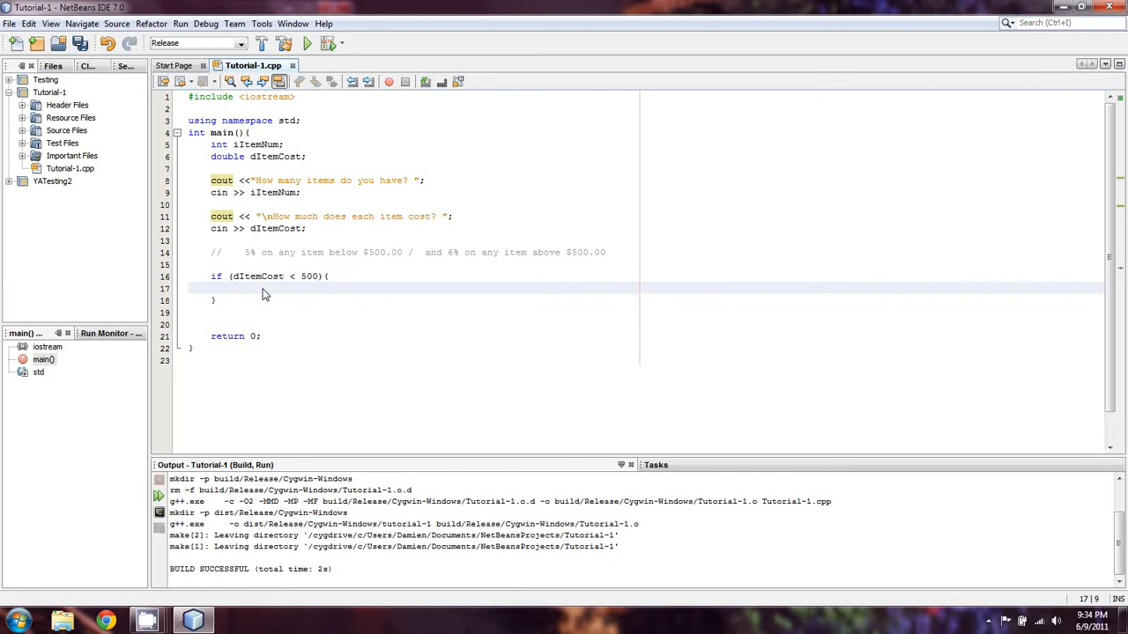
Add dTax to the double declaration and assign dTax = iItemNum * dItemCost inside the if block.
left_click(233, 288)
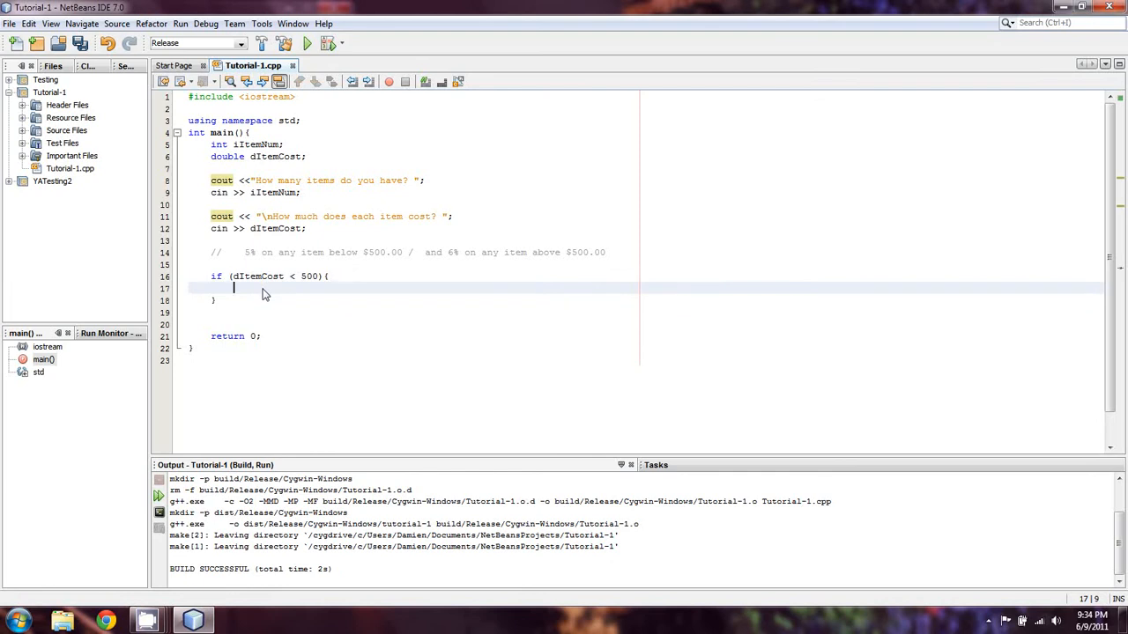
mouse_move(436, 291)
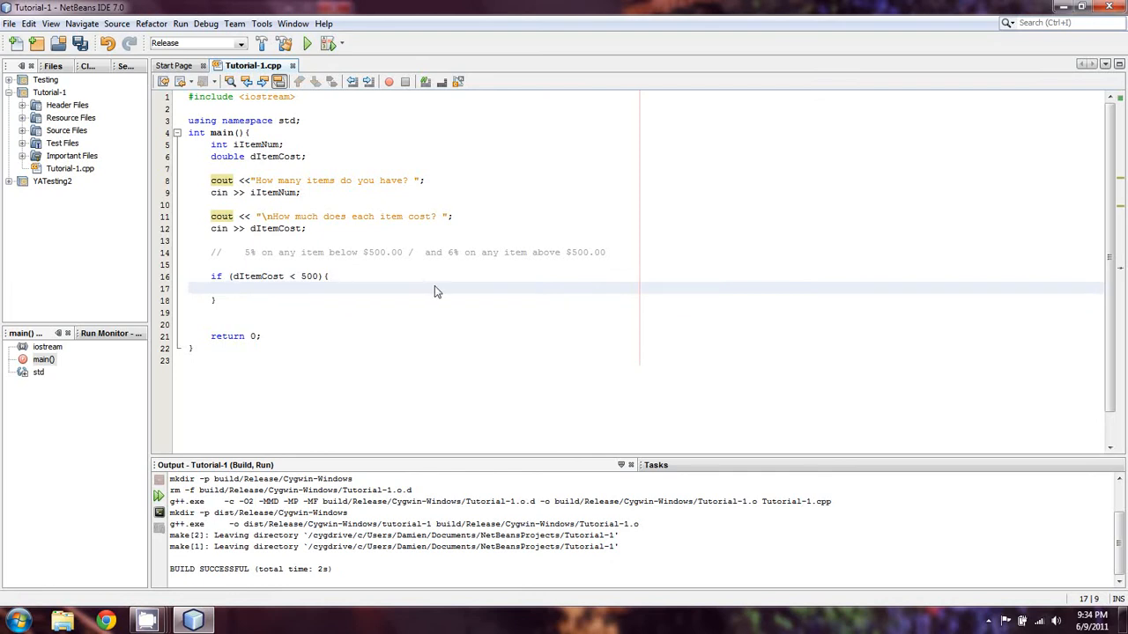
mouse_move(445, 292)
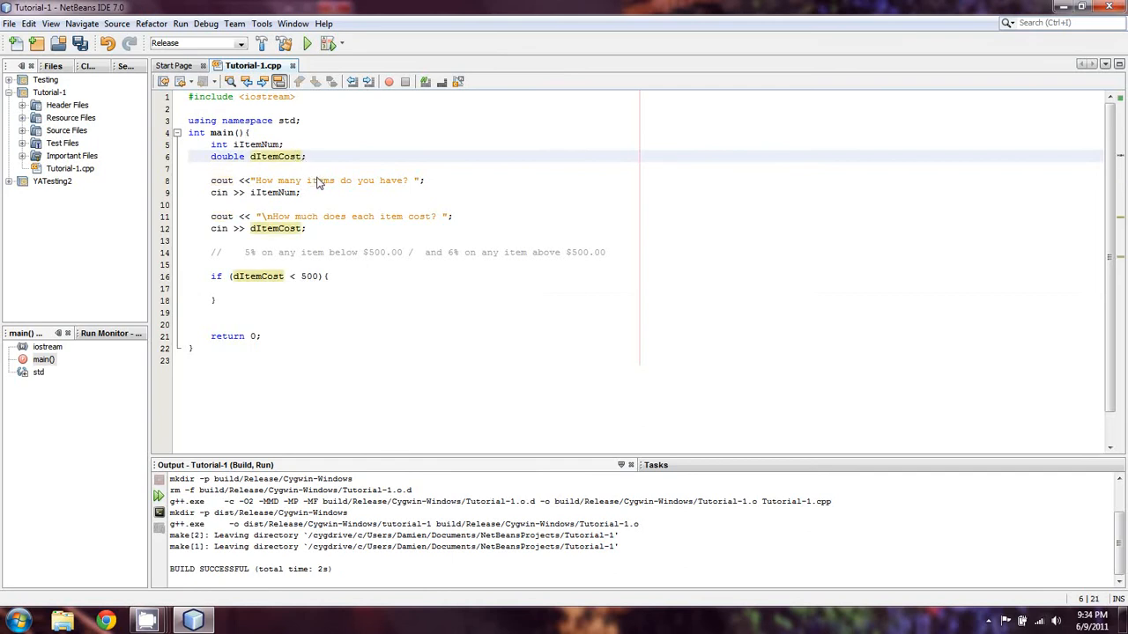
type(", dTax")
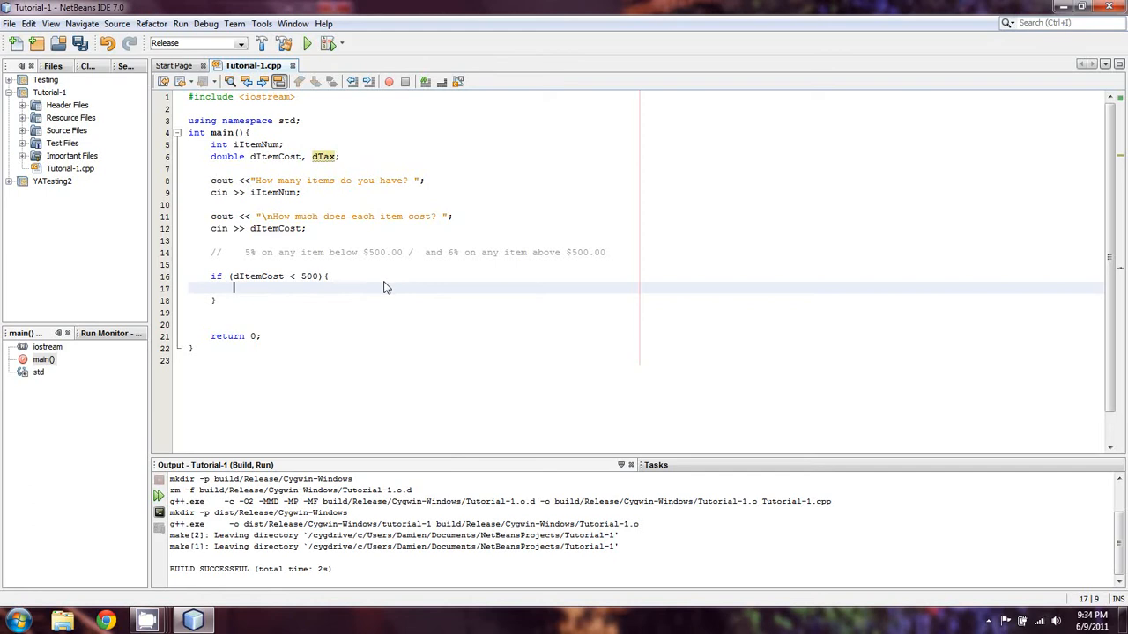
type("i")
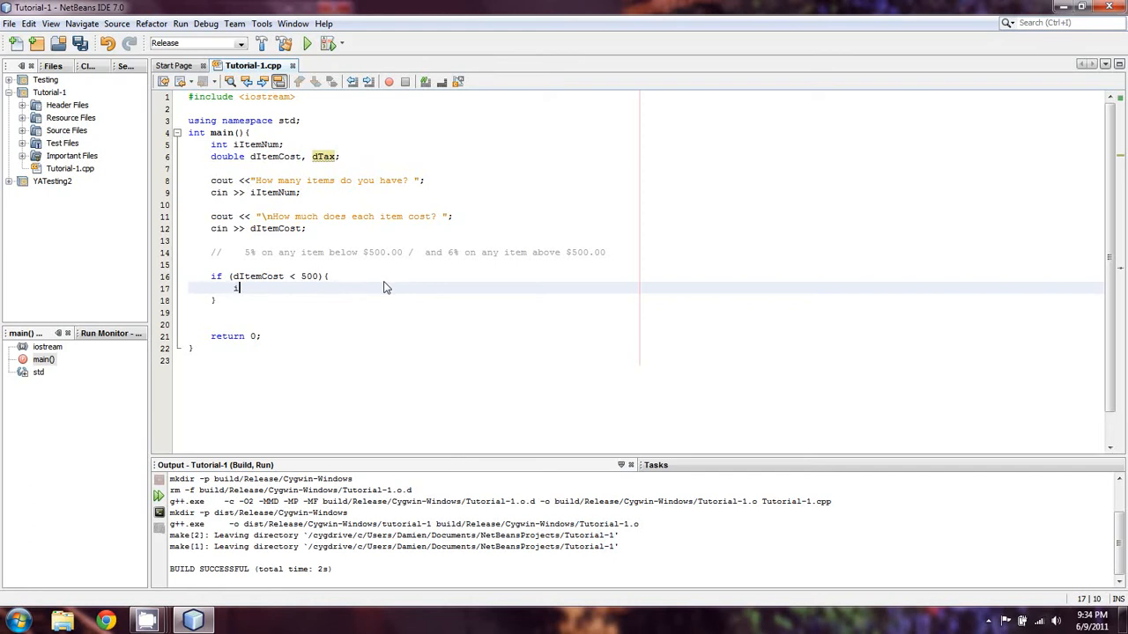
type("Item")
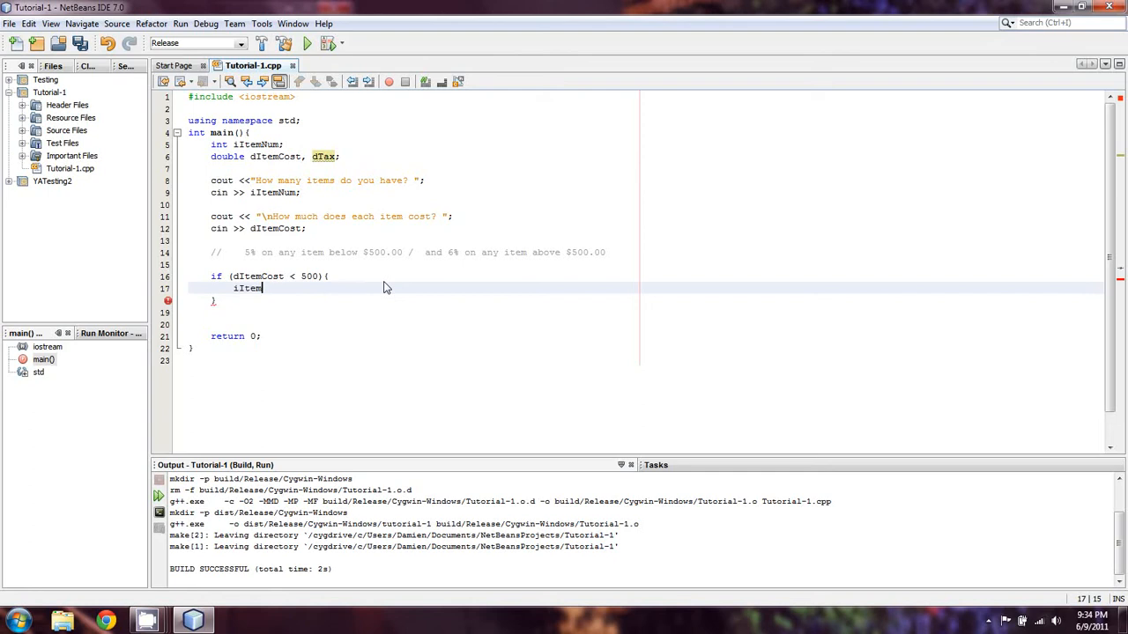
type("Num * dItemCost")
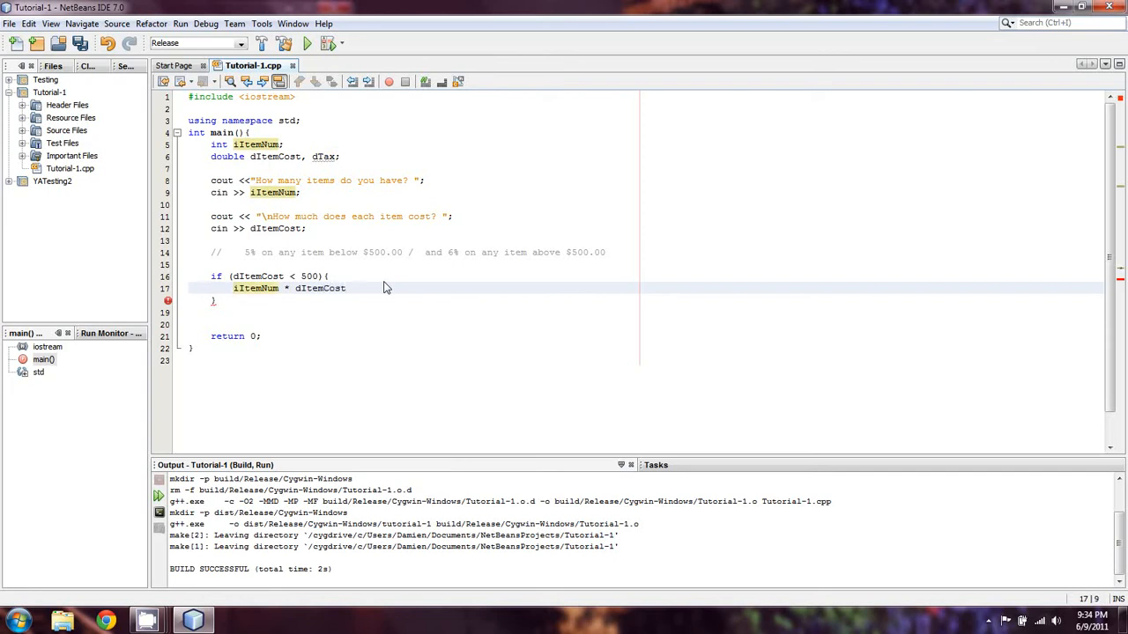
type("dTax=")
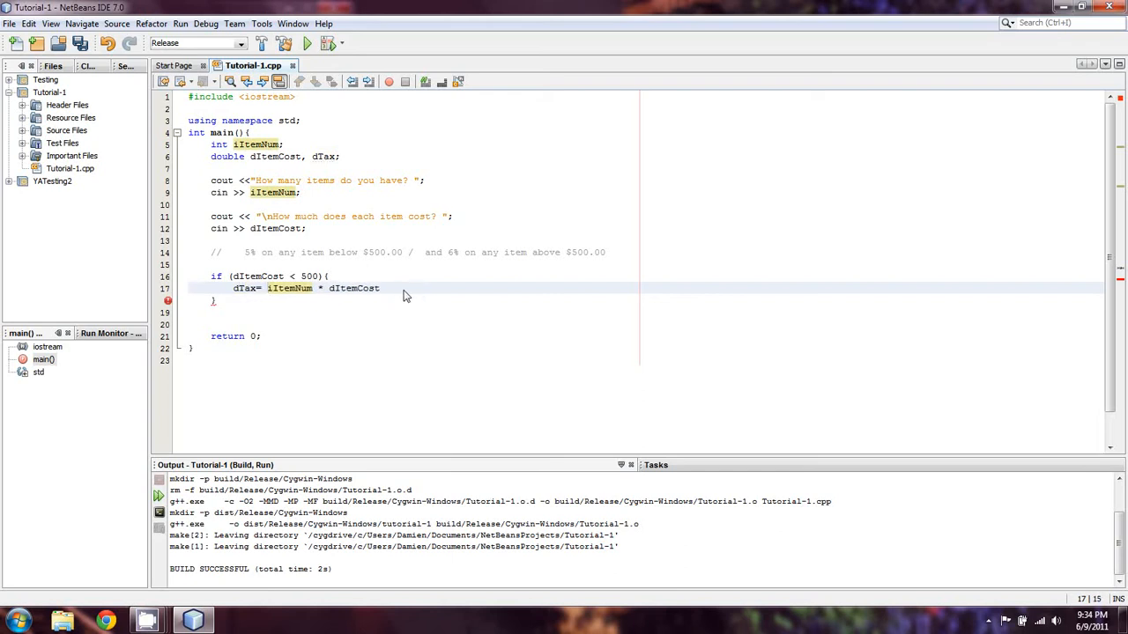
mouse_move(431, 295)
type(";")
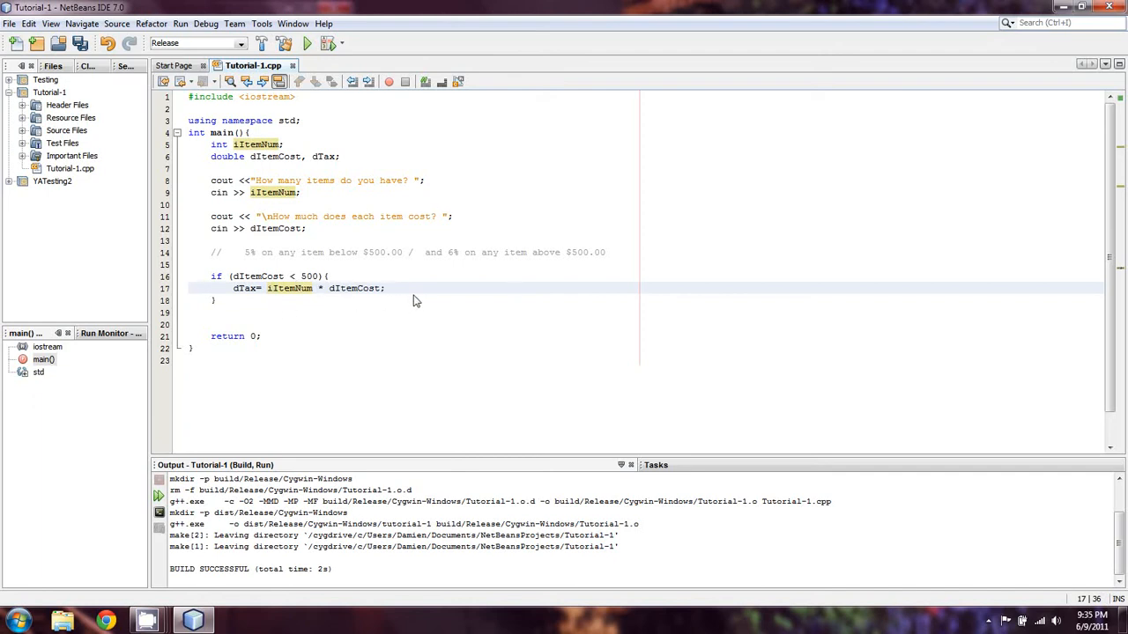
left_click(385, 288)
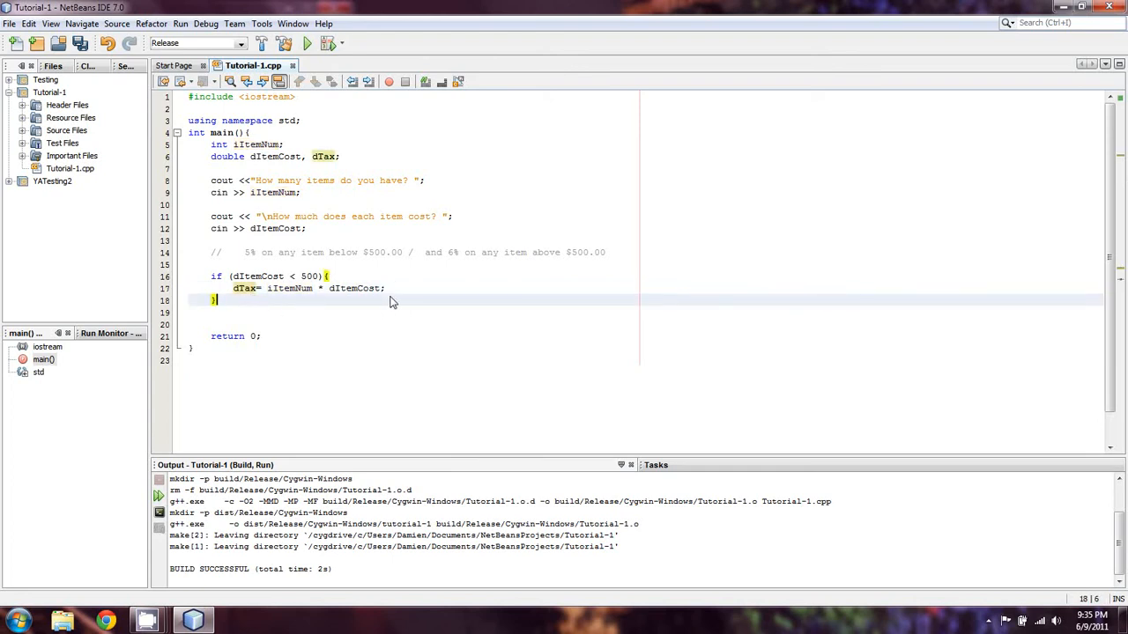
mouse_move(357, 314)
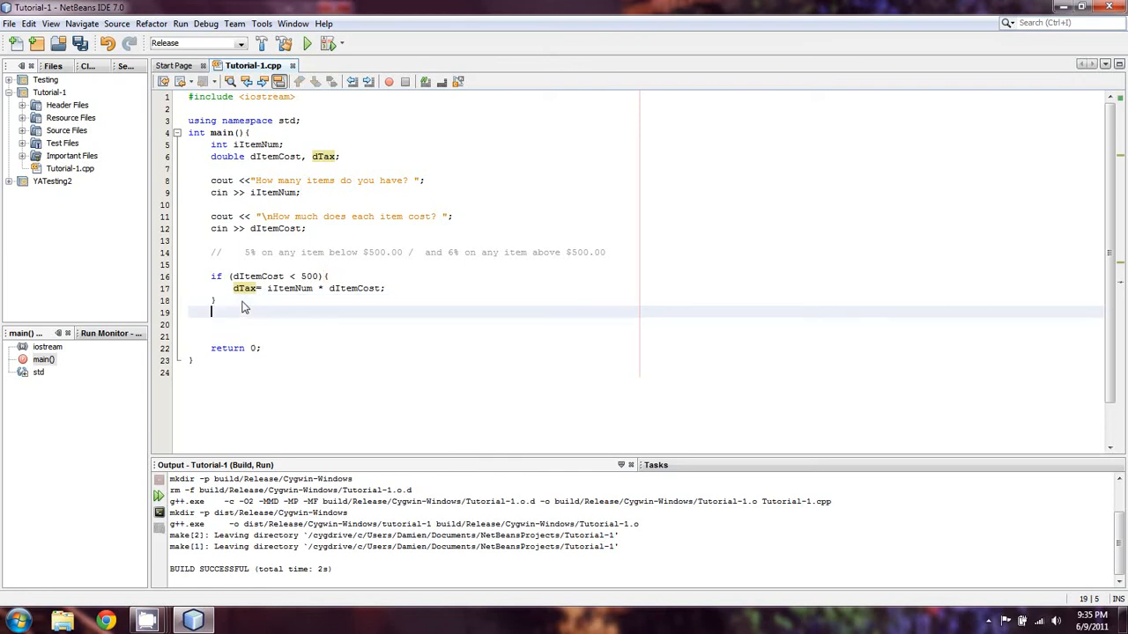
Add an else block with braces after the if statement.
type("else")
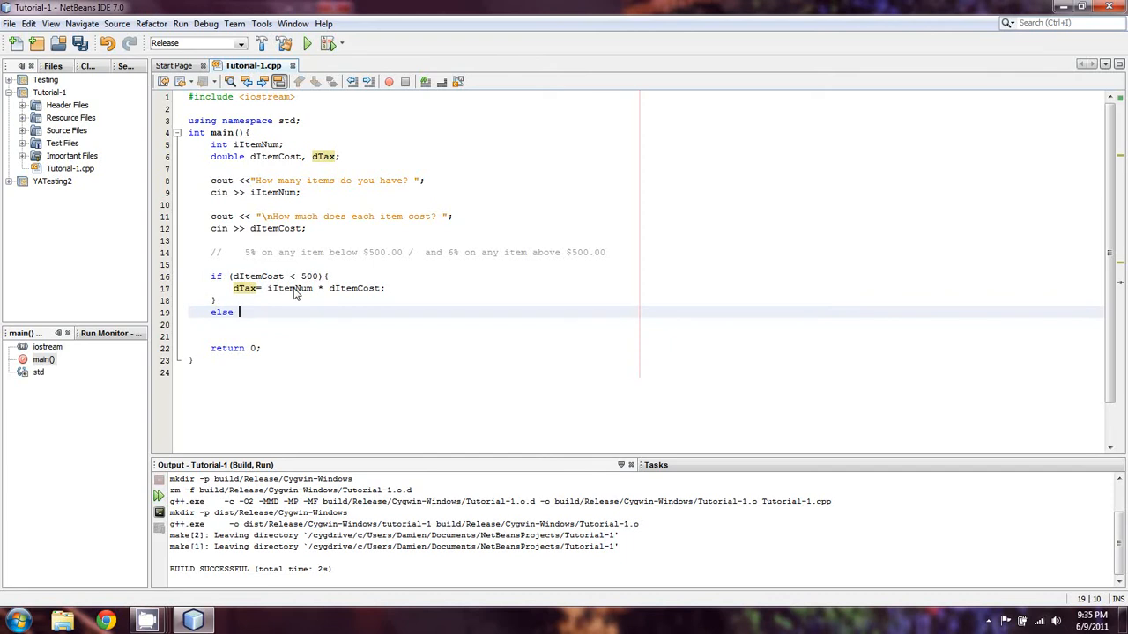
mouse_move(281, 323)
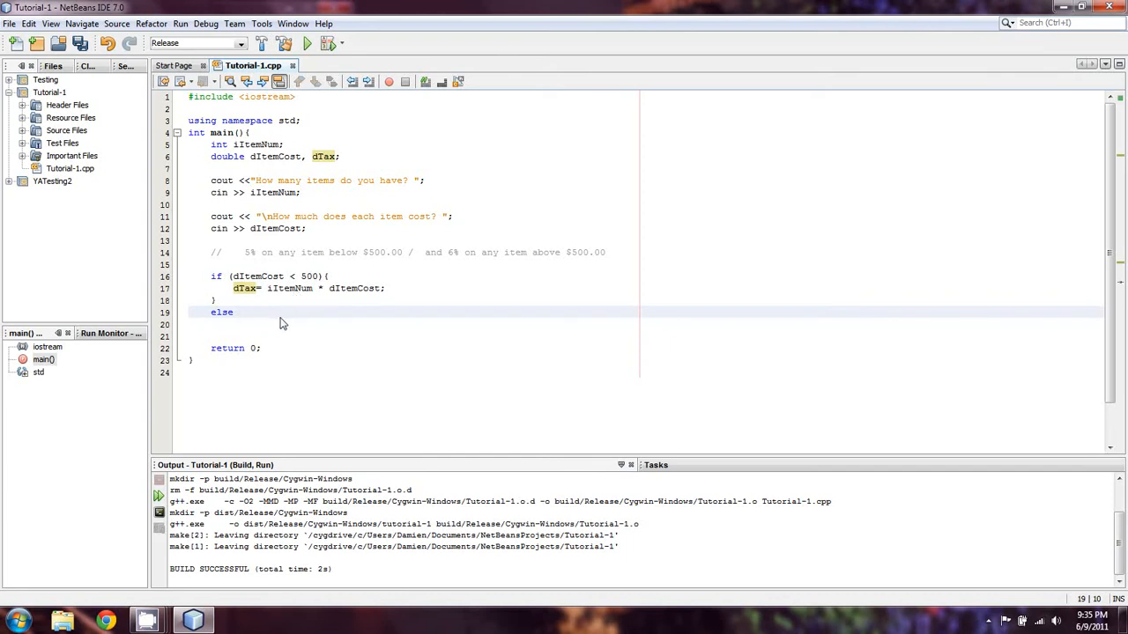
type("{")
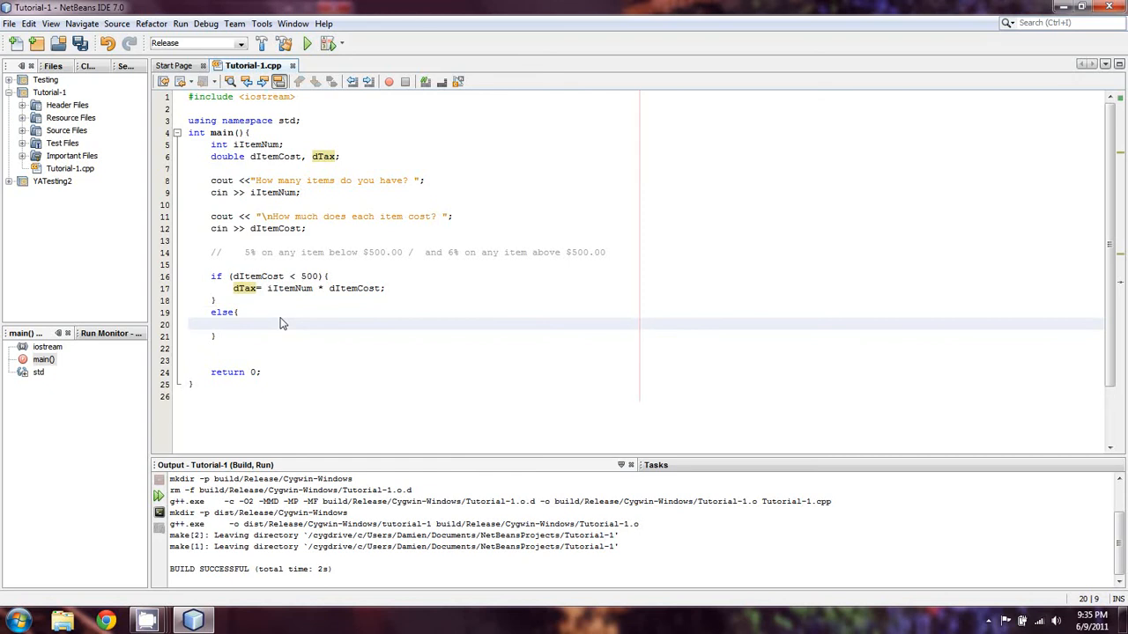
left_click(234, 323)
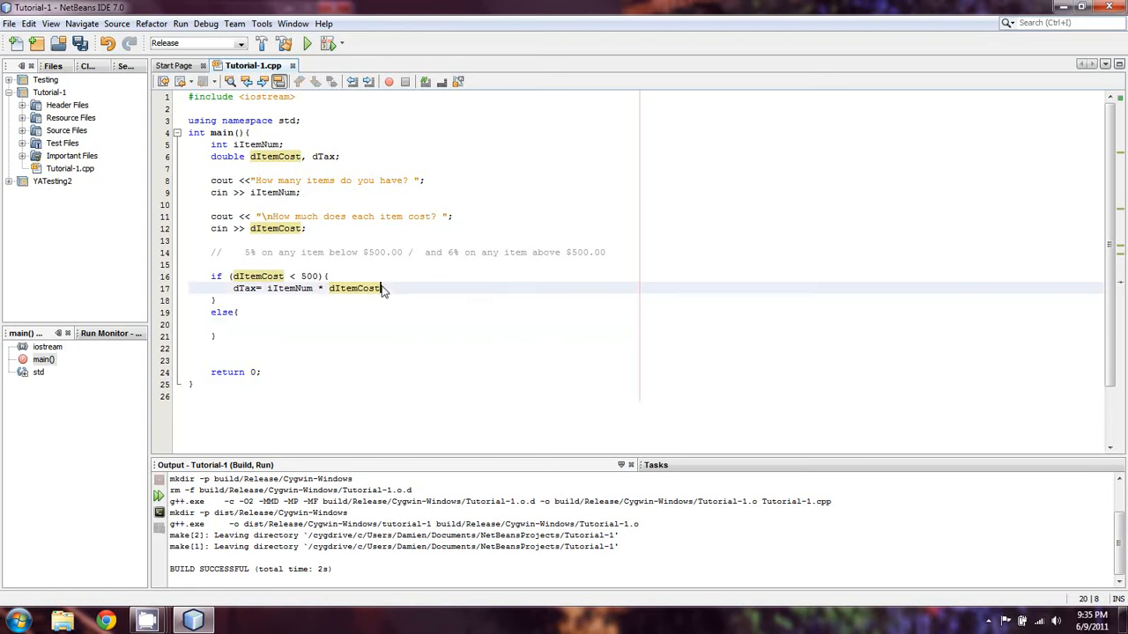
Add a line multiplying dTax by .05 below the tax calculation.
key("Enter")
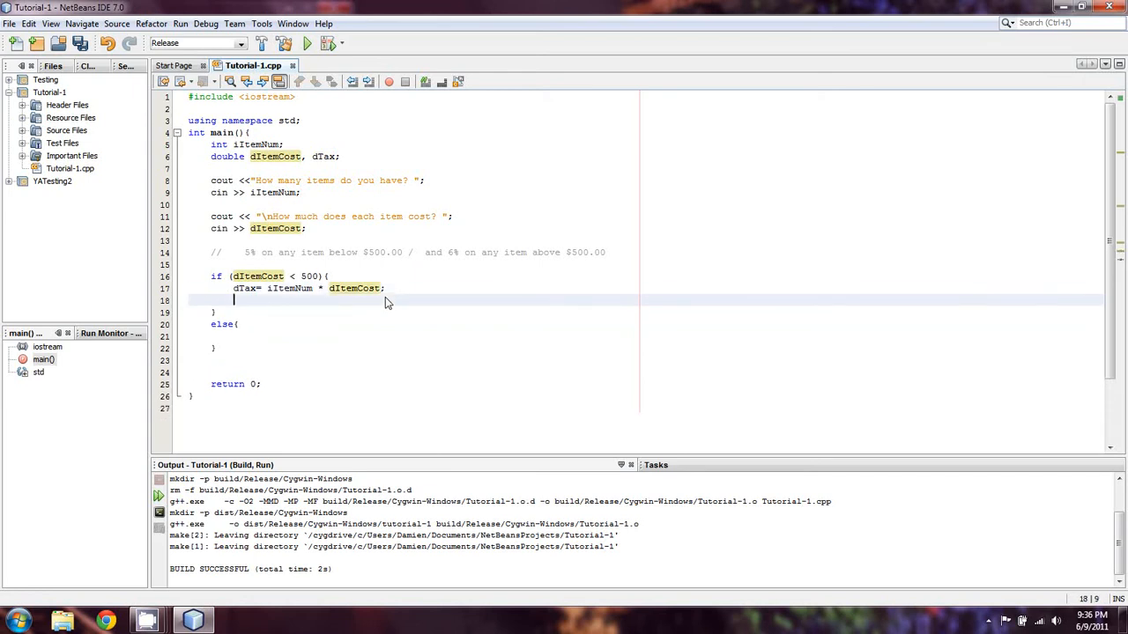
type("d")
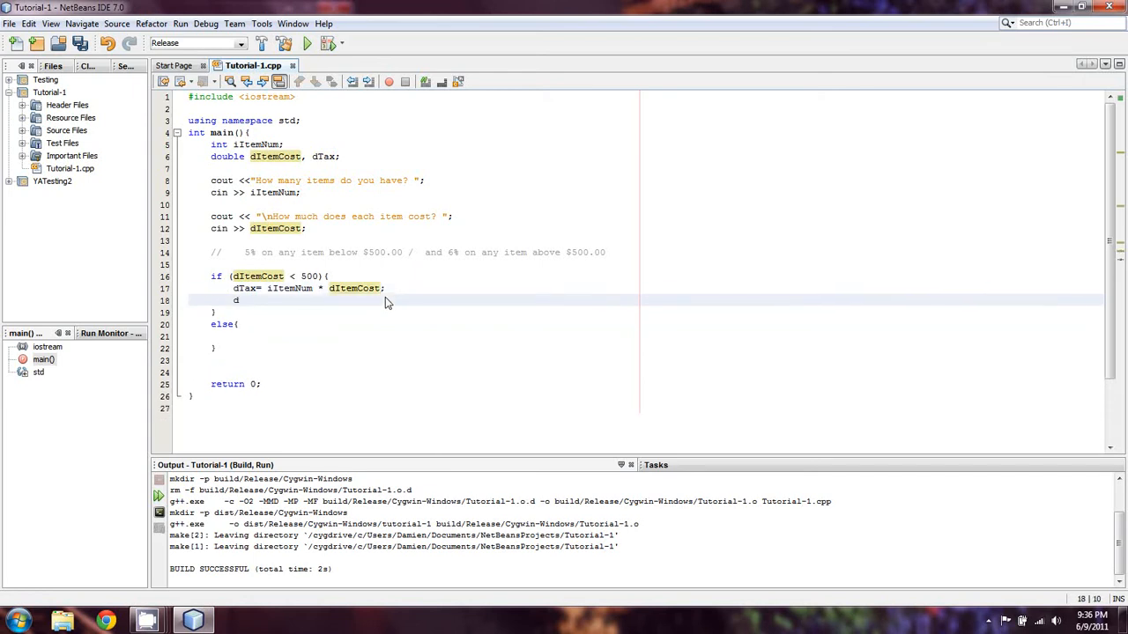
type("Tax *=")
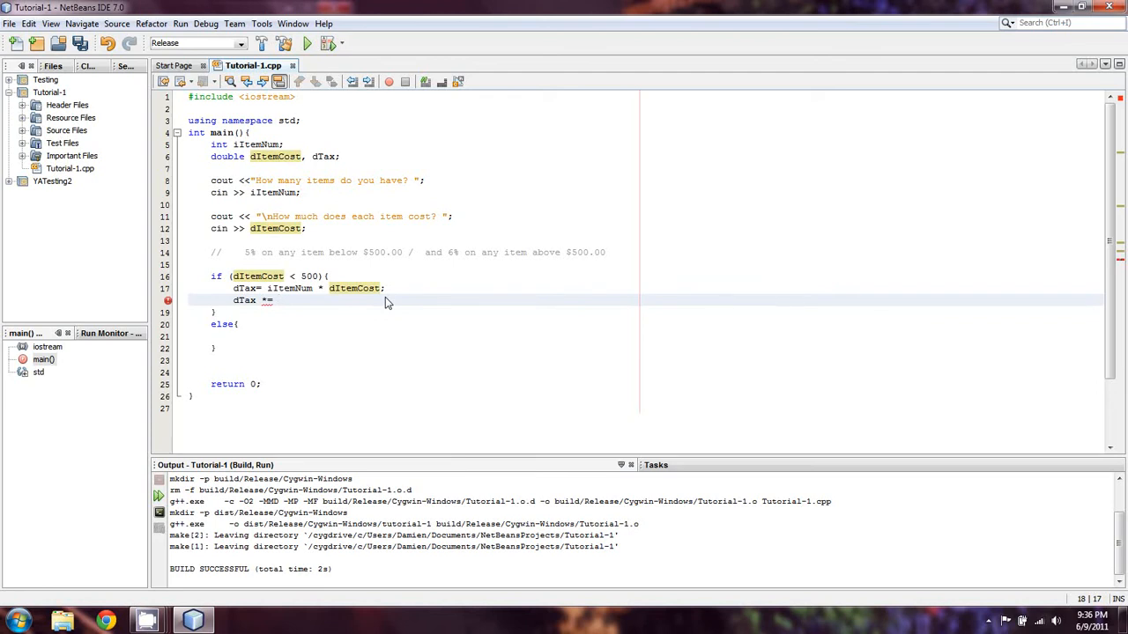
type(".")
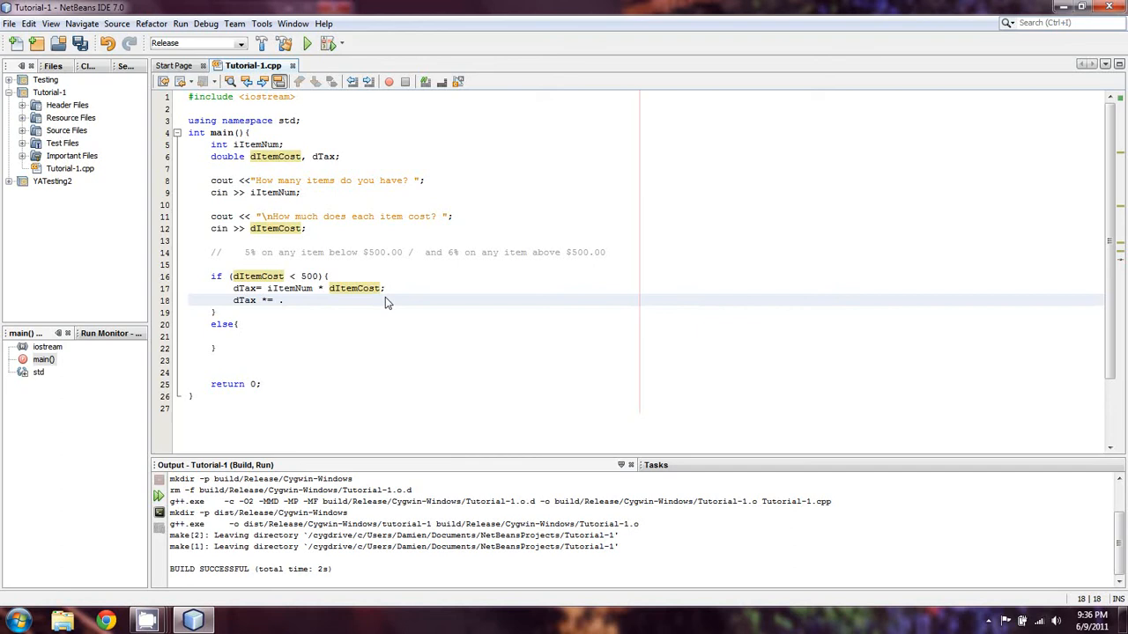
type("05;")
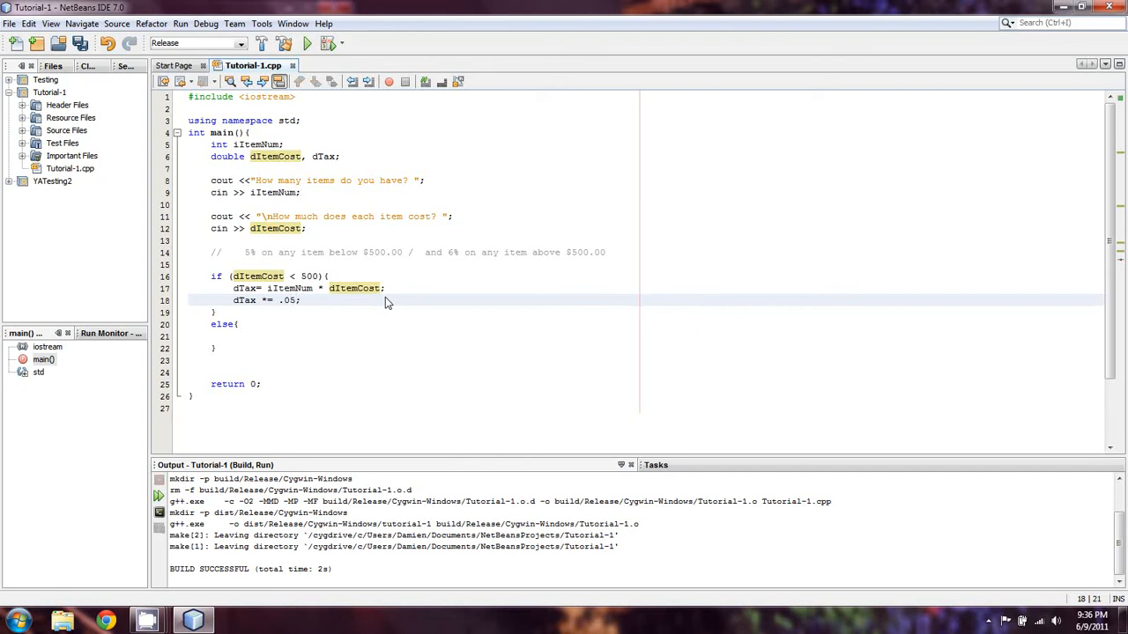
left_click(232, 336)
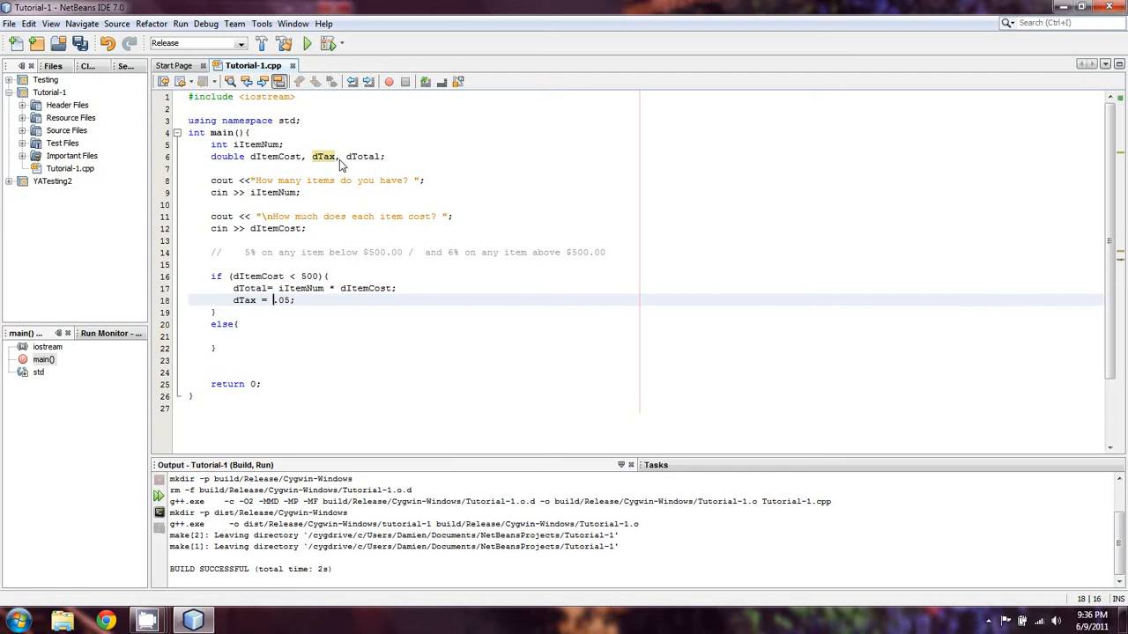
Declare dTotal, set dTotal = iItemNum * dItemCost, and use a .06 rate in else.
type("dTotal *")
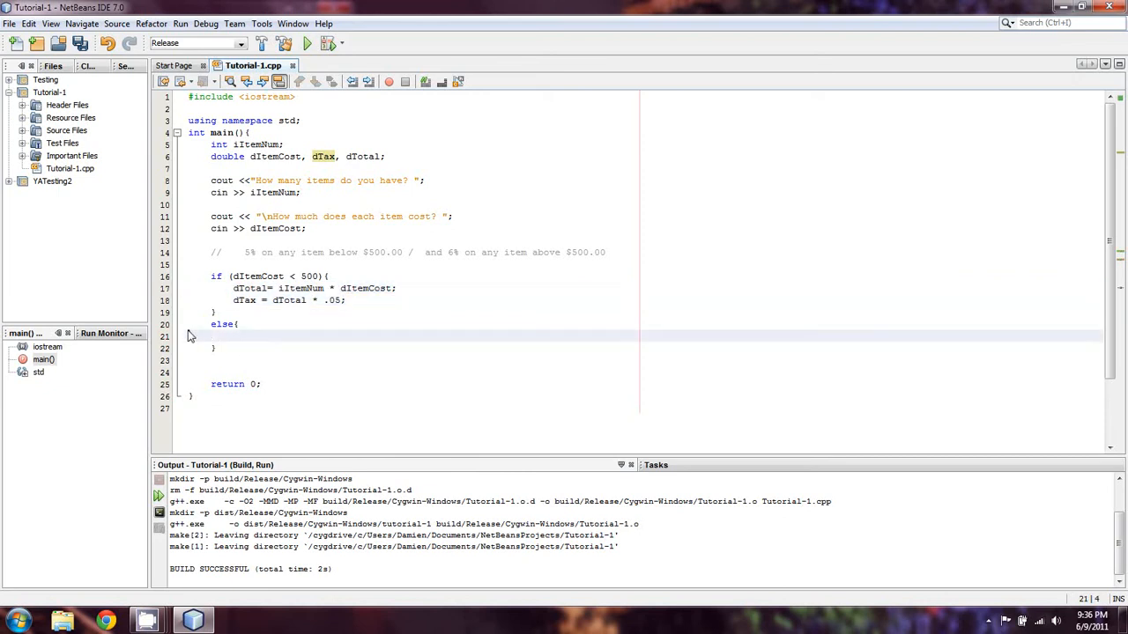
type("dTotal= iItemNum * dItemCost;")
type("dTax = dTotal * .05;")
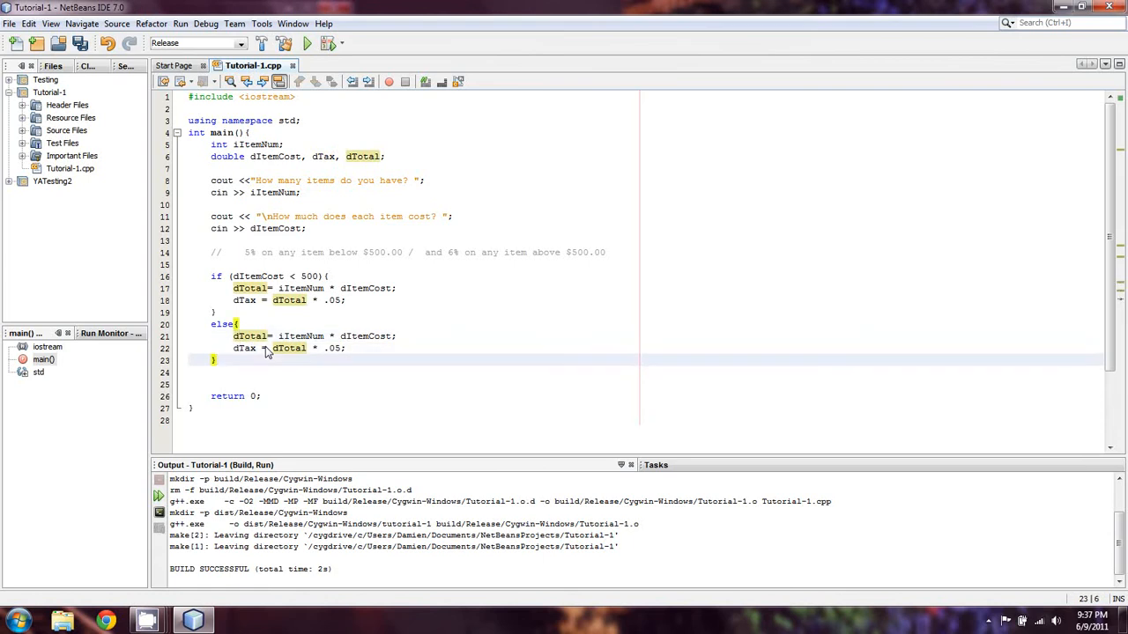
left_click(348, 348)
type(", dG")
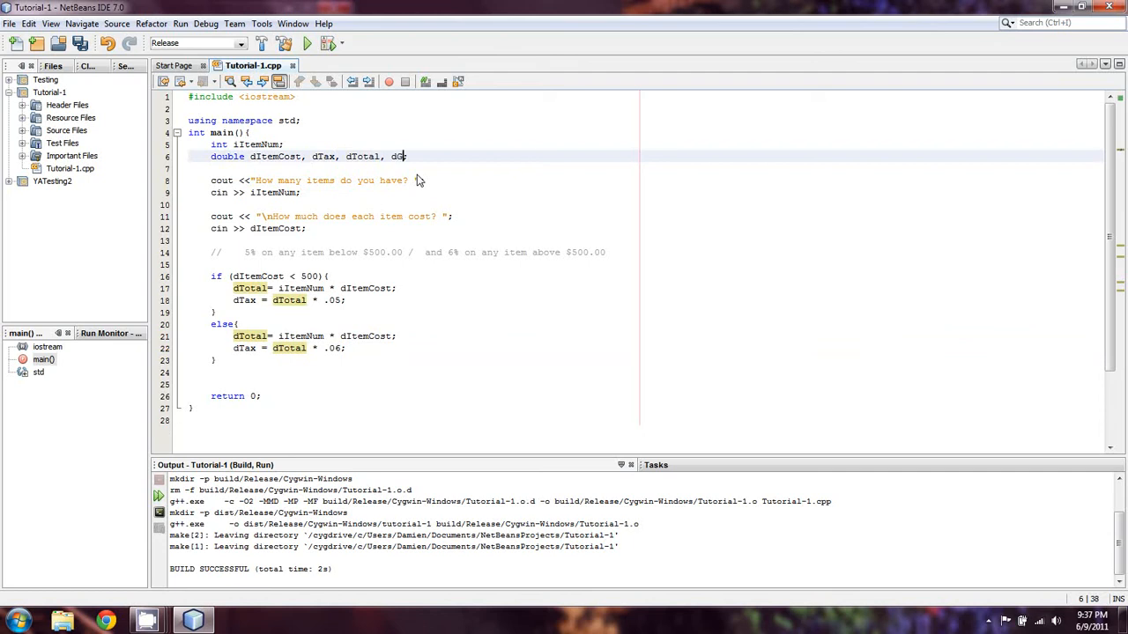
Declare dGT and add a cout line printing the items subtotal dTotal and the tax.
type("T")
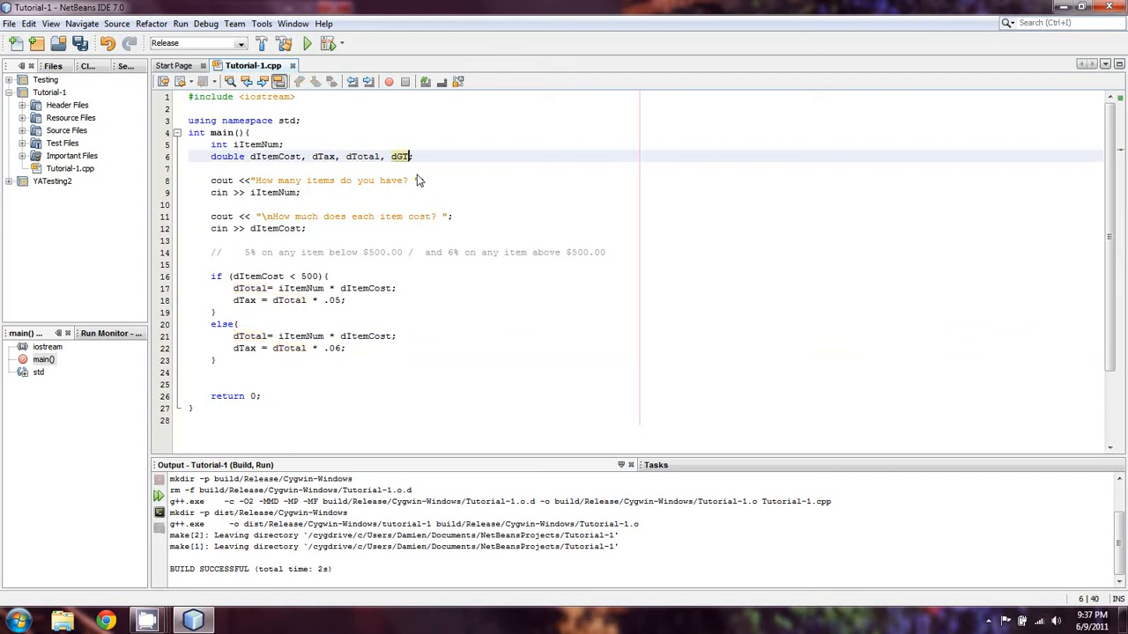
mouse_move(432, 171)
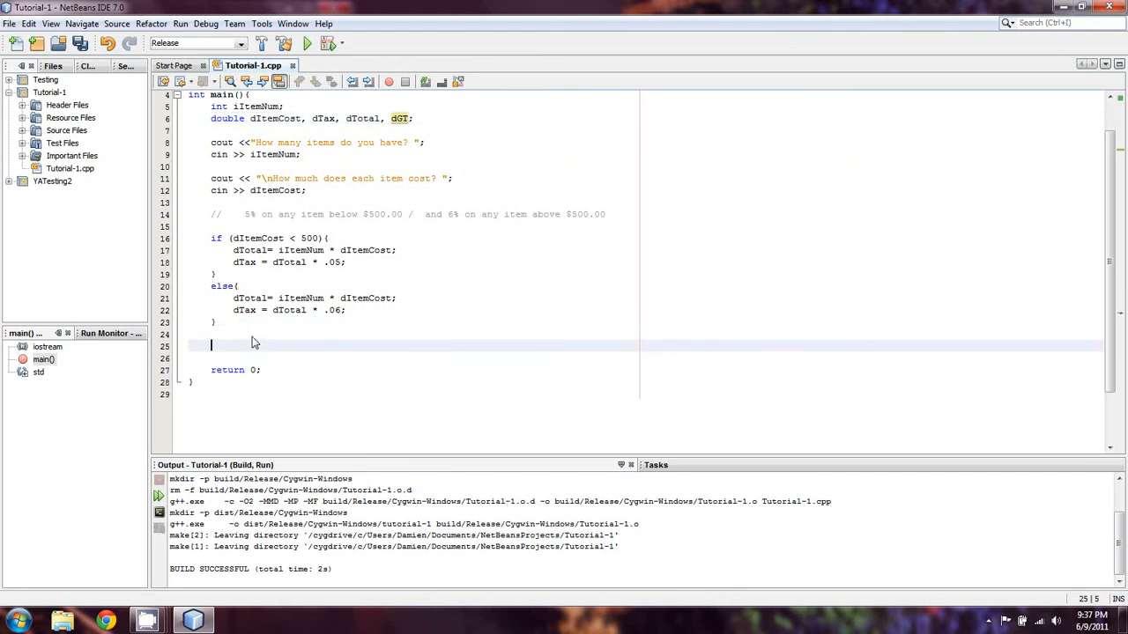
type("cout << \"The subtotal of the")
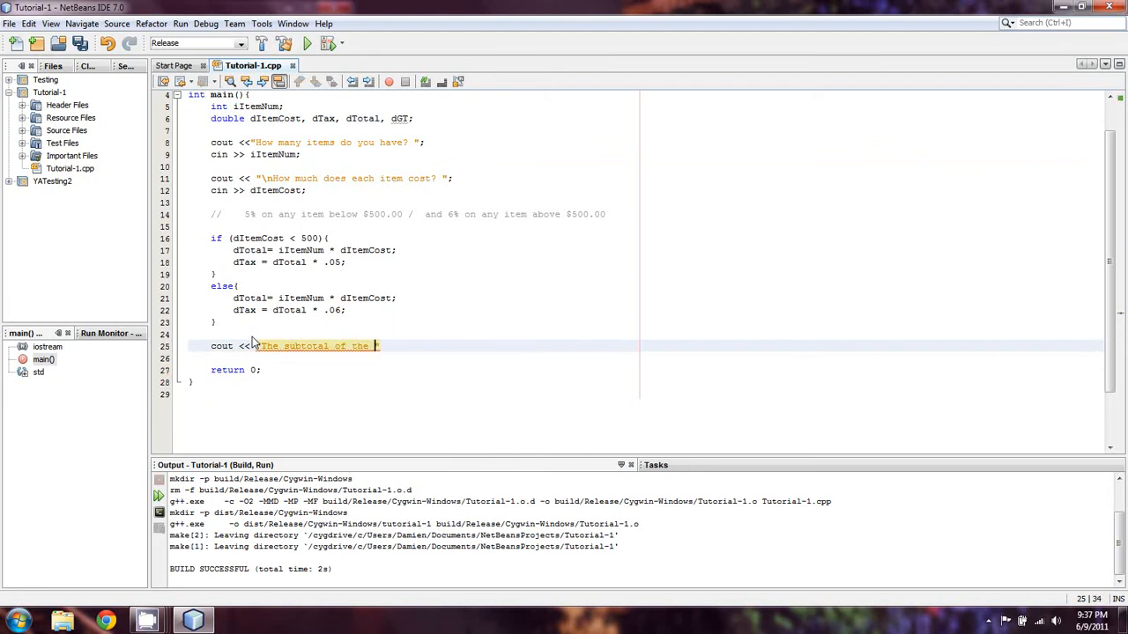
type("items\"")
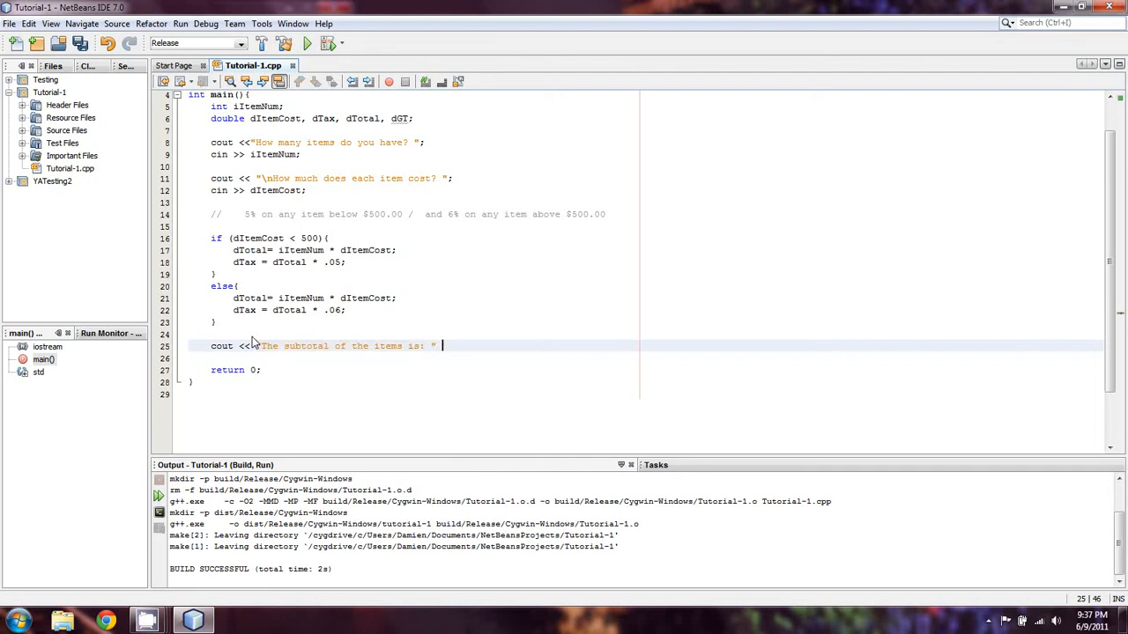
type("<< dTotal")
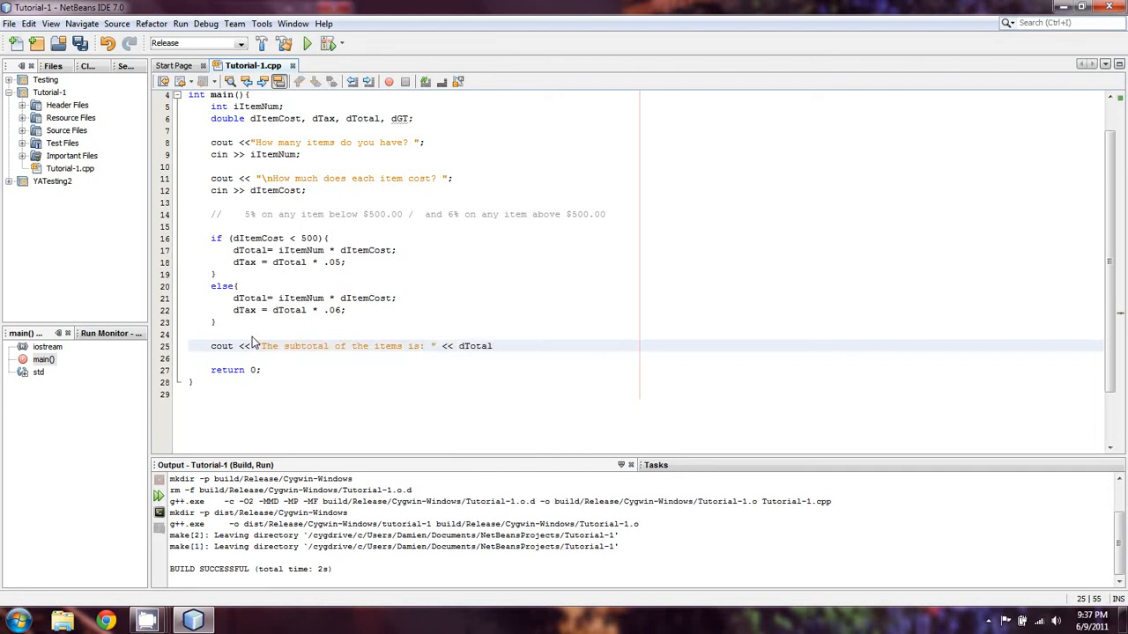
type("<< \" The tax\"")
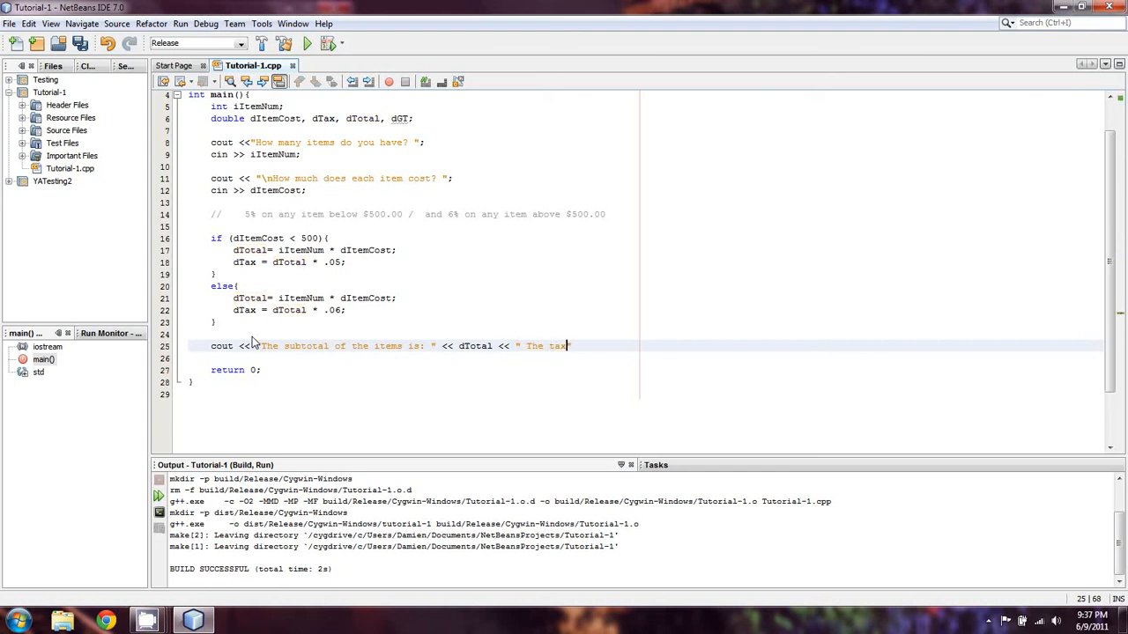
type("on these items is:")
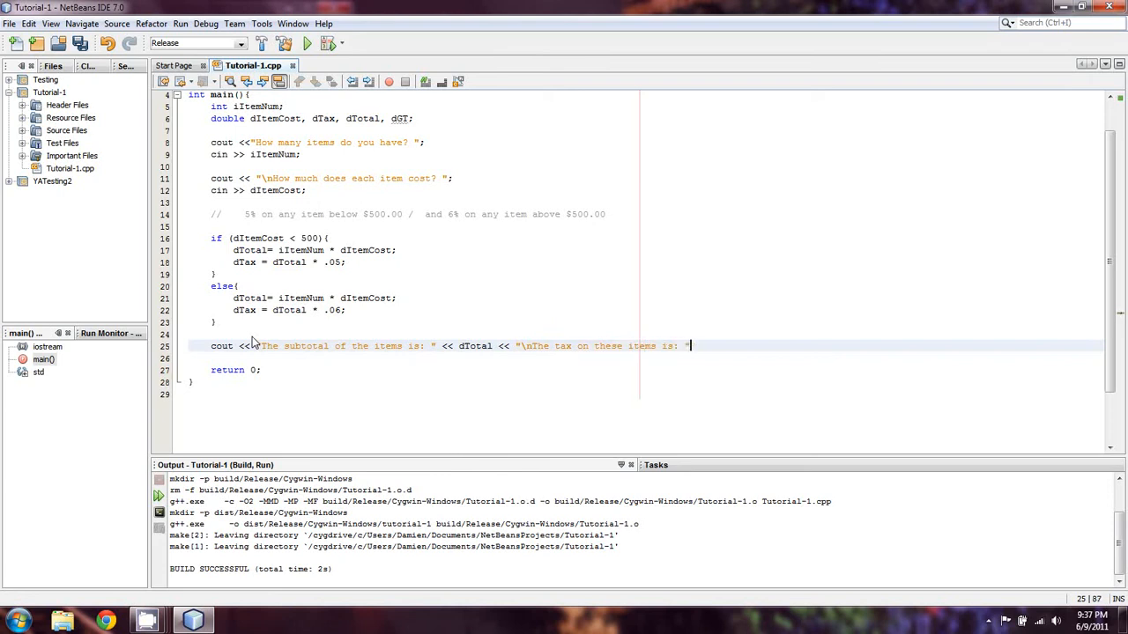
type("<< dTax")
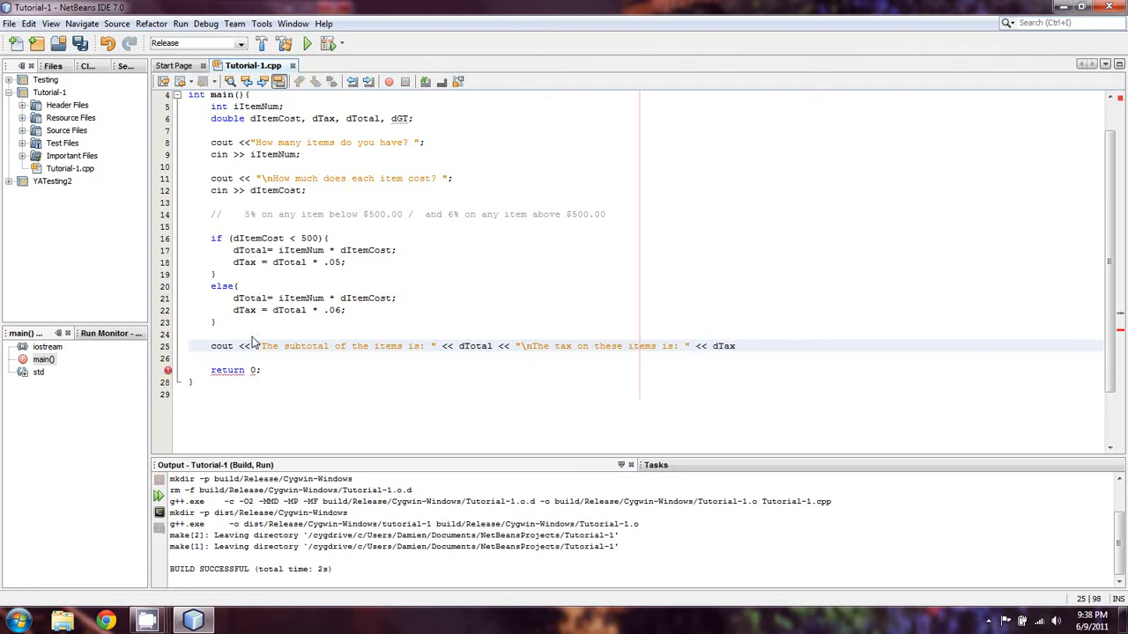
type("; <<\"\\n\"")
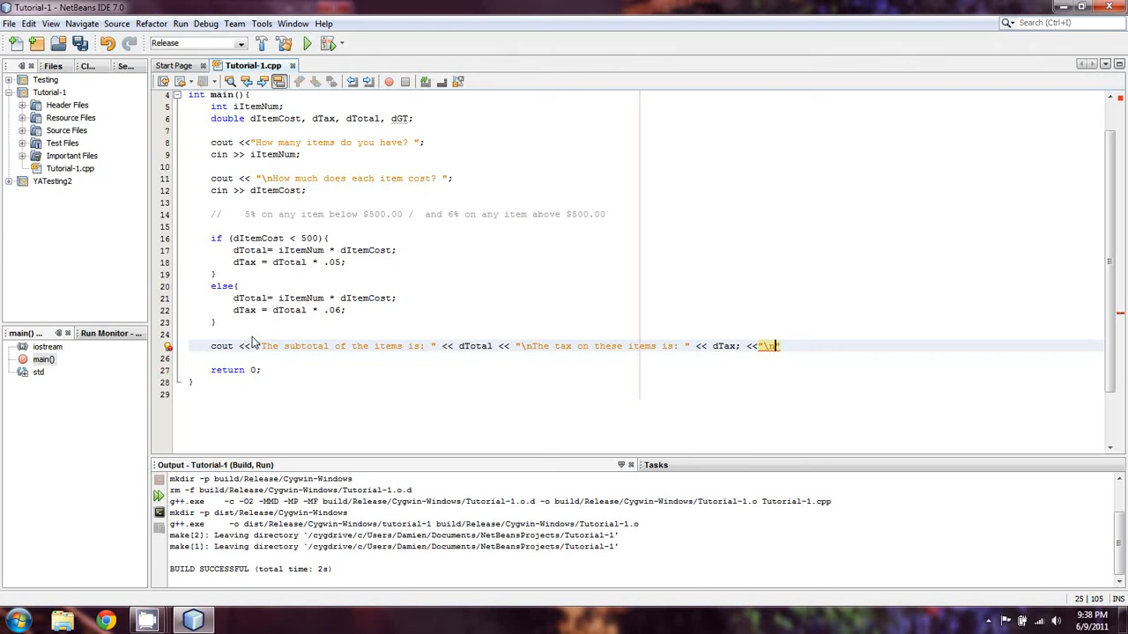
Print 'So the grand total of your order is' with dGT, then run; the build fails.
type("So the grand total of")
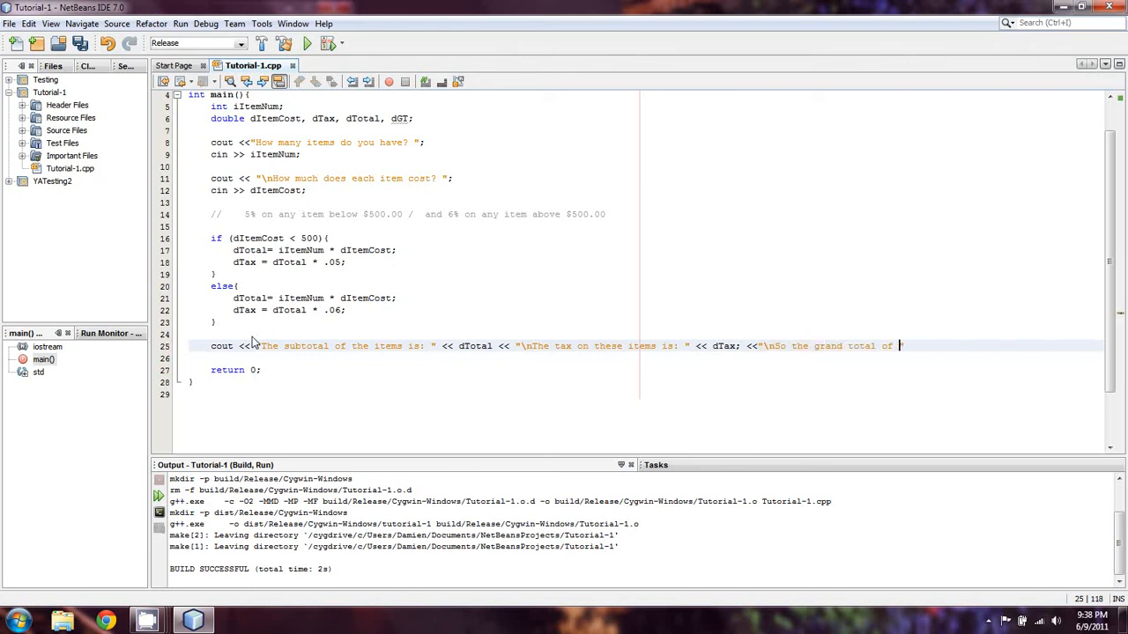
type("your order is:")
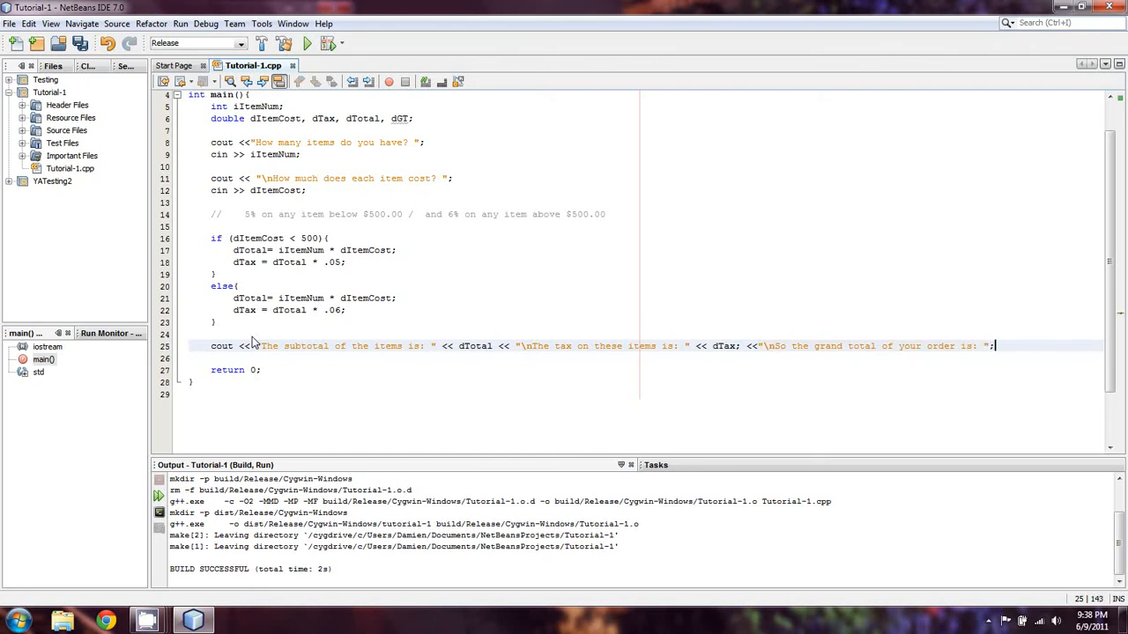
type("<<")
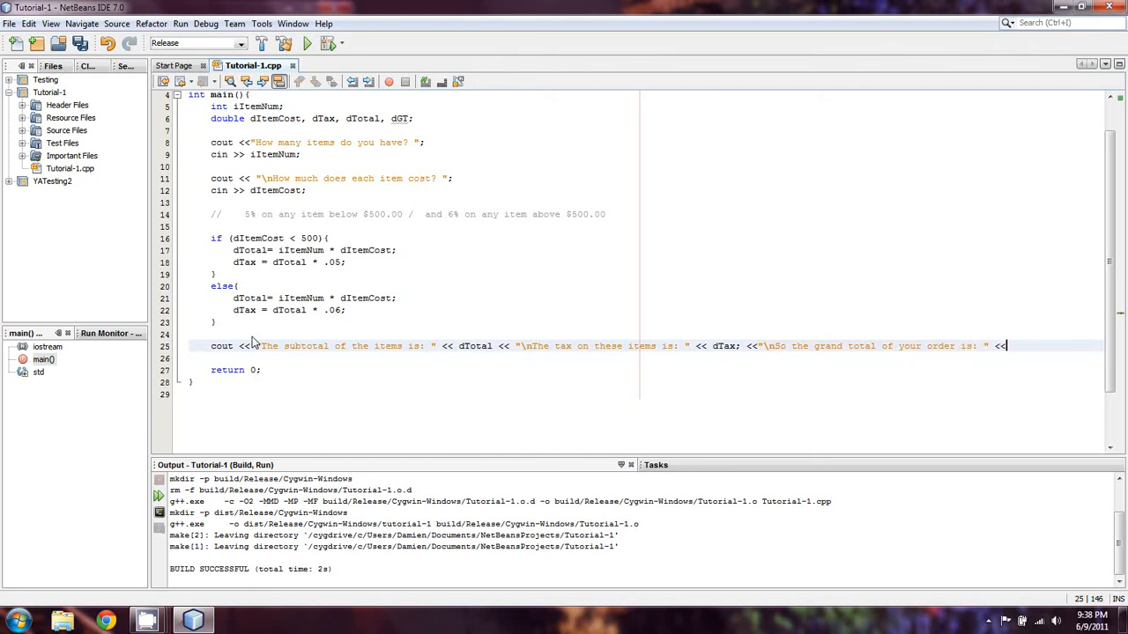
type("dGT;")
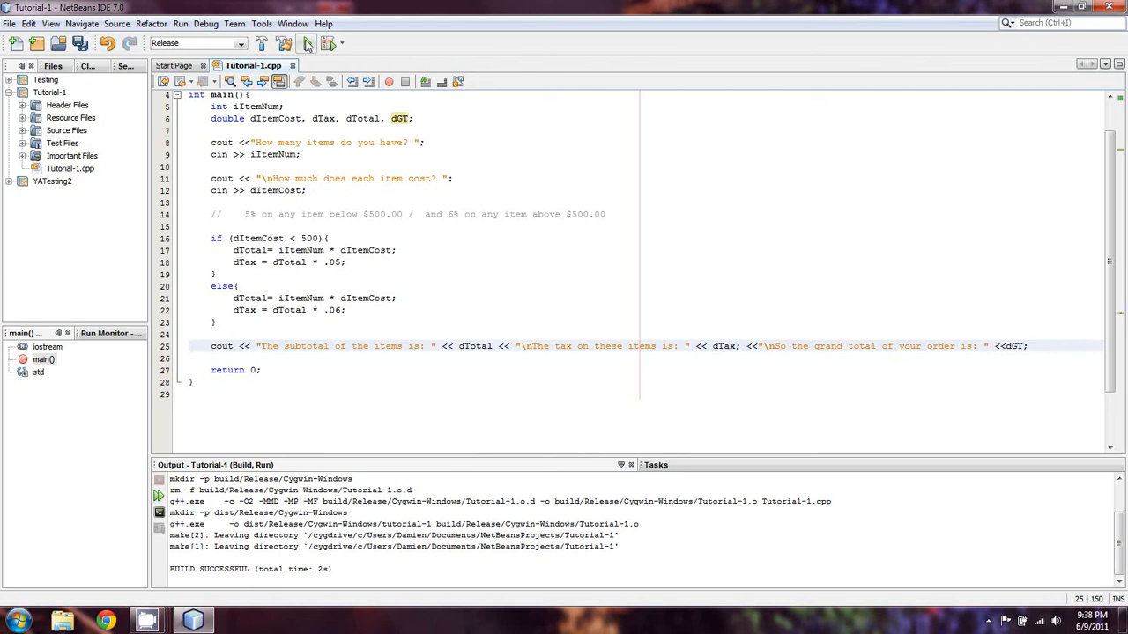
left_click(307, 43)
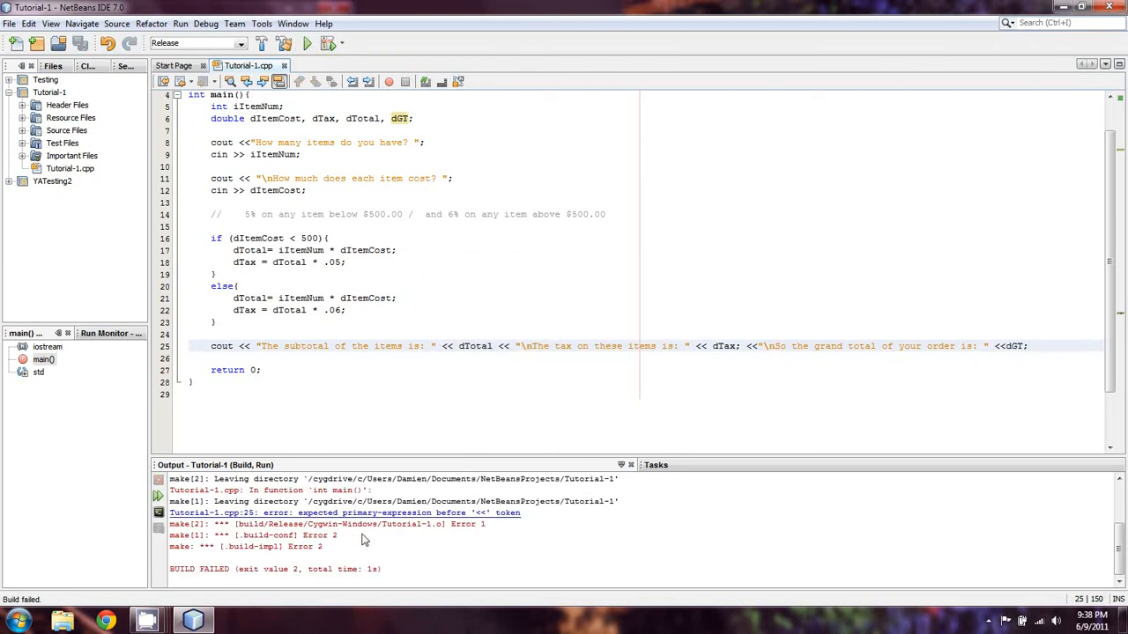
Initialize the variables to 0, delete the stray semicolon after dTax on line 25, and rerun.
left_click(343, 513)
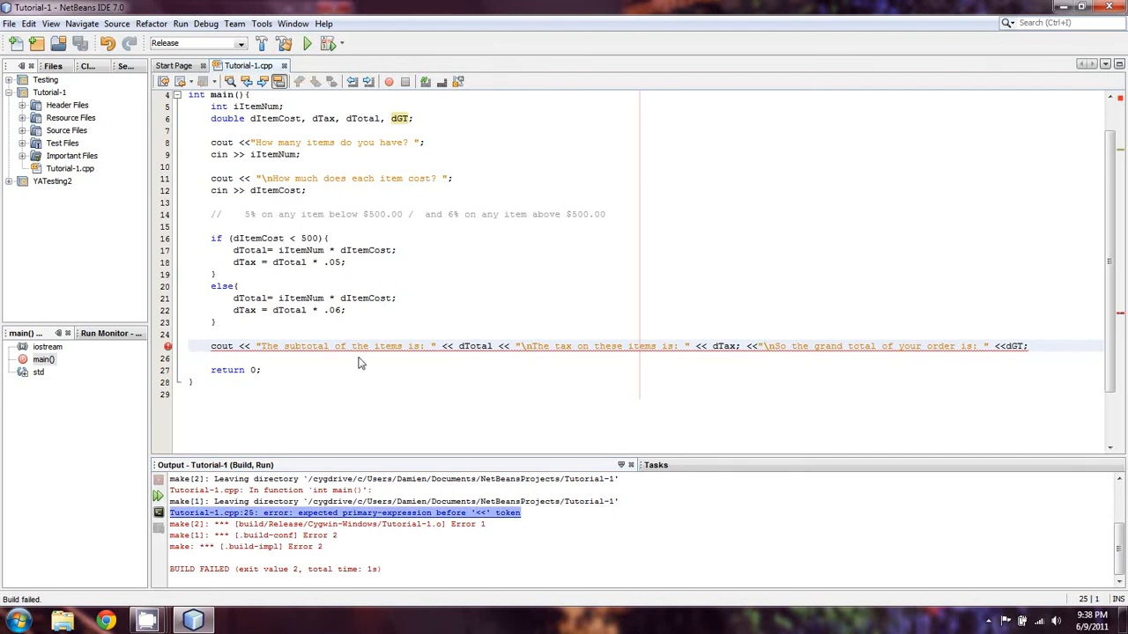
mouse_move(498, 440)
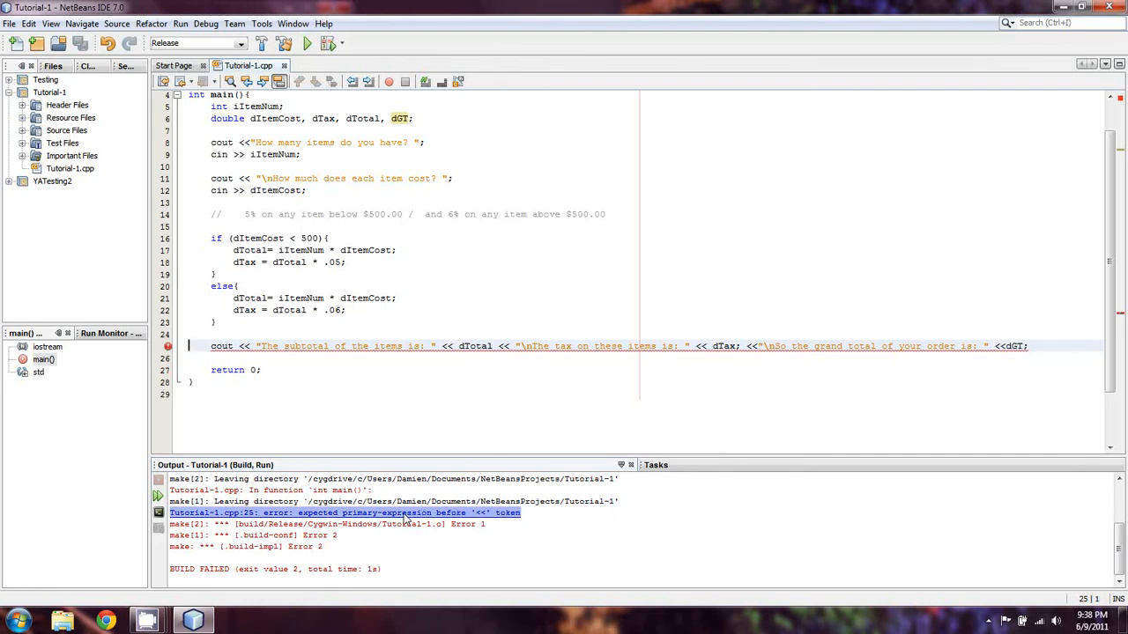
scroll("up", 3)
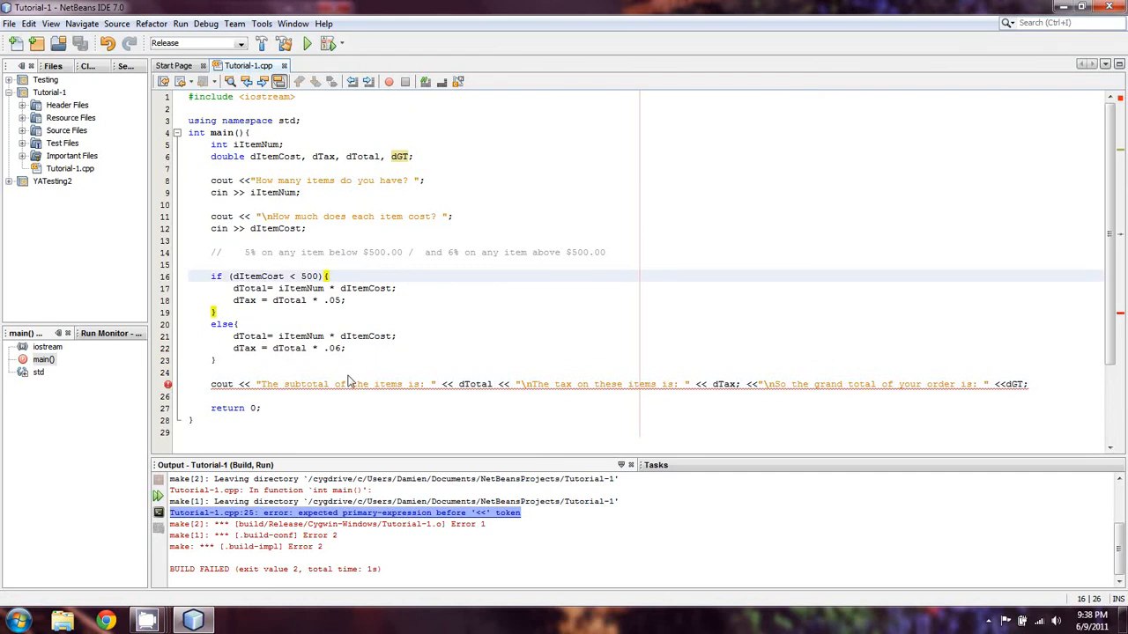
mouse_move(373, 503)
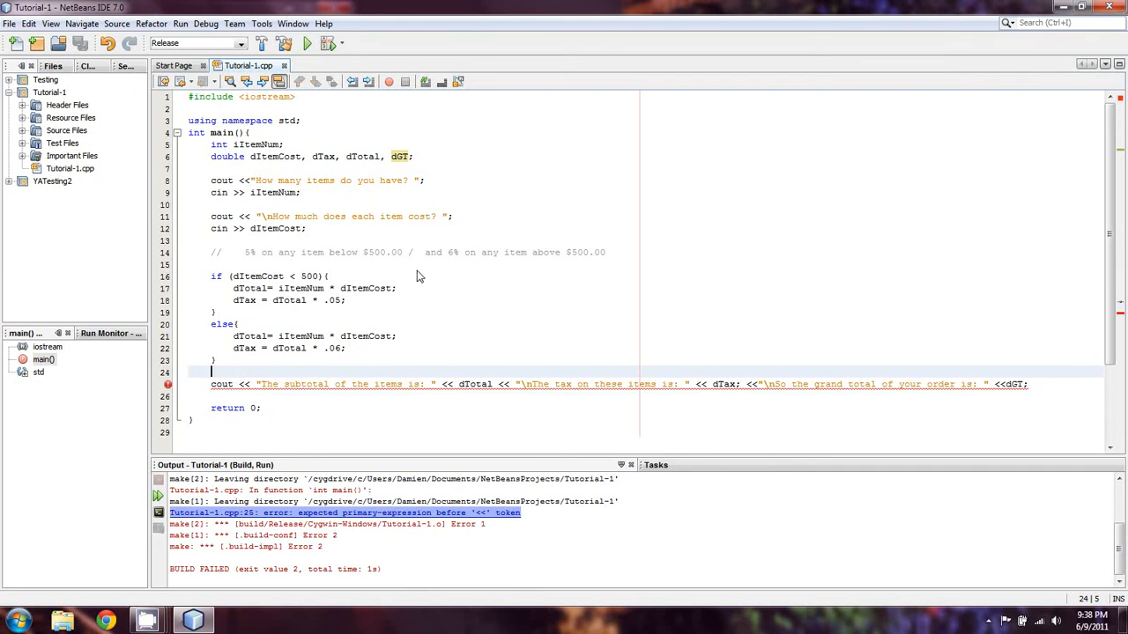
mouse_move(407, 280)
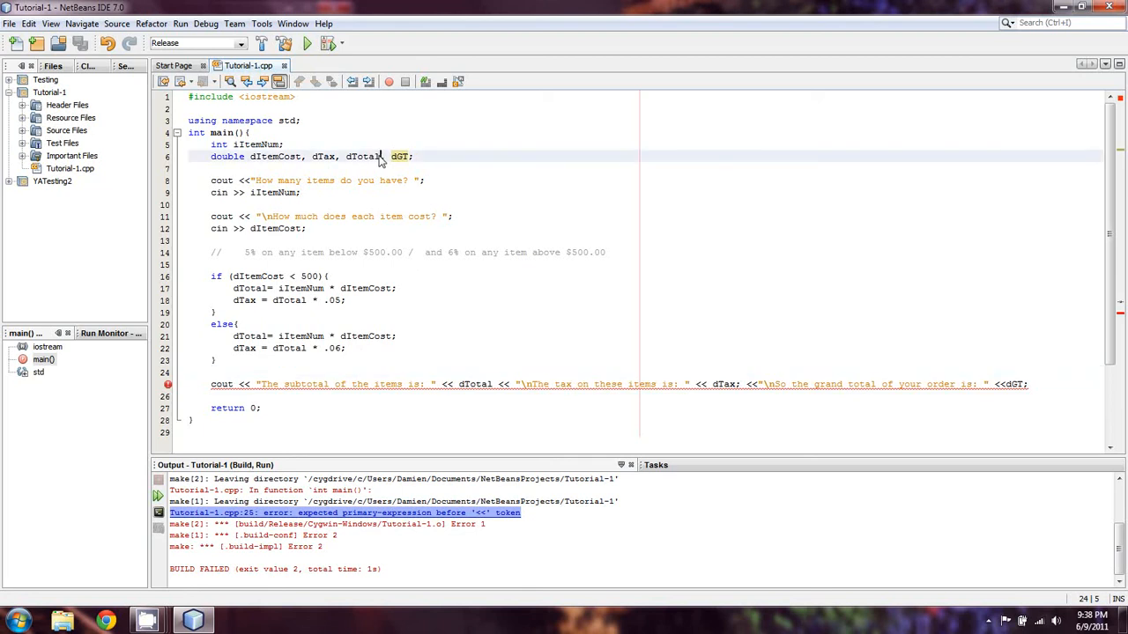
type("=0")
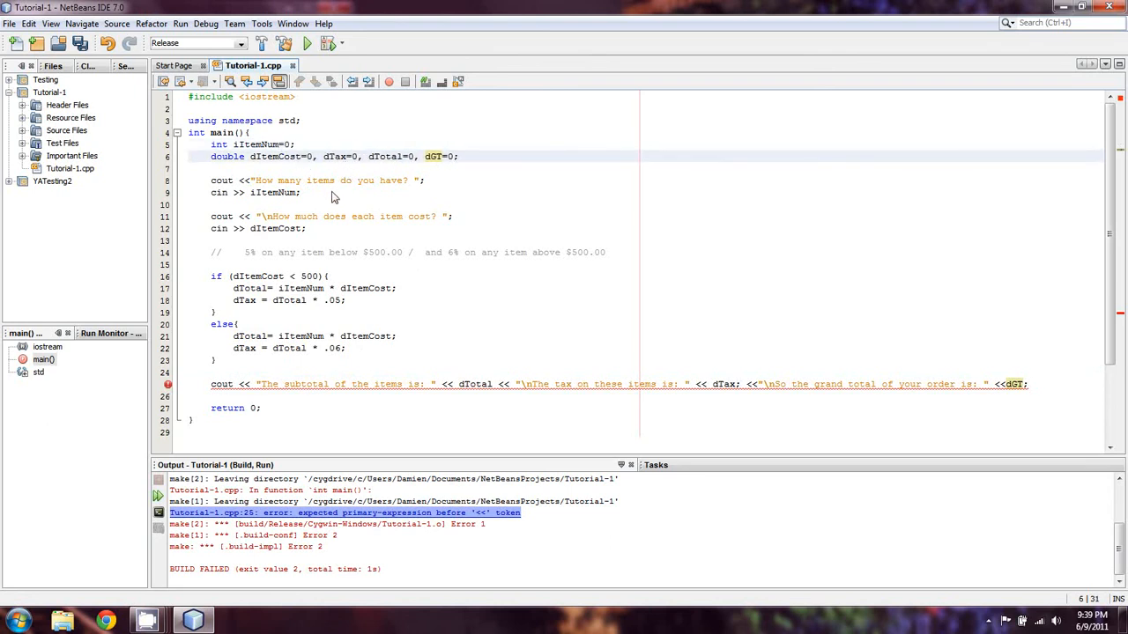
mouse_move(429, 389)
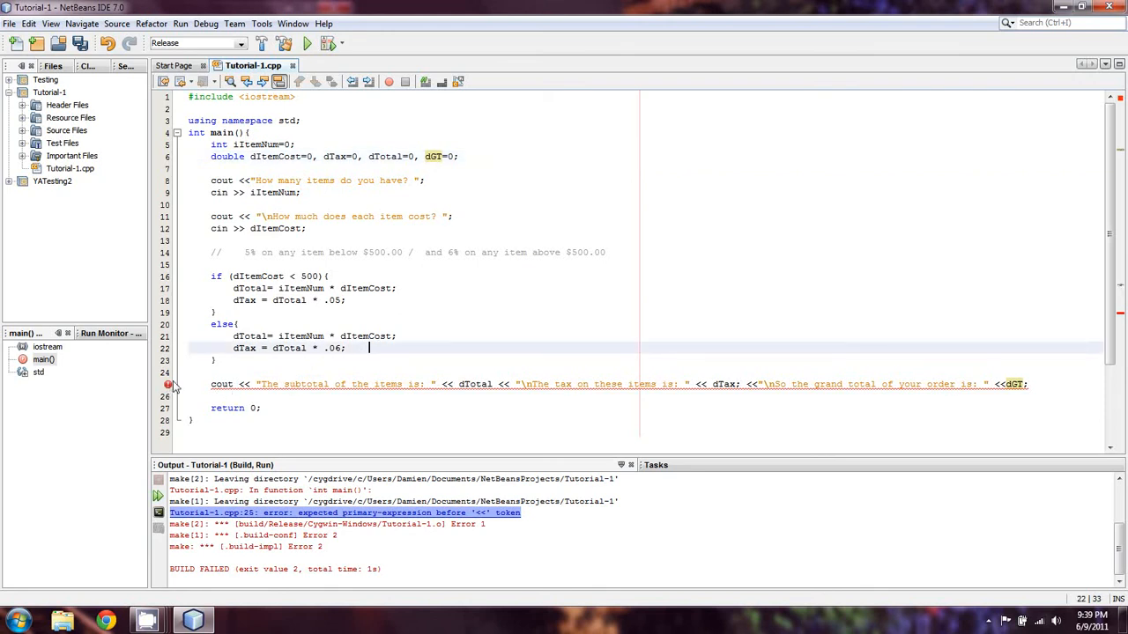
mouse_move(168, 385)
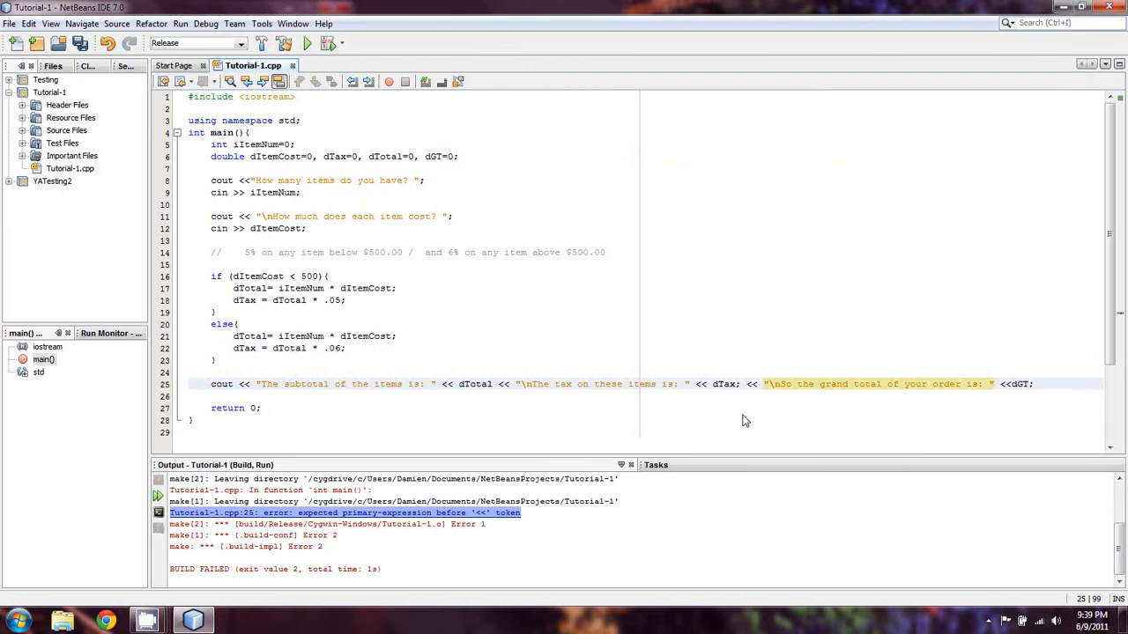
left_click(743, 385)
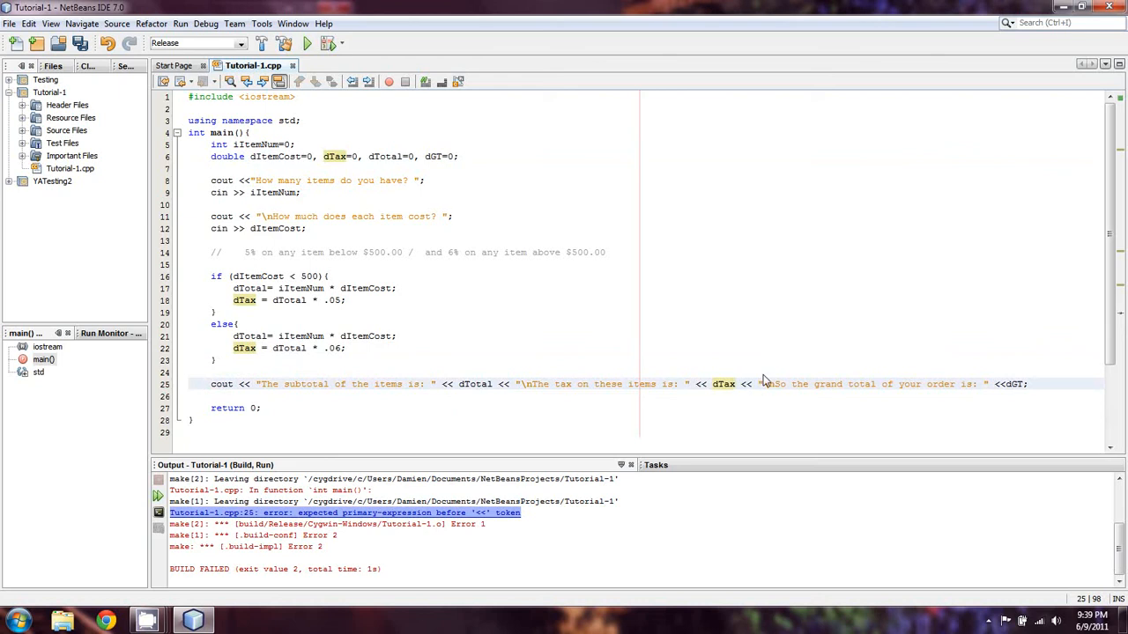
left_click(307, 44)
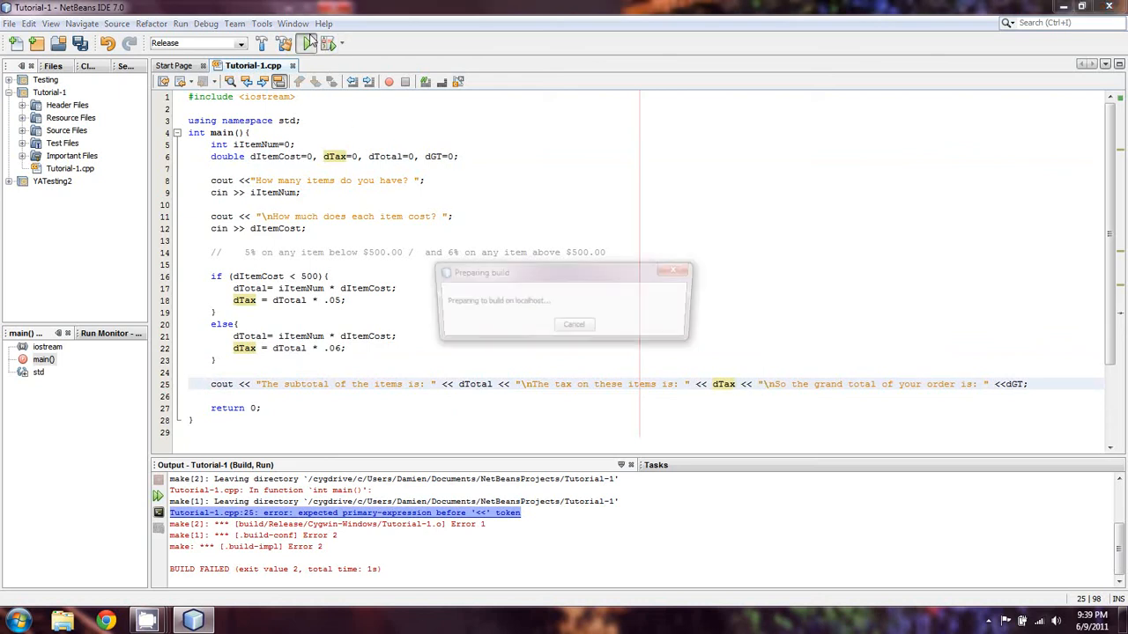
Run the program with 500 items at 10.00, then position the cursor above the output statement.
left_click(307, 44)
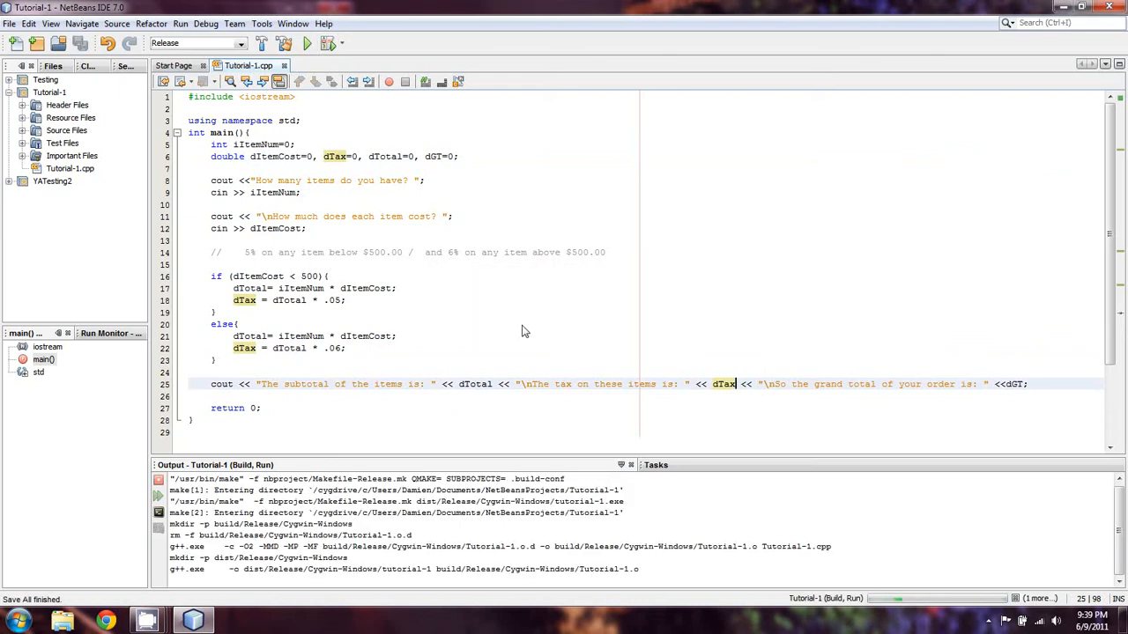
left_click(307, 43)
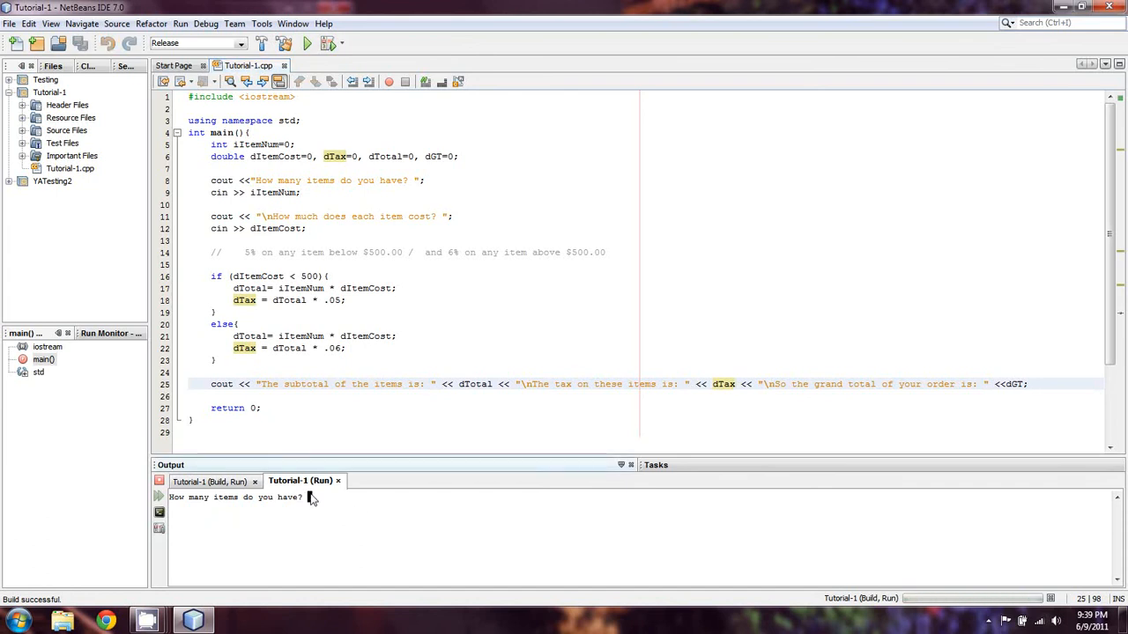
type("500")
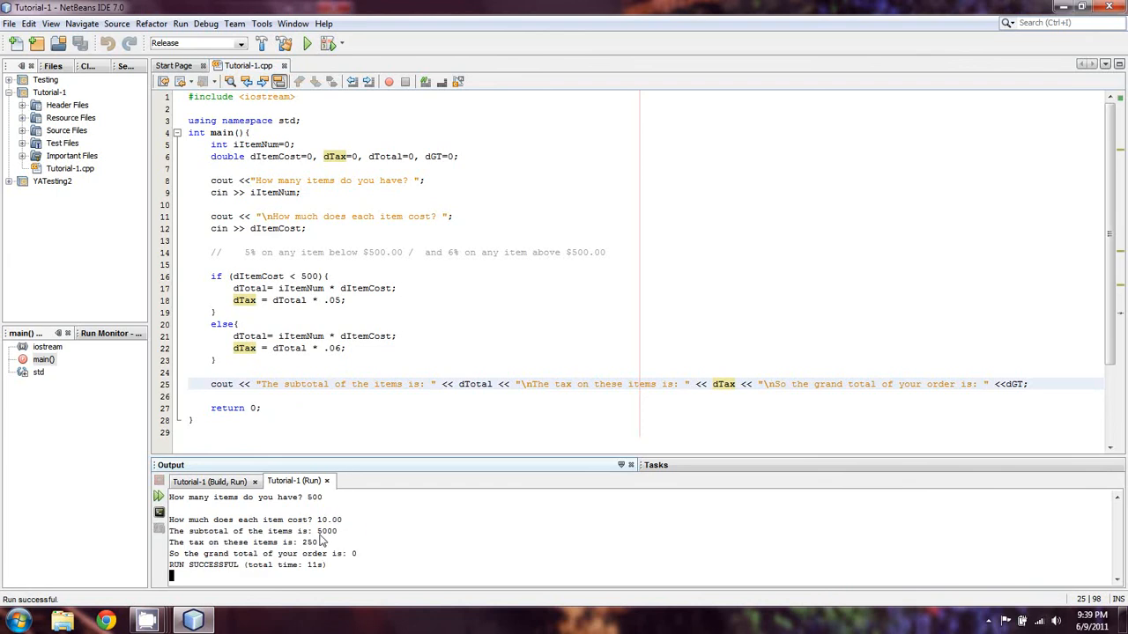
mouse_move(309, 548)
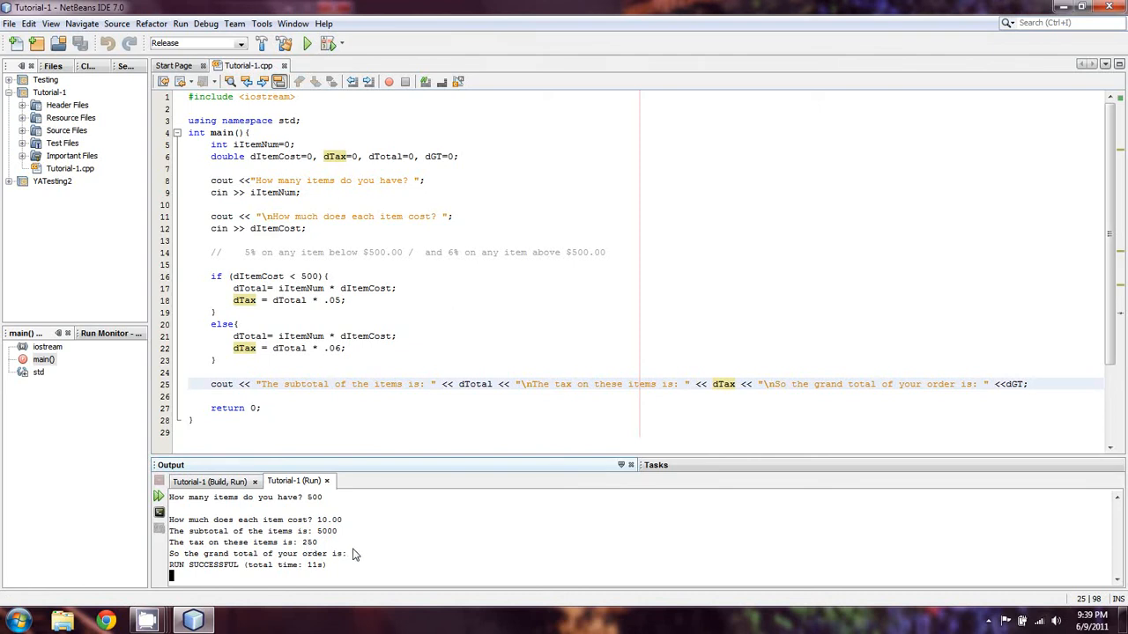
mouse_move(491, 365)
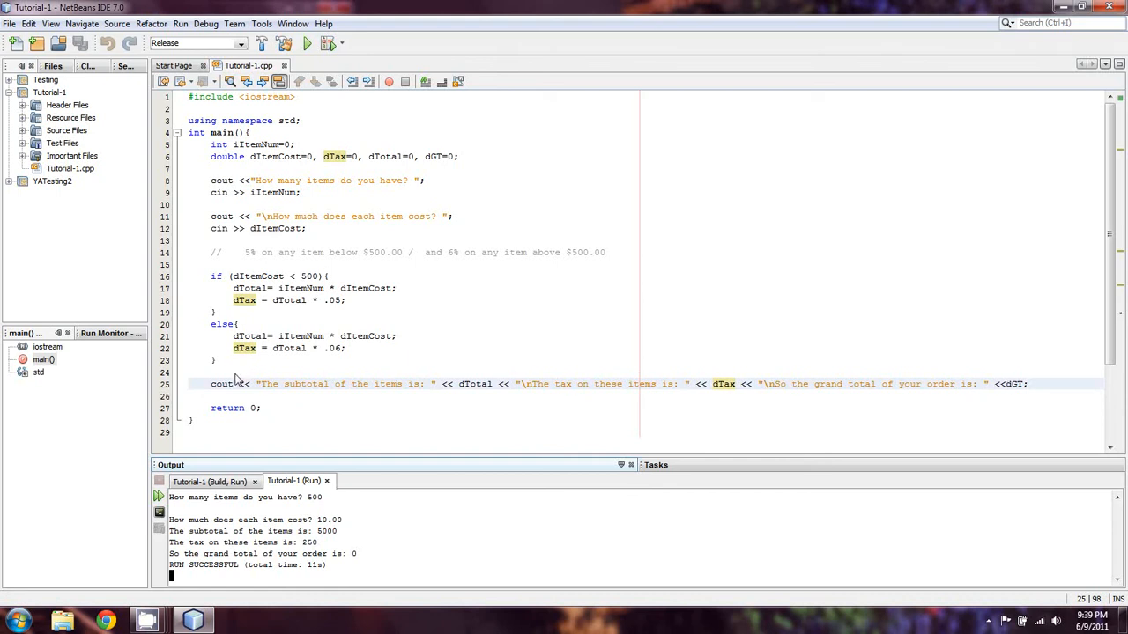
left_click(236, 372)
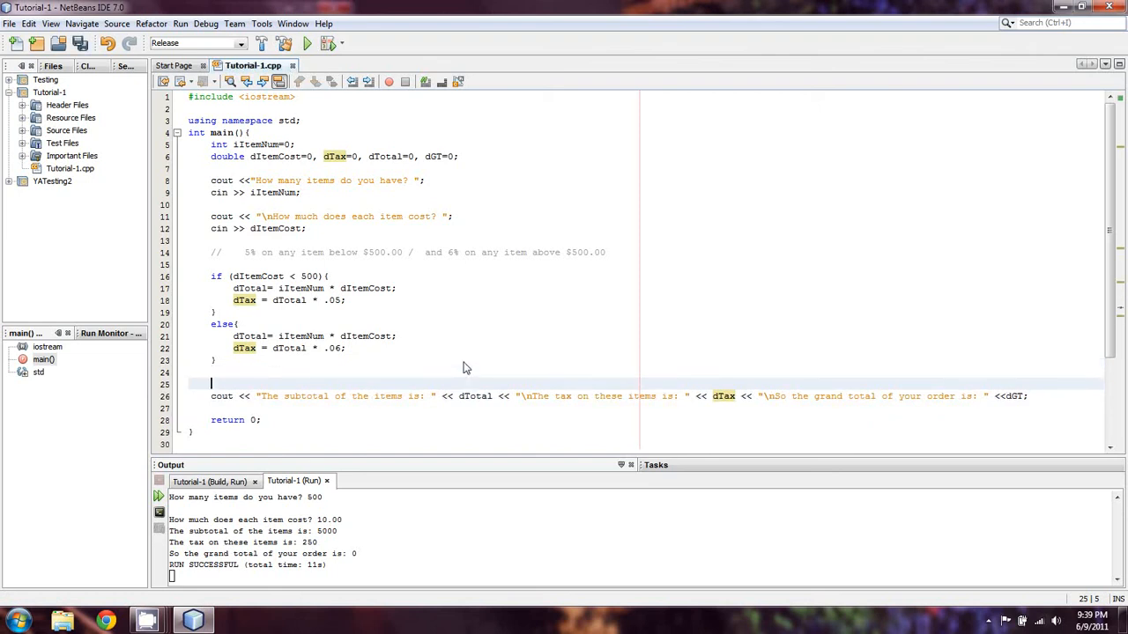
Add the statement dGT = dTotal + dTax; on line 25.
type("dGT =")
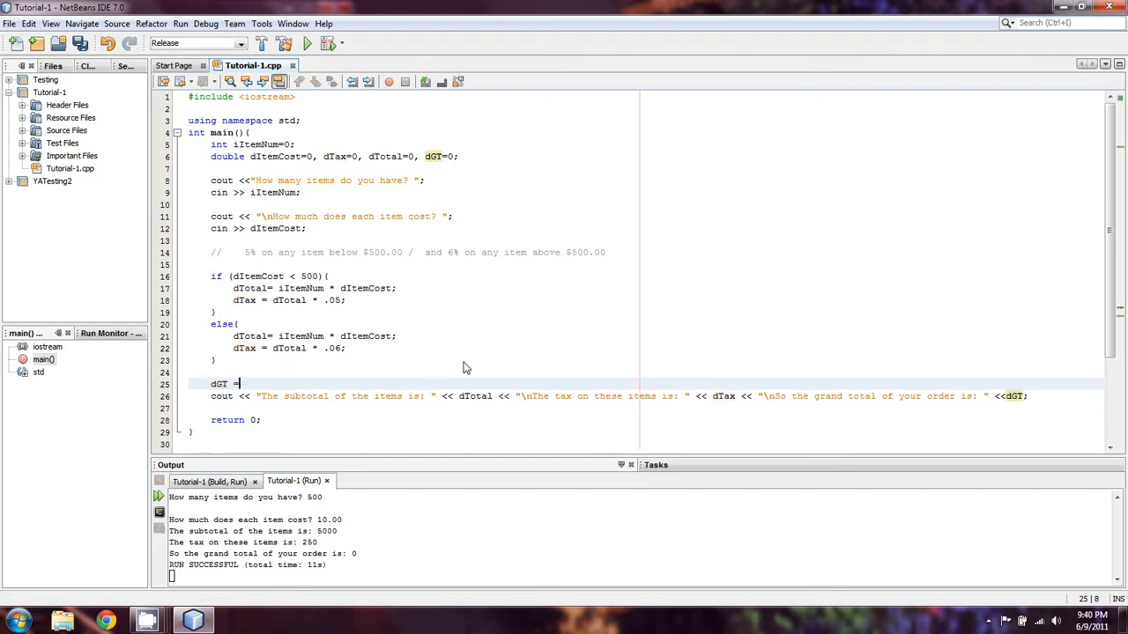
type("dTotal")
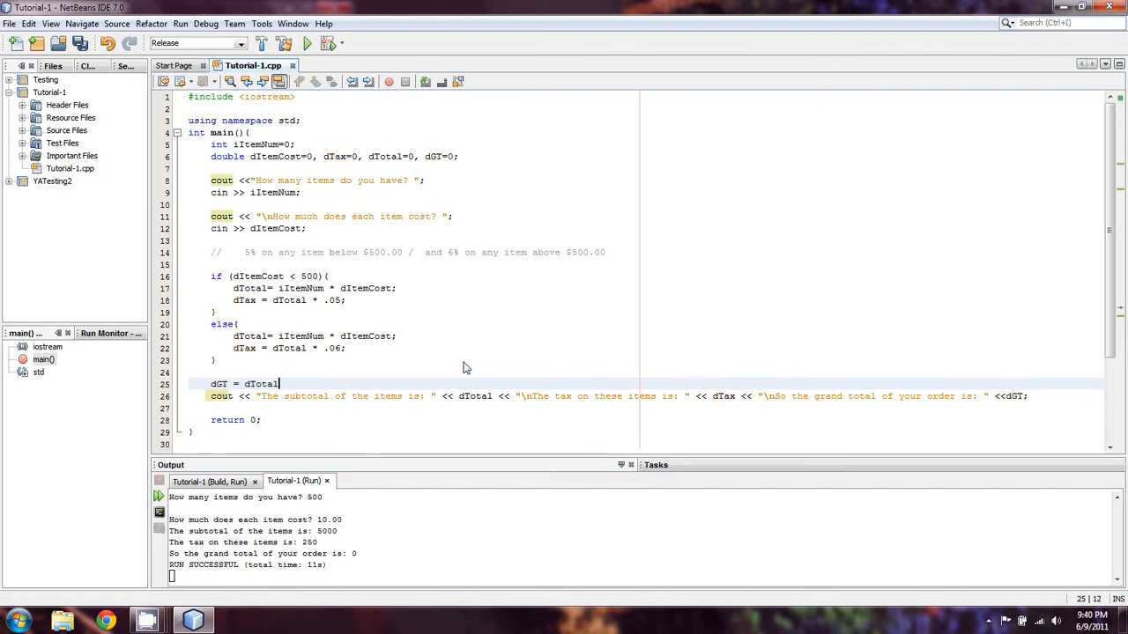
type("+ d")
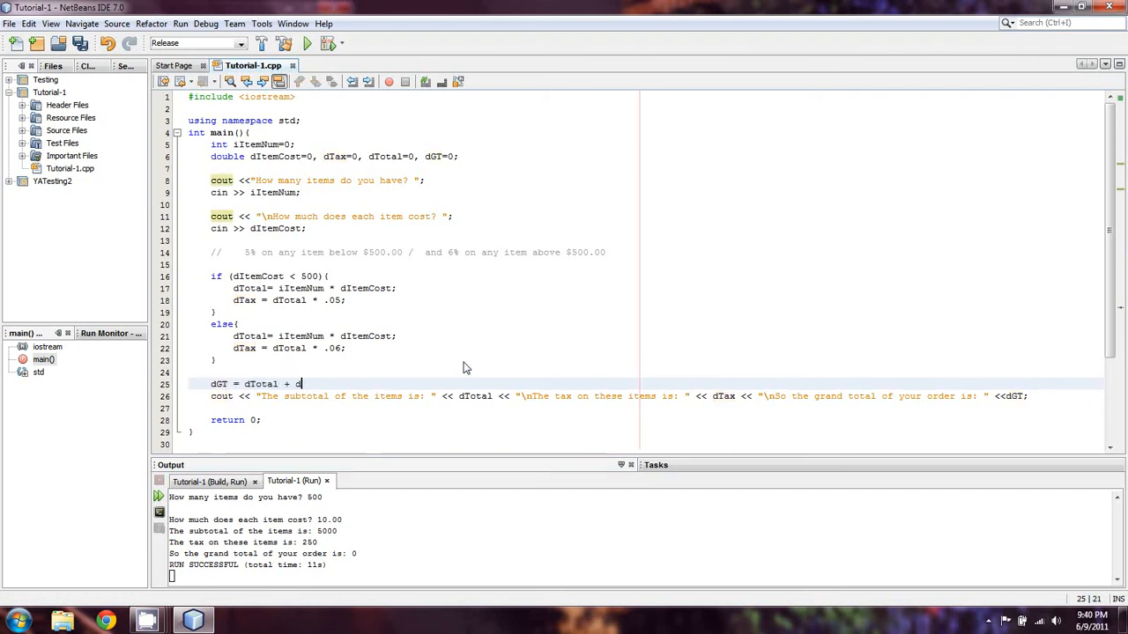
type("Tax;")
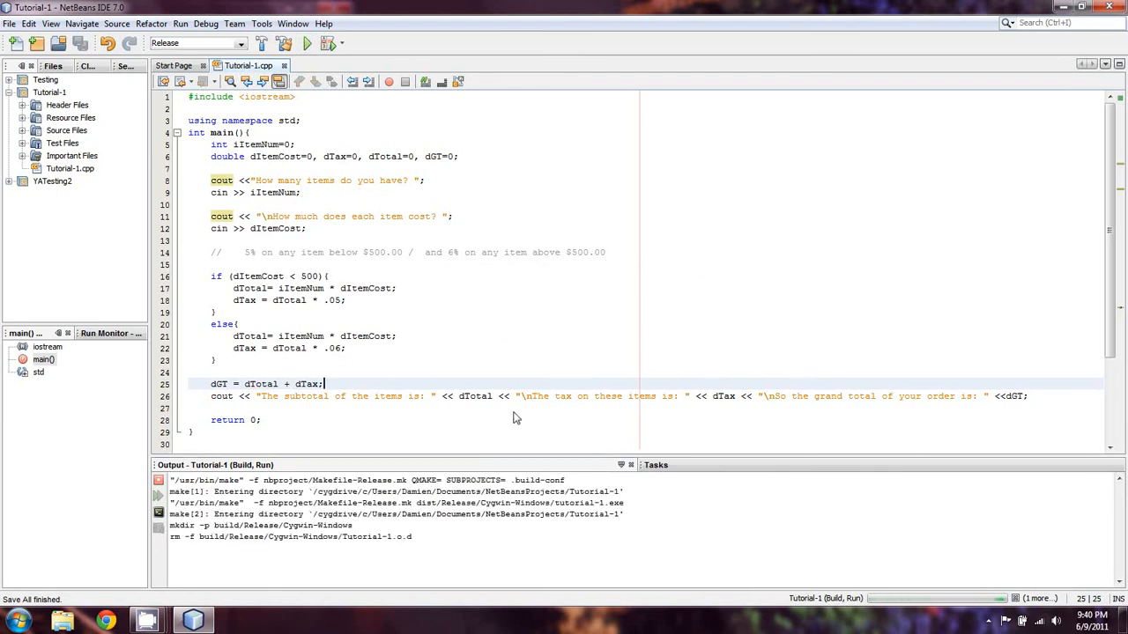
Rerun the program with 500 items at 10.00 to get grand total 5250.
left_click(306, 43)
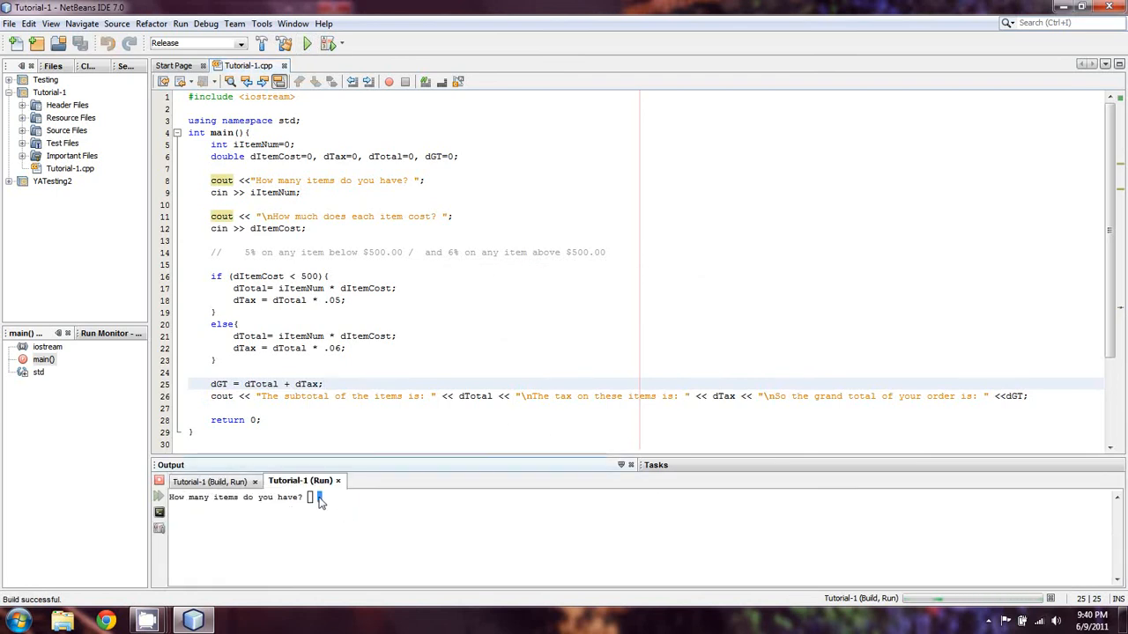
type("500")
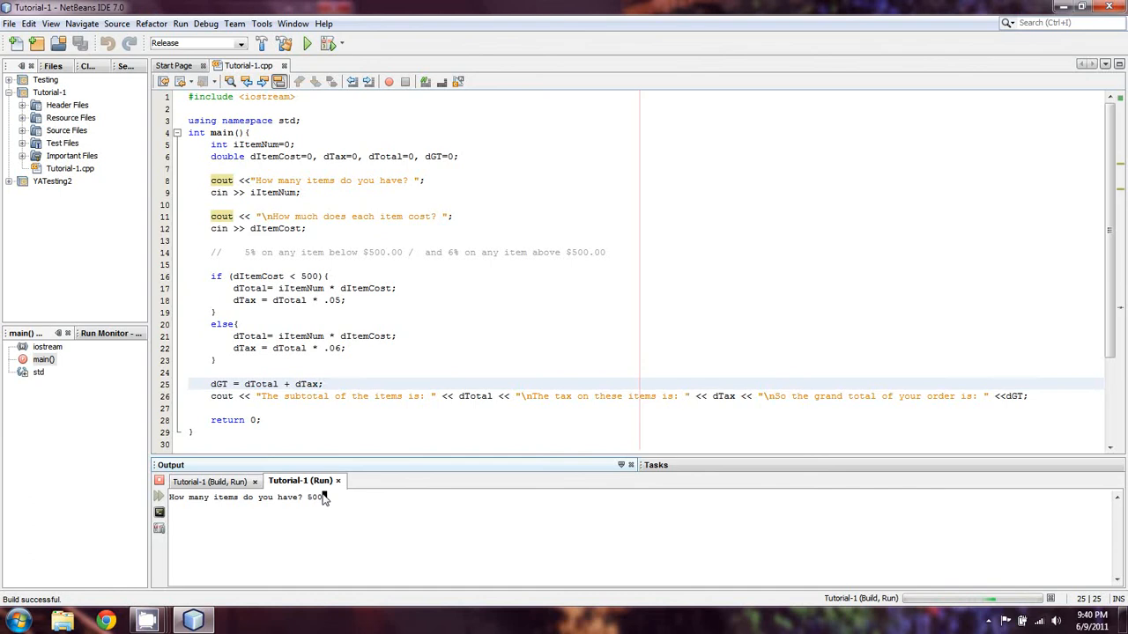
type("10.00")
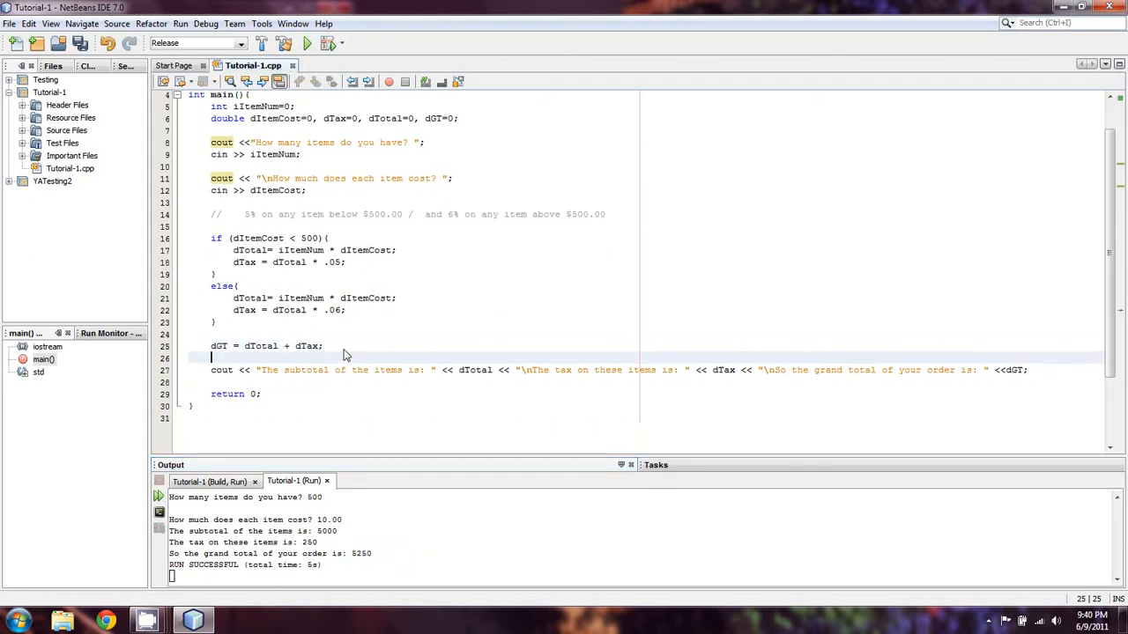
Add #include <iomanip> and cout << setiosflags(ios::fixed) << setiosflags(ios::showpoint) << setprecision(2);.
type("cout <<")
type("#i")
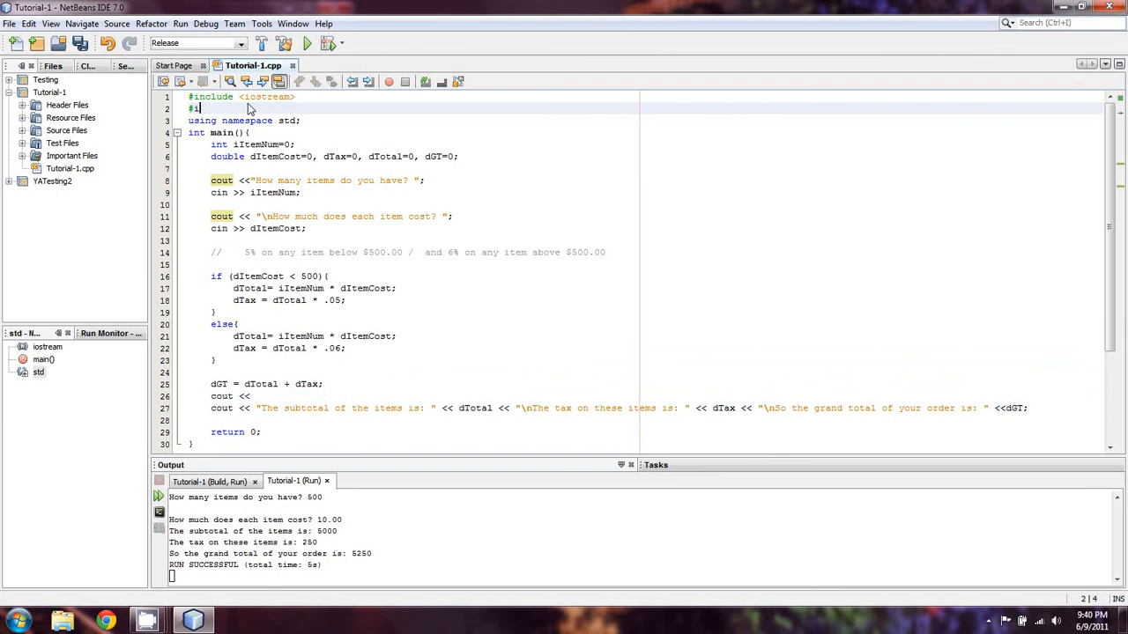
type("nclude <iomanip>")
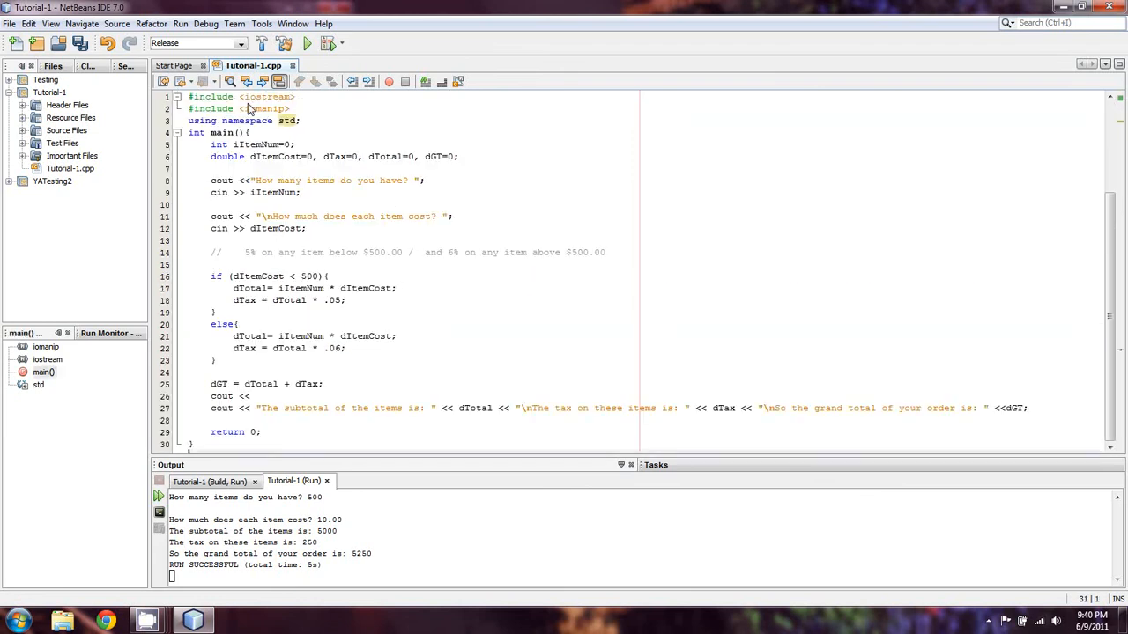
scroll("down", 3)
type("setios")
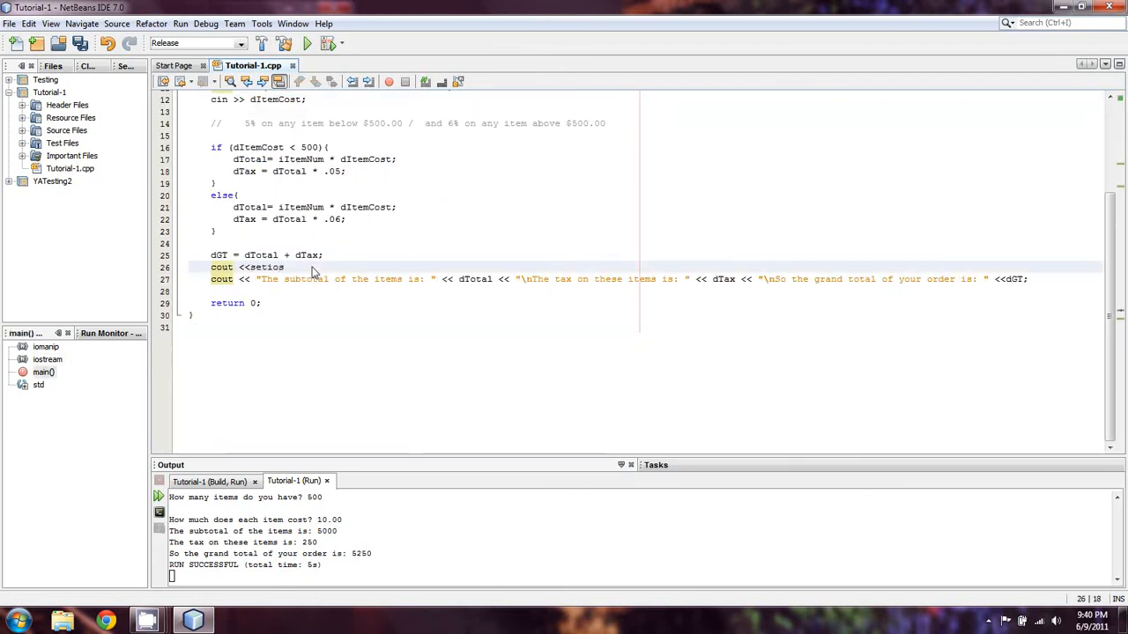
type("flags(ios)")
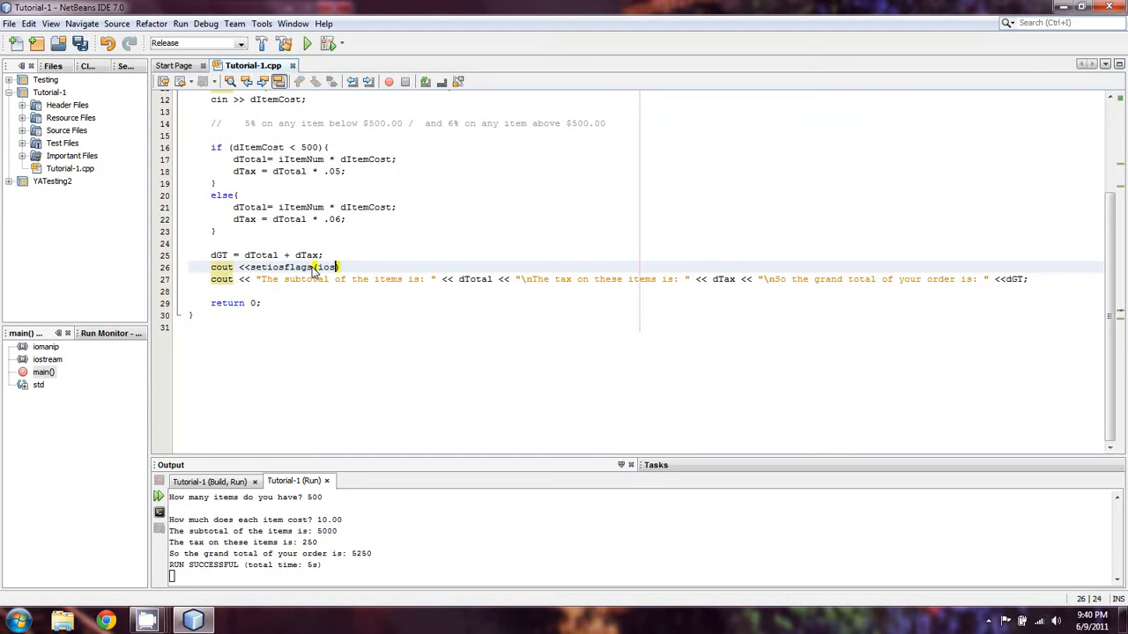
type("::fixed")
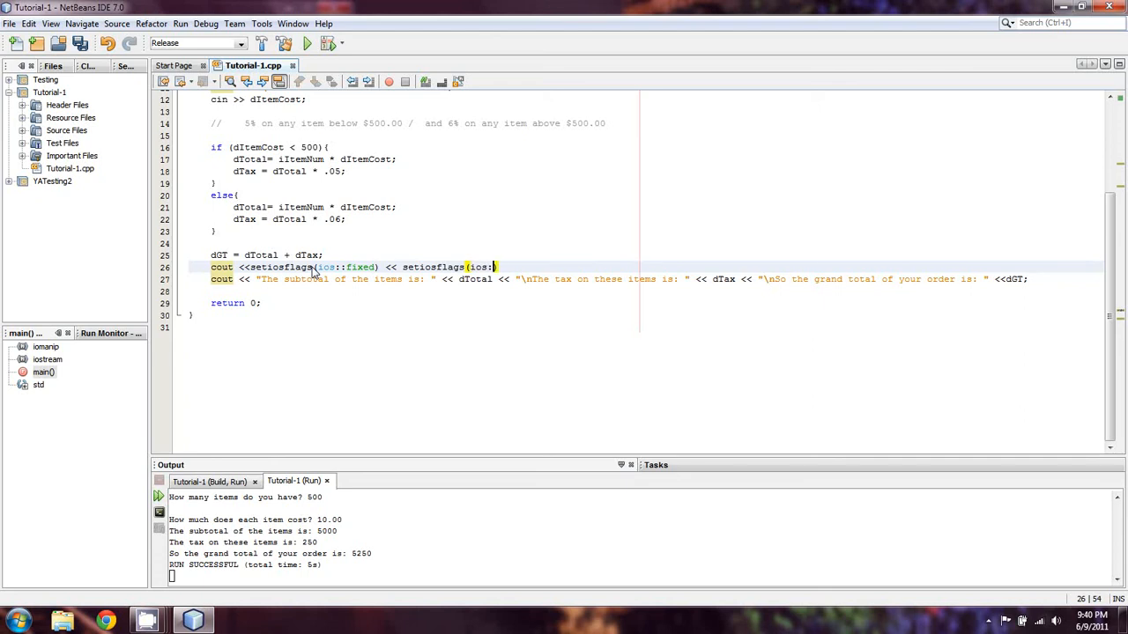
type("showpoint) <<")
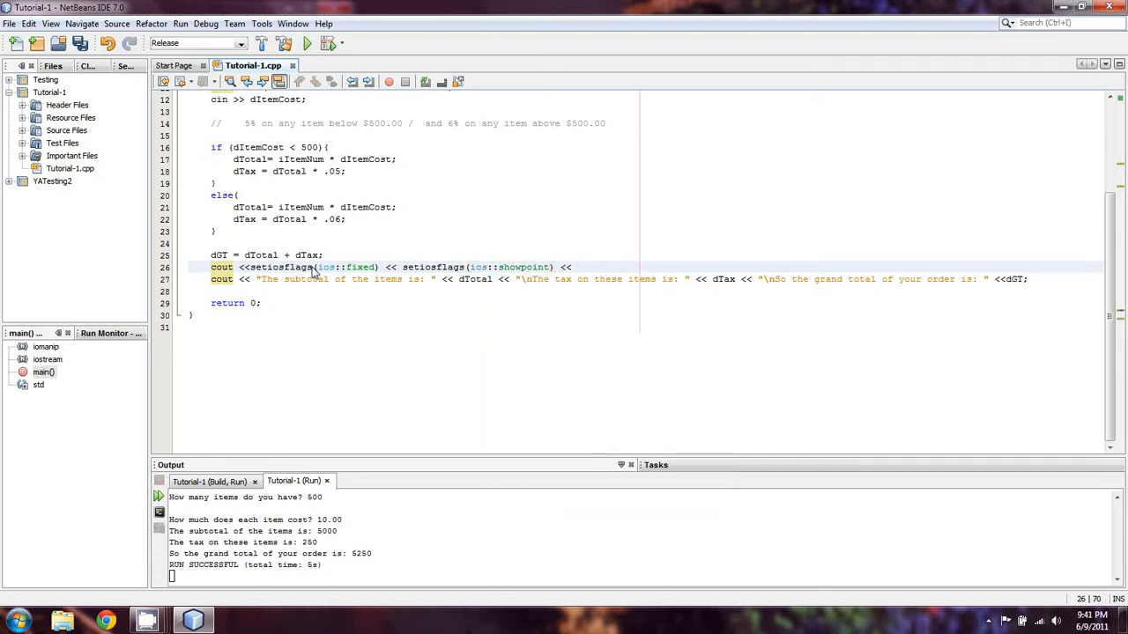
type("setprecision")
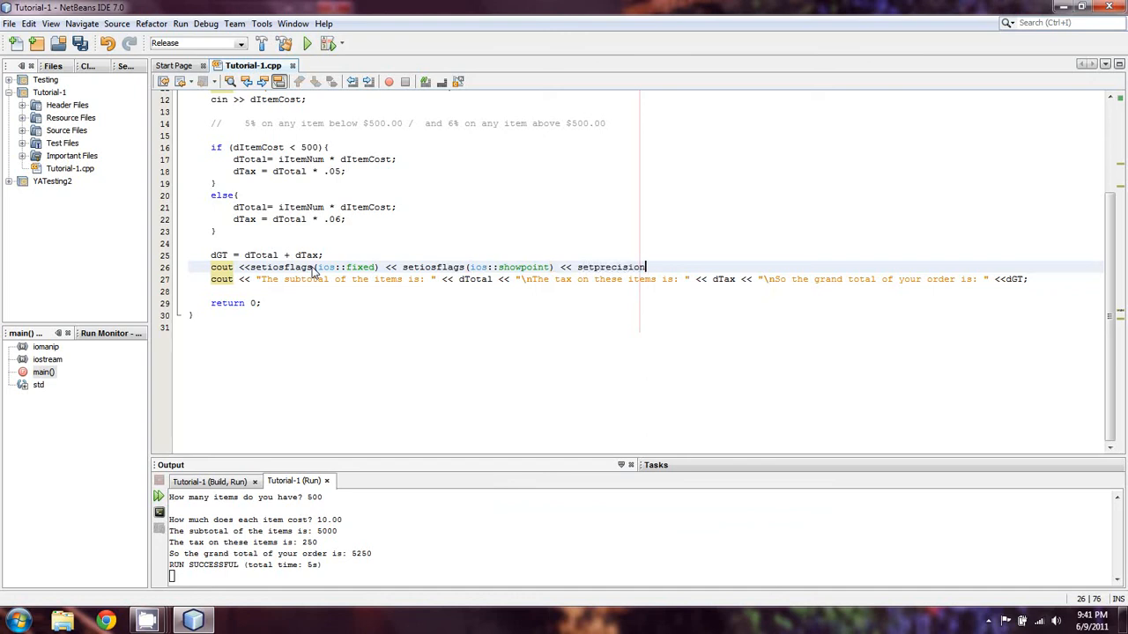
type("(2)")
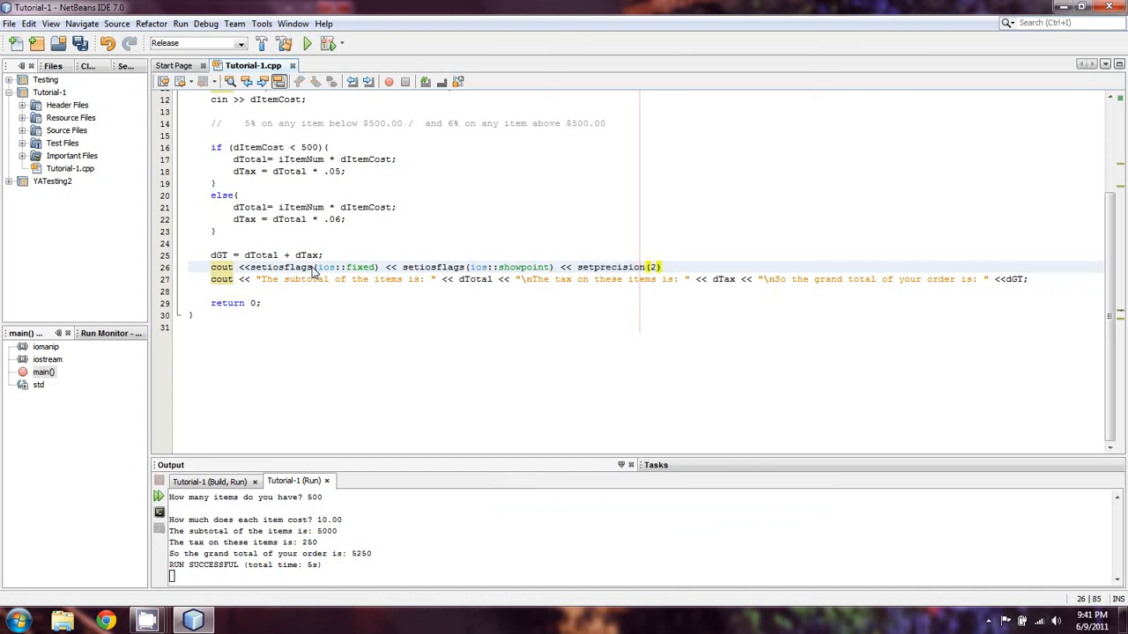
type(";")
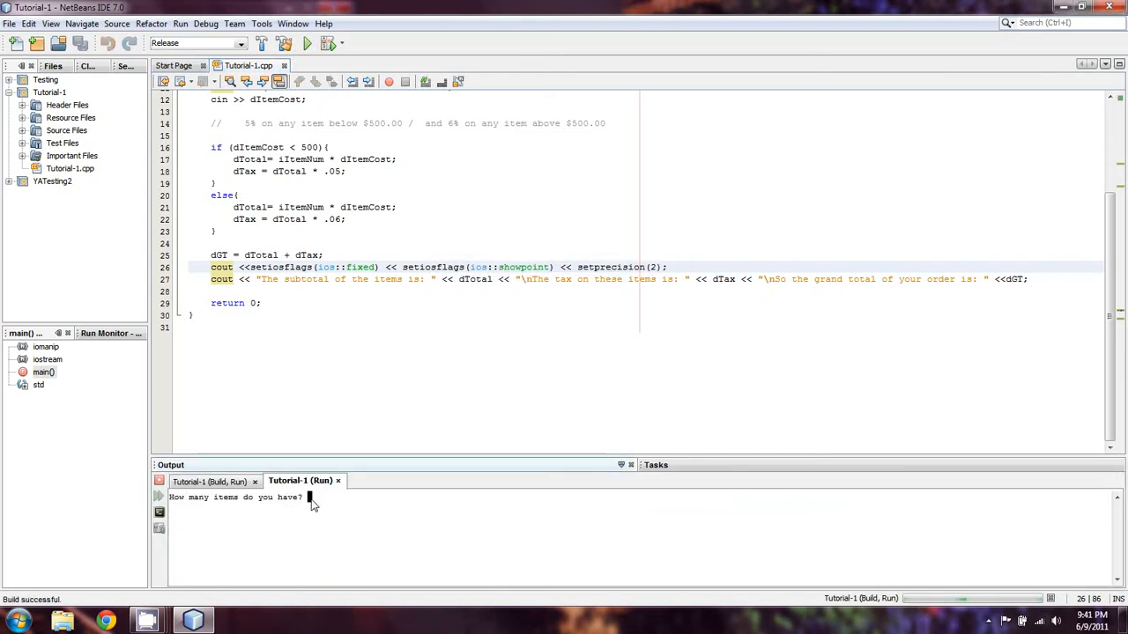
Enter 500 items at 10, getting 5000.00, 250.00 and 5250.00.
type("500")
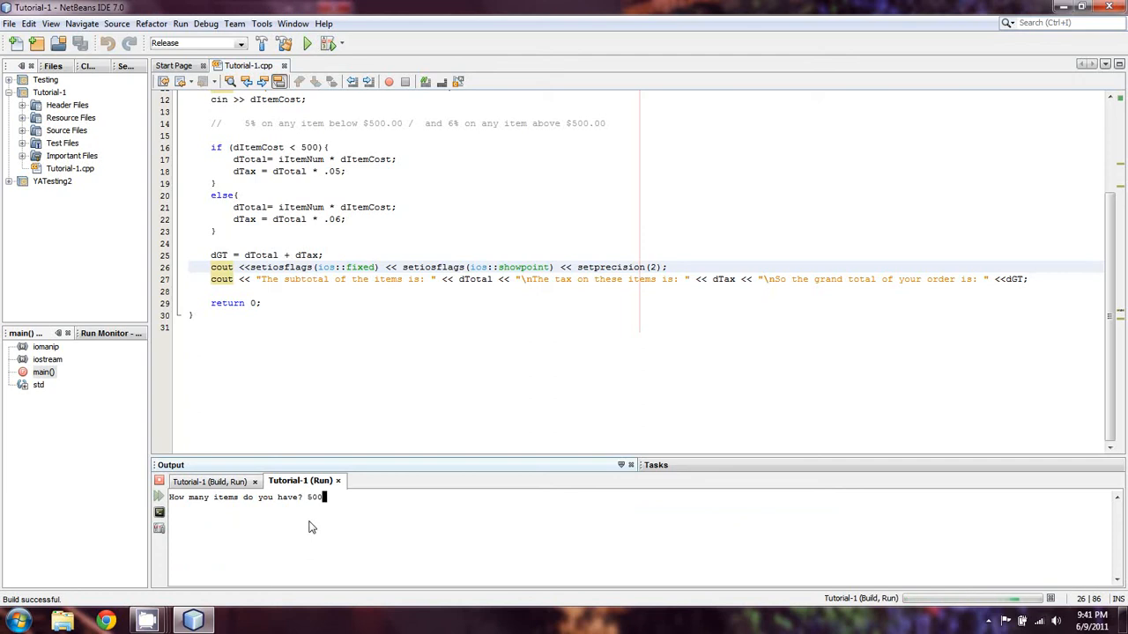
type("10.00")
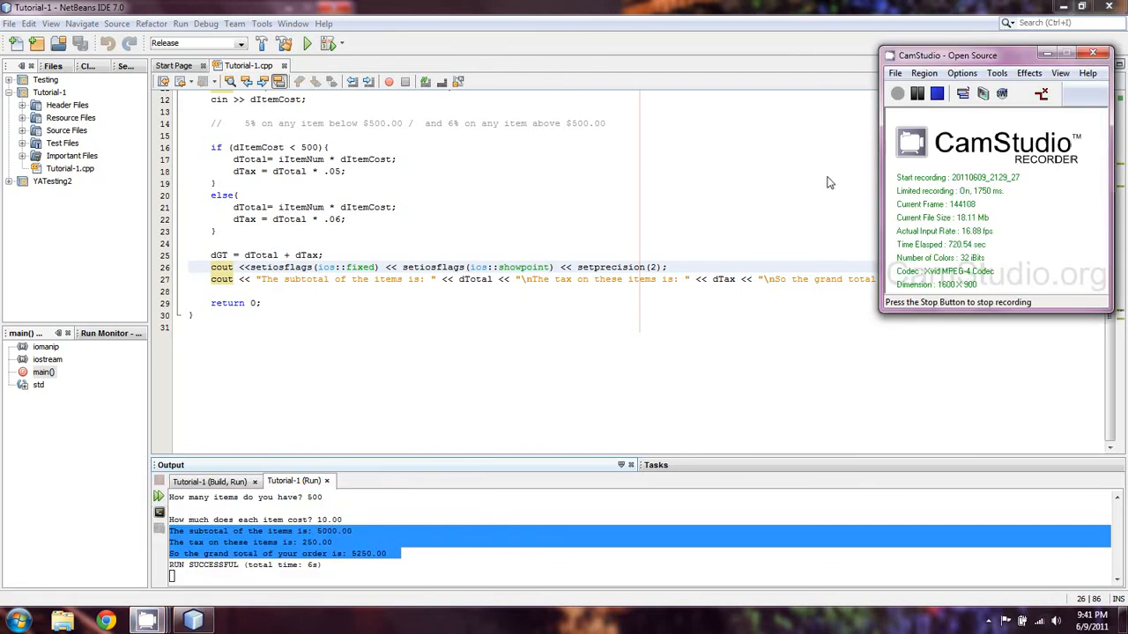
mouse_move(873, 126)
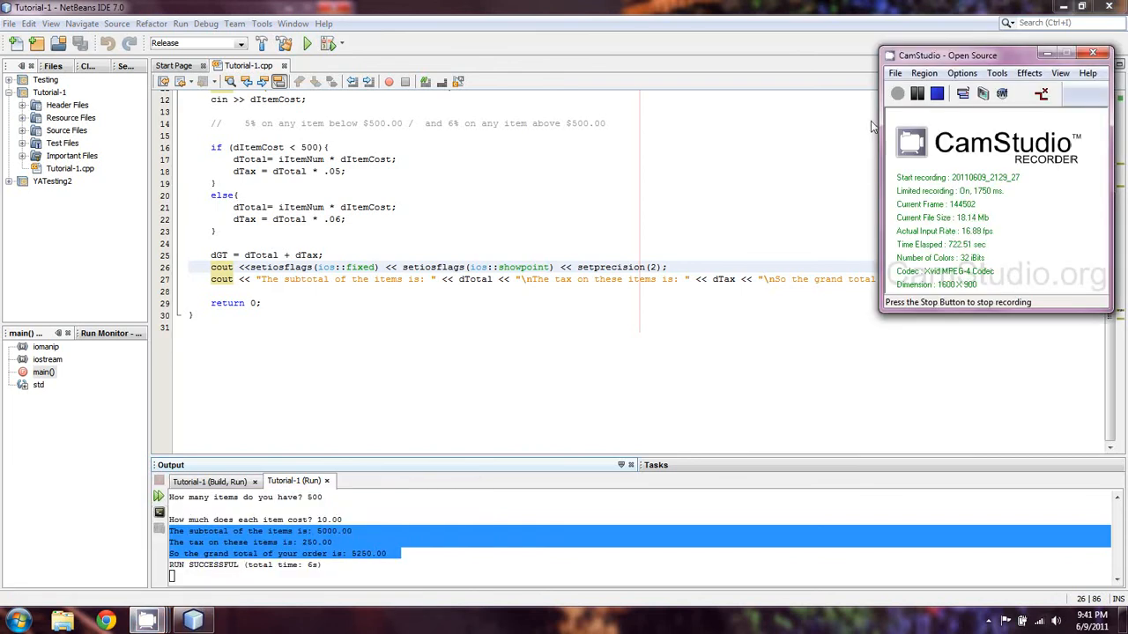